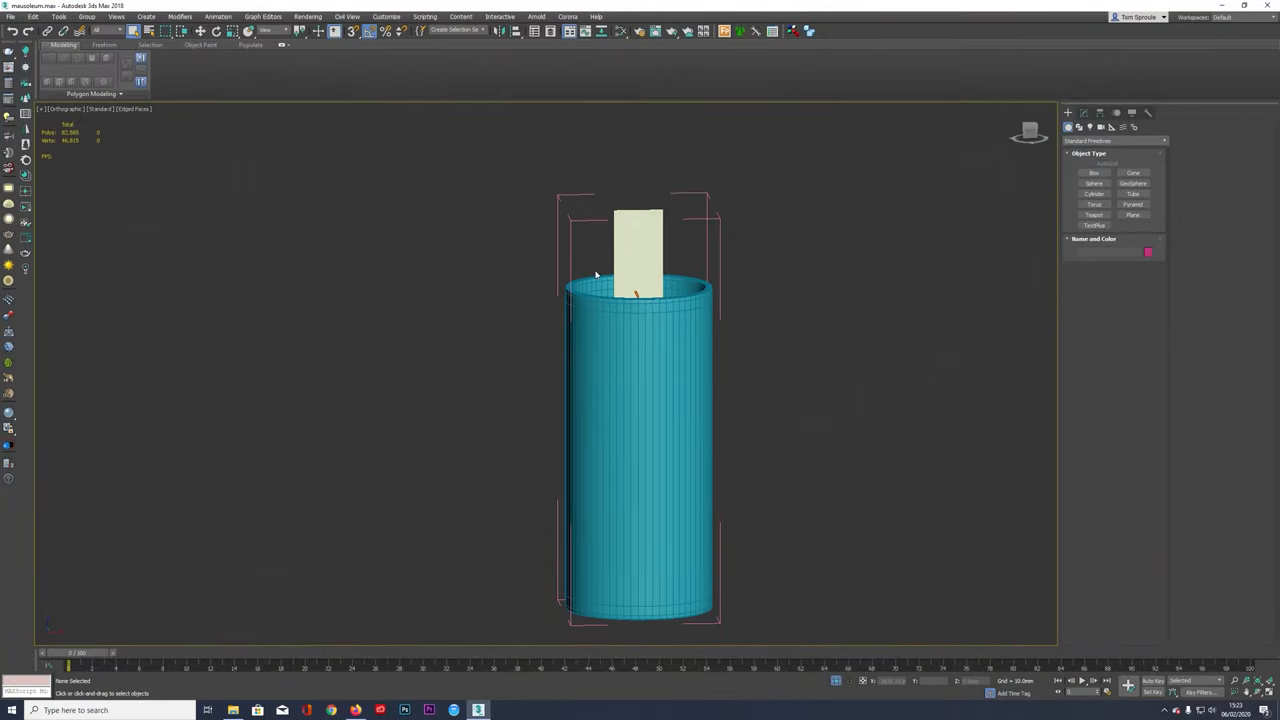
Step: Bring up the Slate Material Editor showing the candle's V-Ray material nodes
{"action": "left_click", "coordinate": [640, 450]}
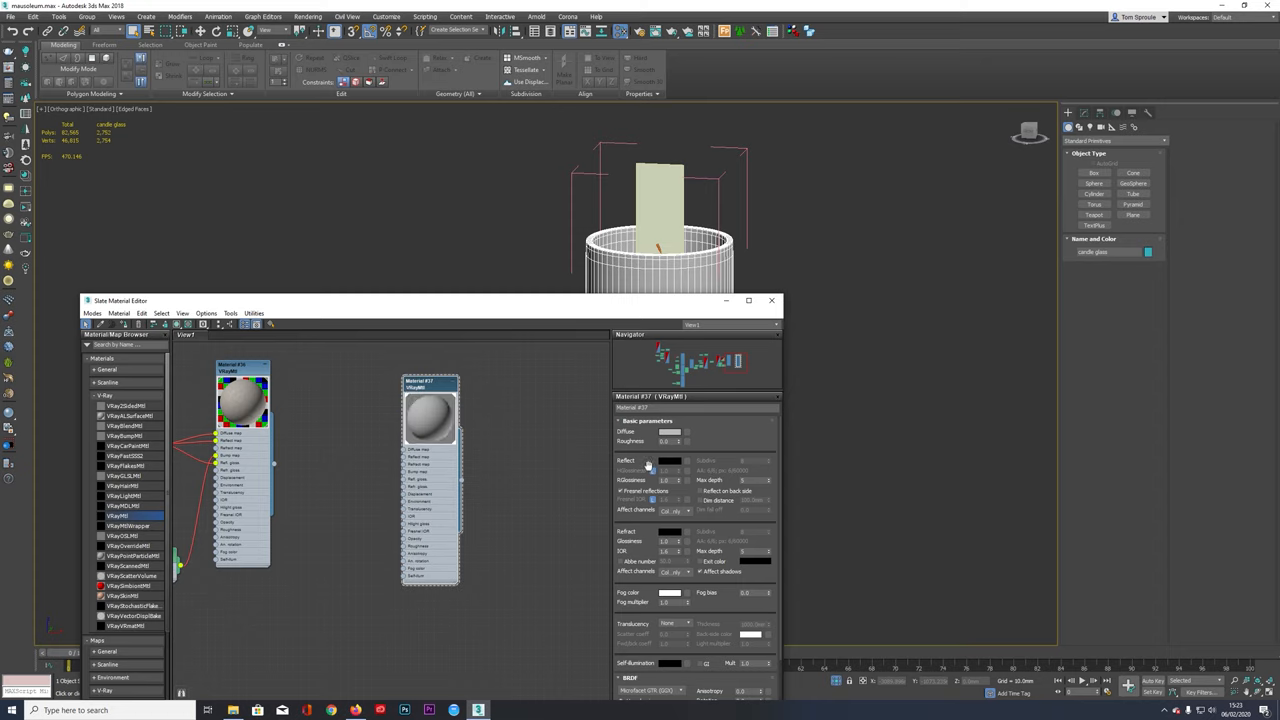
Step: Copy the diffuse colour onto the second VRayMtl and assign it to the candle
{"action": "left_click", "coordinate": [670, 460]}
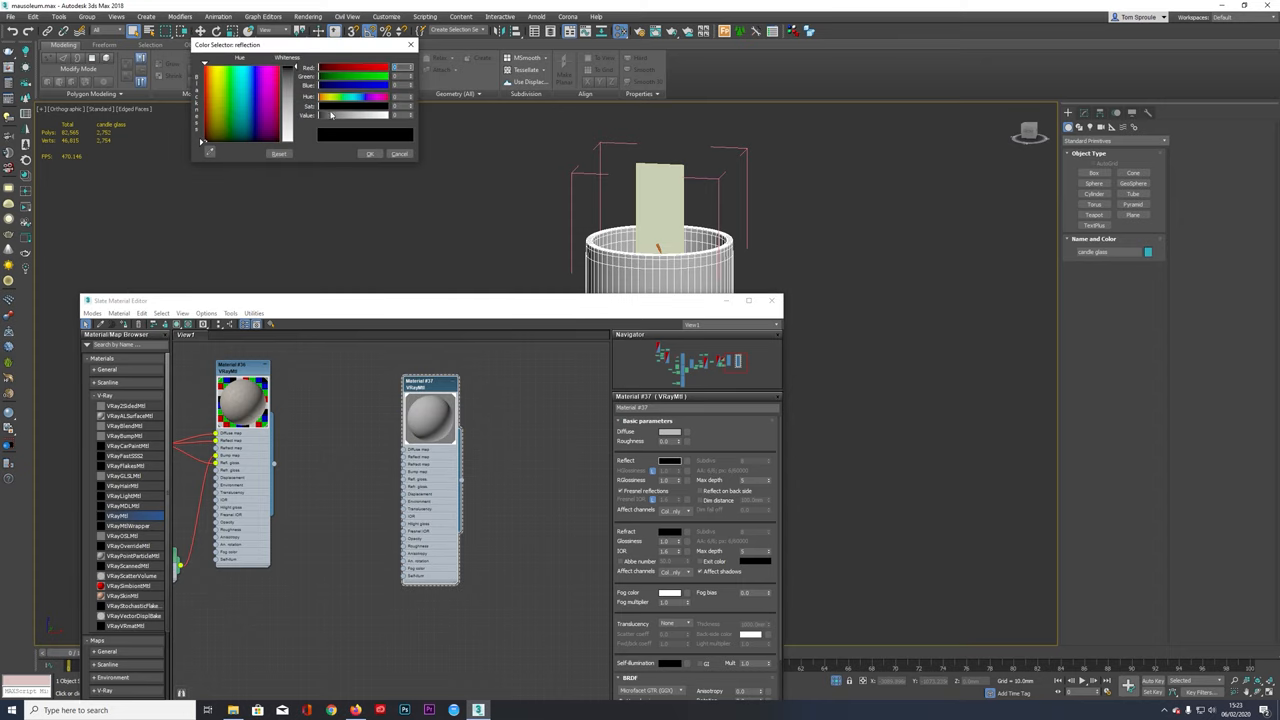
{"action": "left_click", "coordinate": [370, 152]}
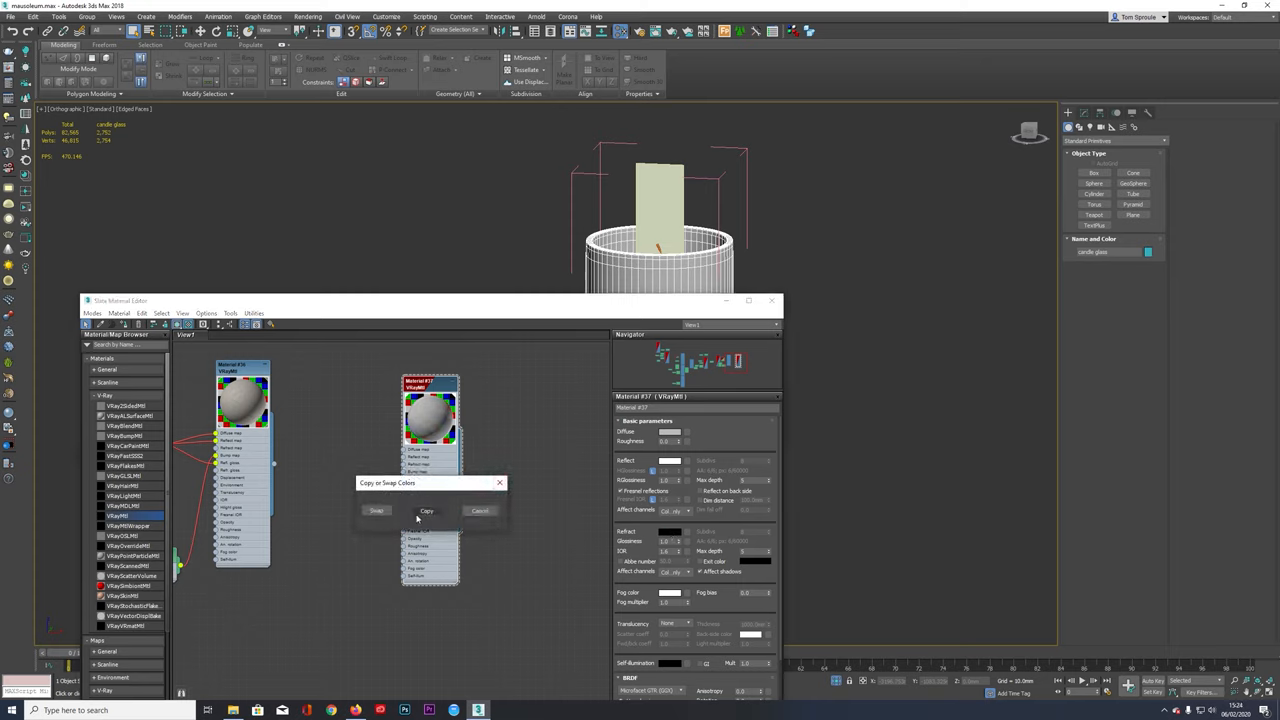
{"action": "left_click", "coordinate": [426, 512]}
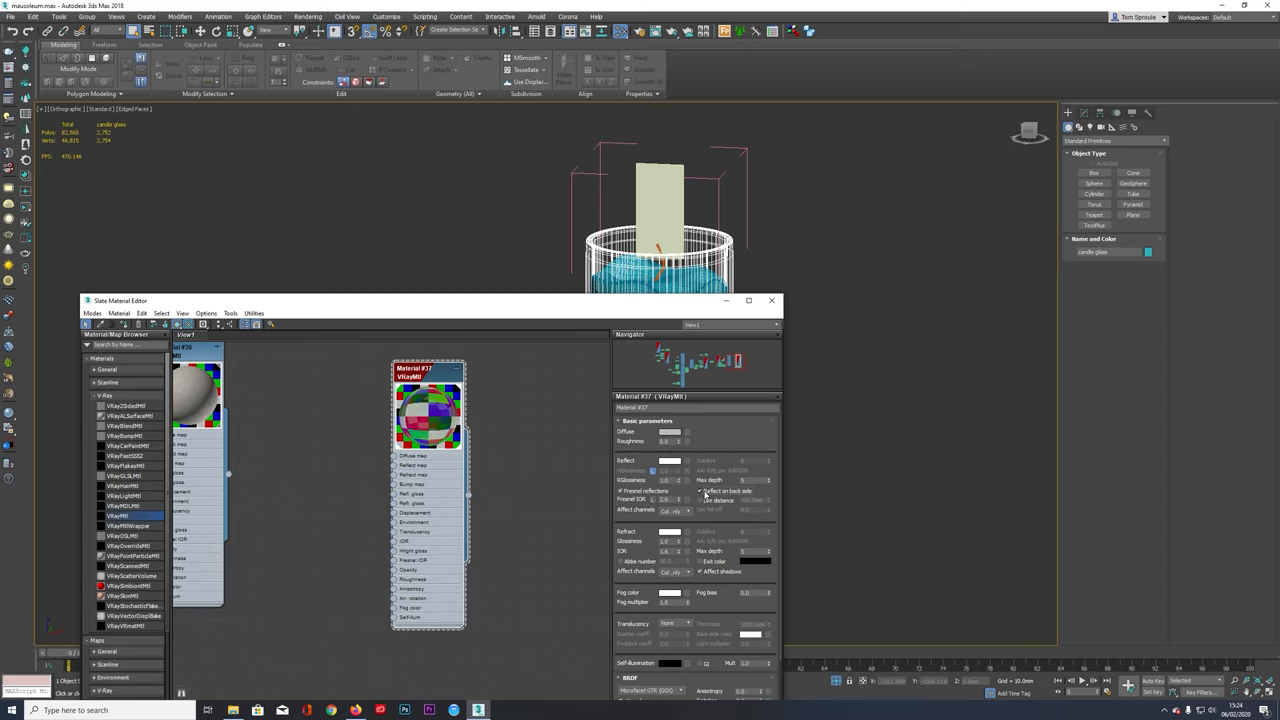
{"action": "mouse_move", "coordinate": [610, 488]}
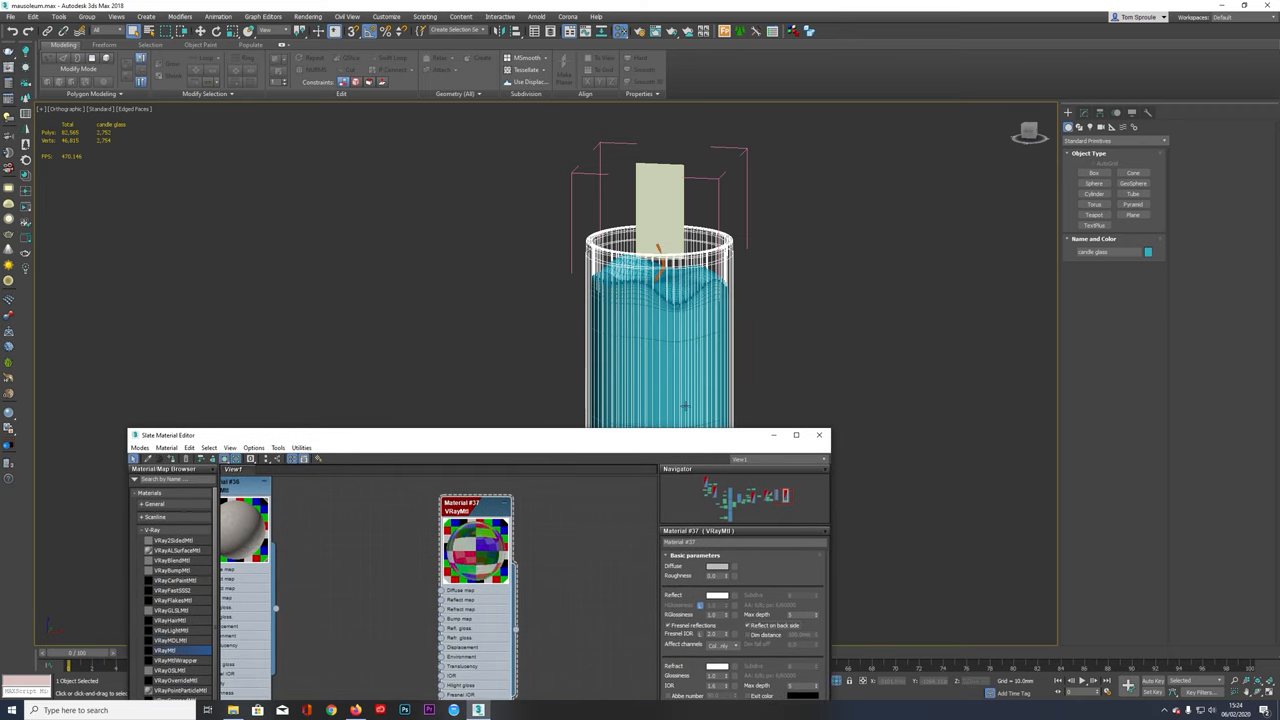
{"action": "left_click_drag", "start_coordinate": [450, 436], "coordinate": [530, 262]}
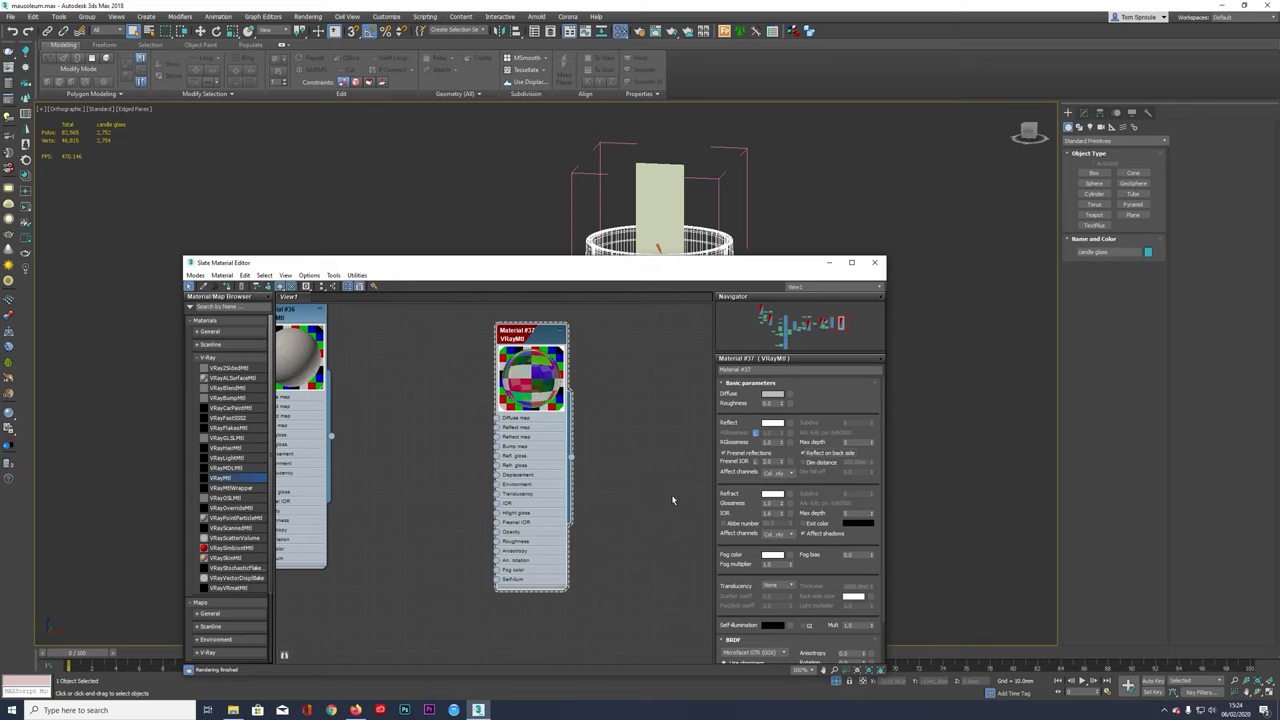
{"action": "mouse_move", "coordinate": [528, 458]}
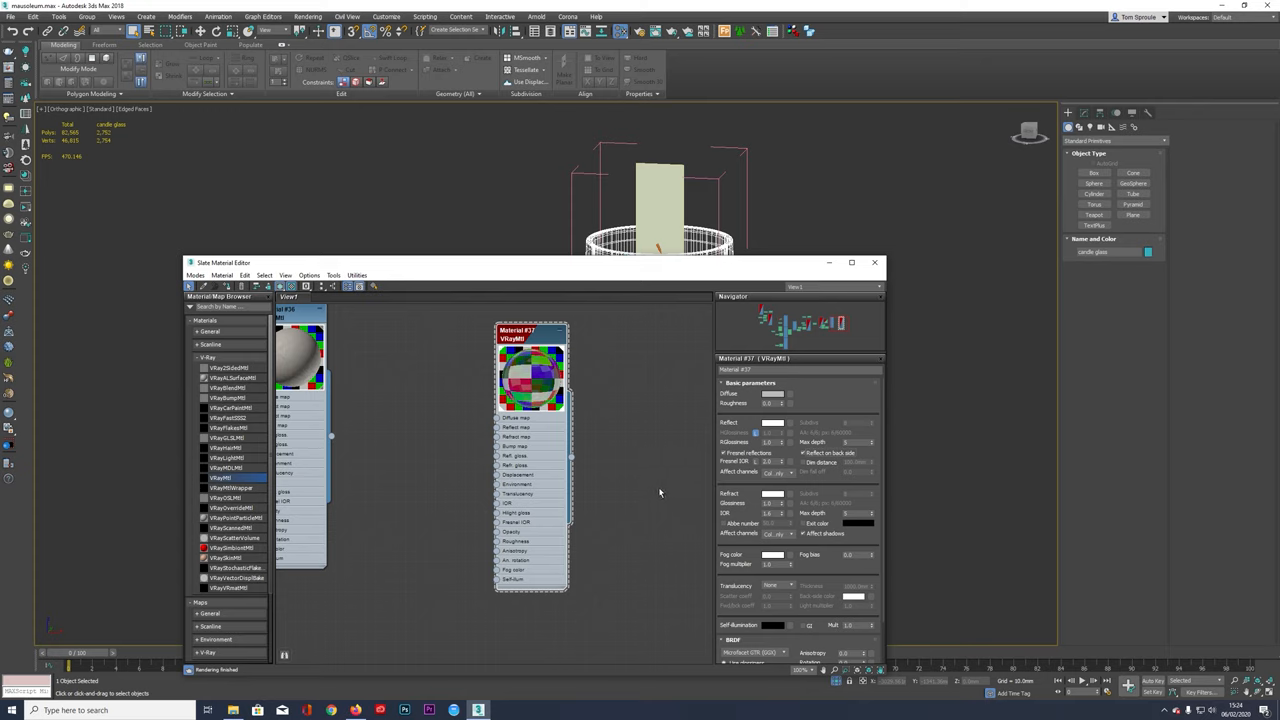
{"action": "mouse_move", "coordinate": [604, 424]}
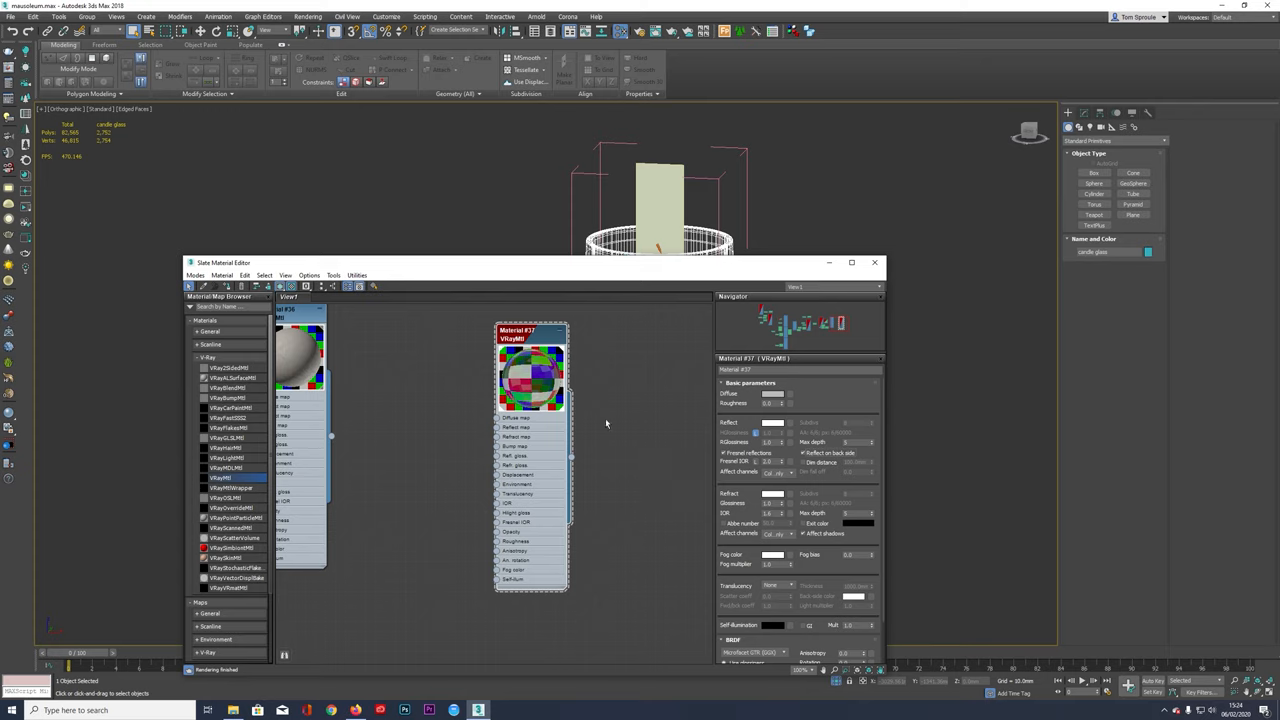
{"action": "mouse_move", "coordinate": [624, 392]}
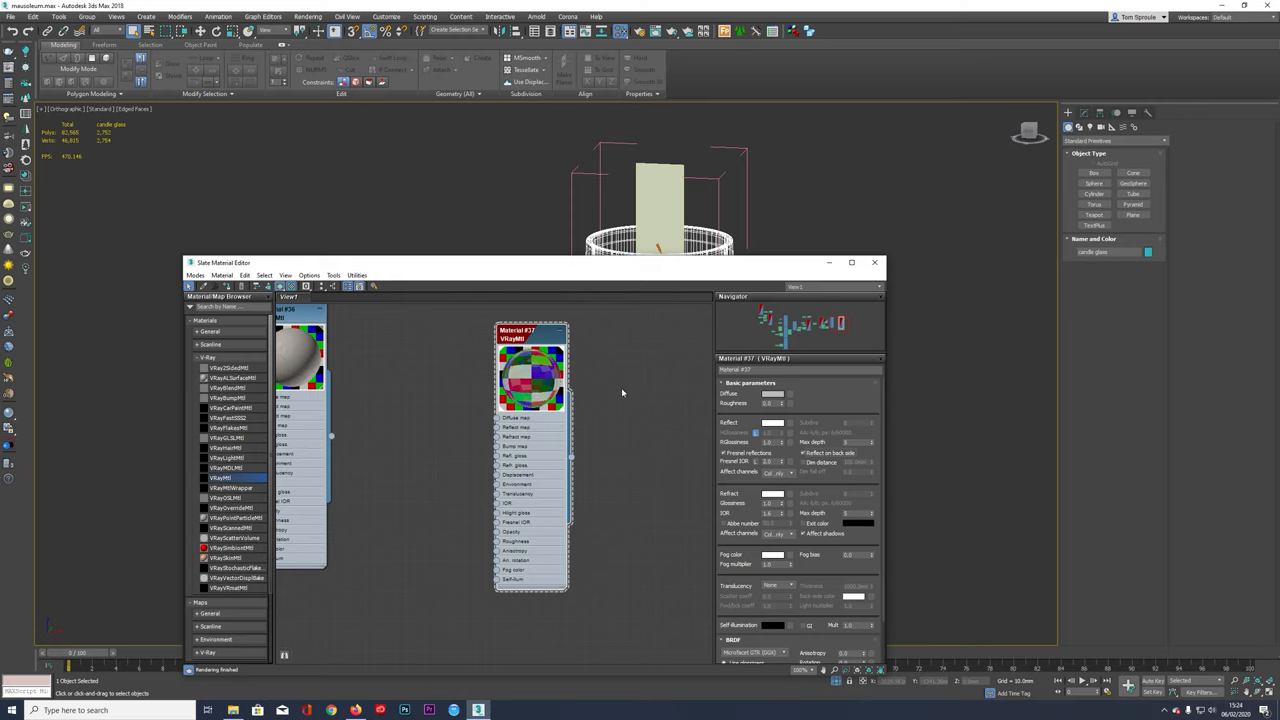
{"action": "mouse_move", "coordinate": [616, 456]}
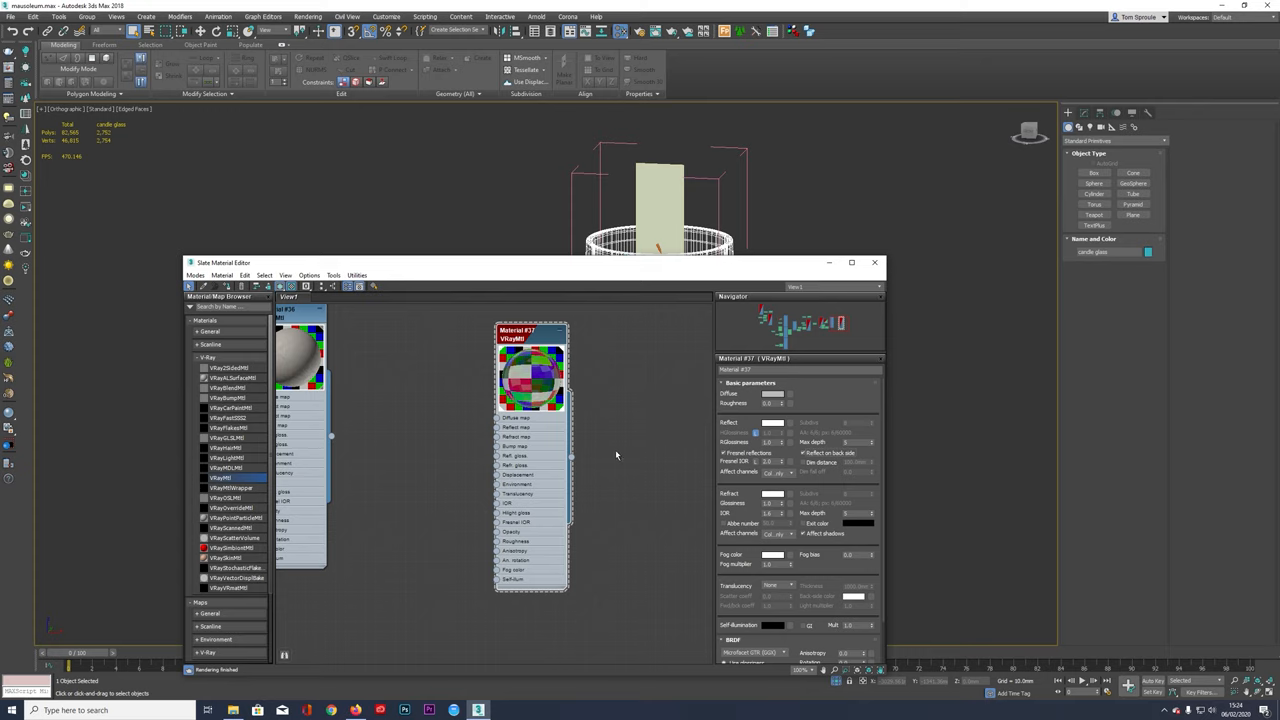
{"action": "mouse_move", "coordinate": [656, 490]}
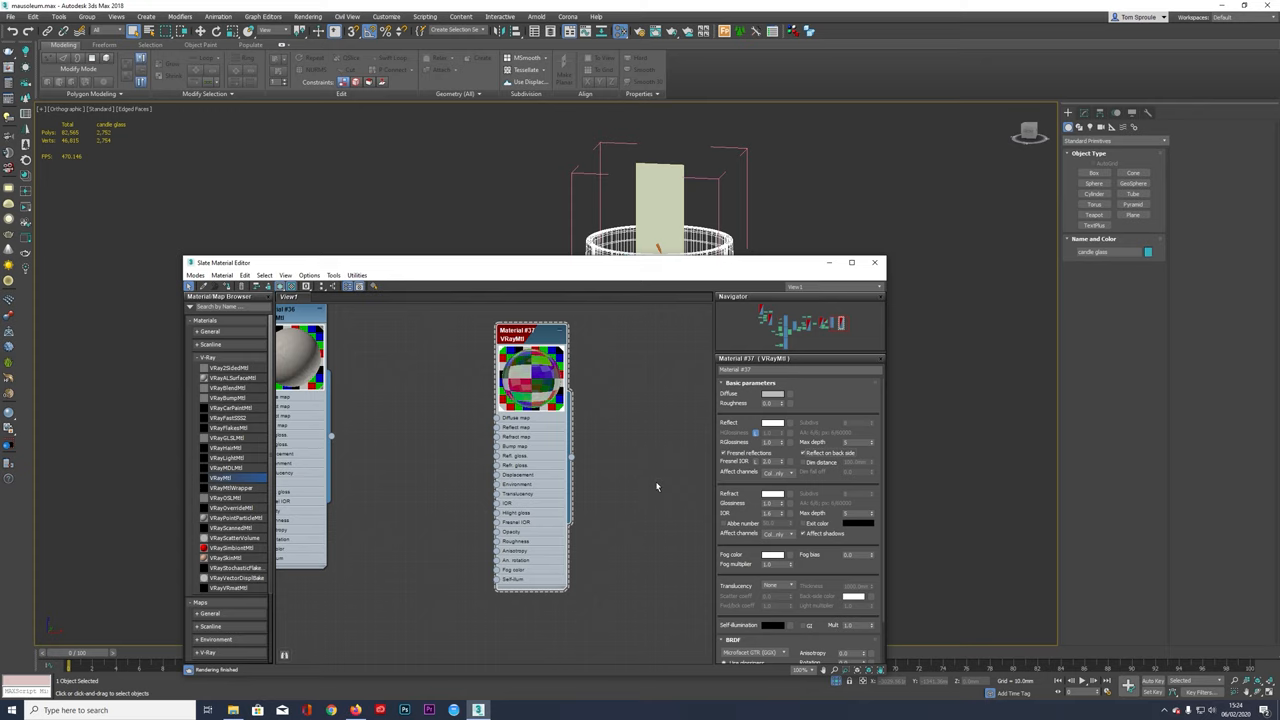
{"action": "mouse_move", "coordinate": [666, 288]}
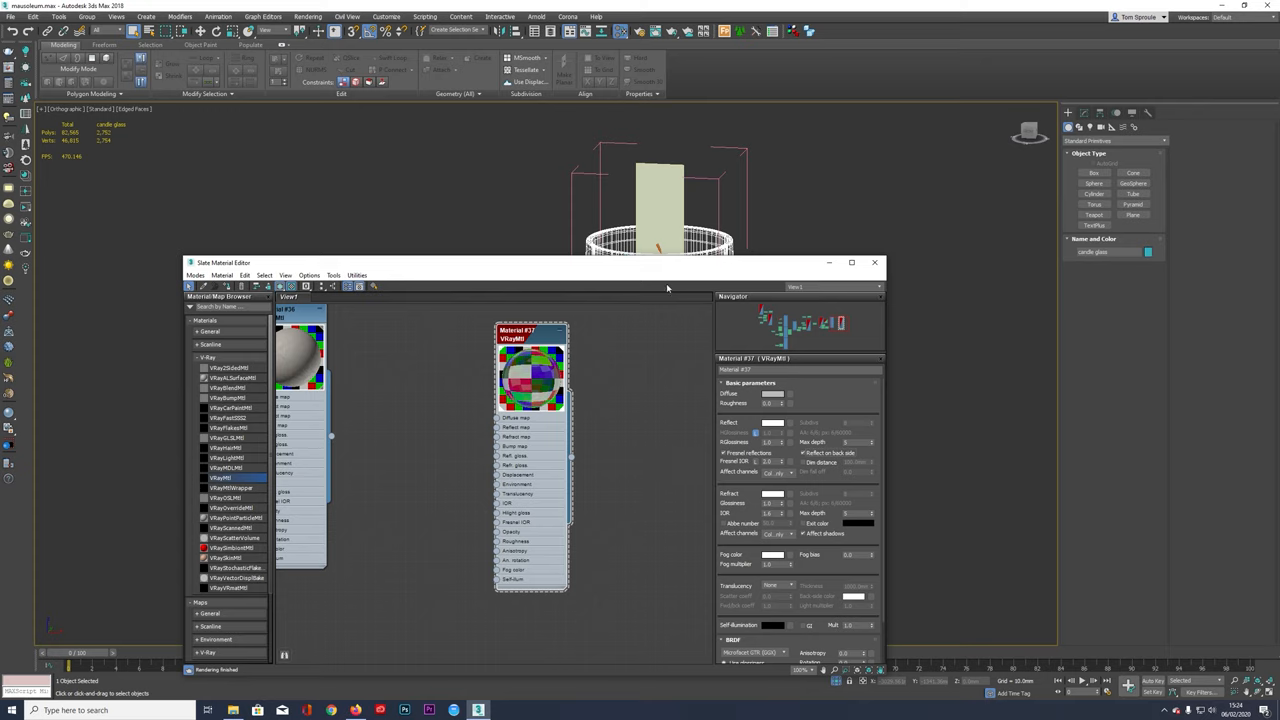
{"action": "mouse_move", "coordinate": [804, 452]}
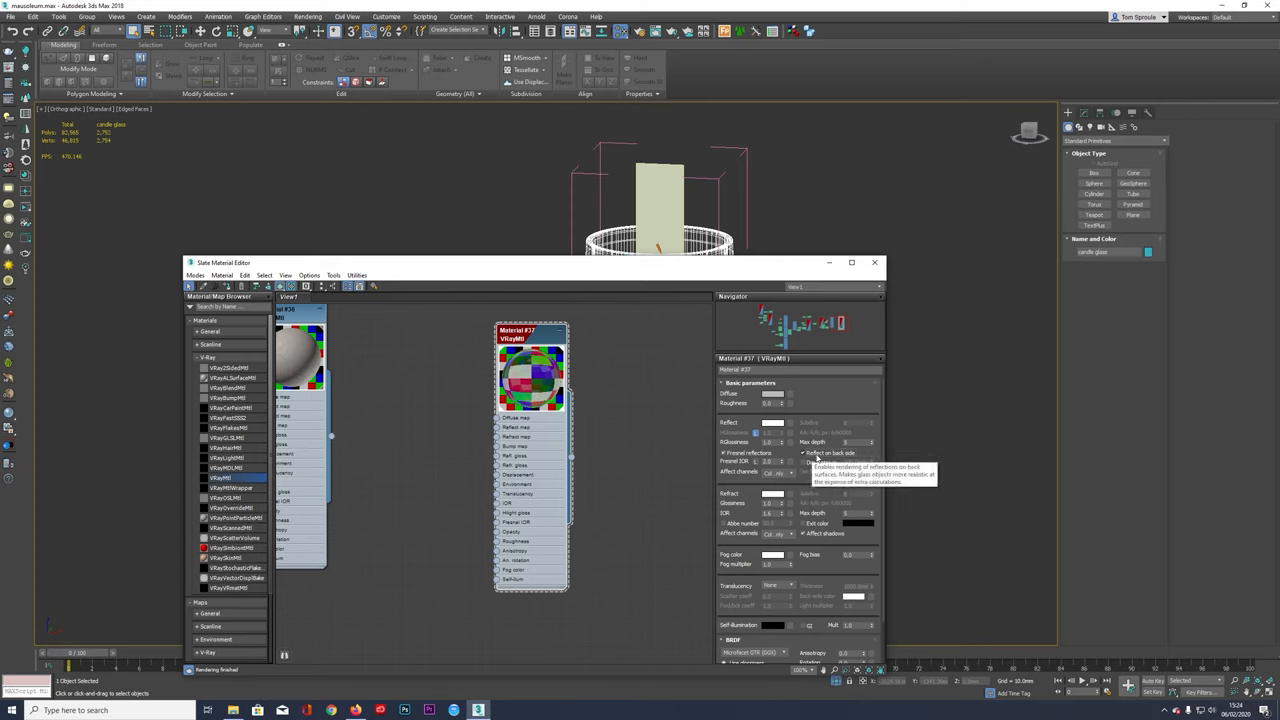
{"action": "mouse_move", "coordinate": [524, 388]}
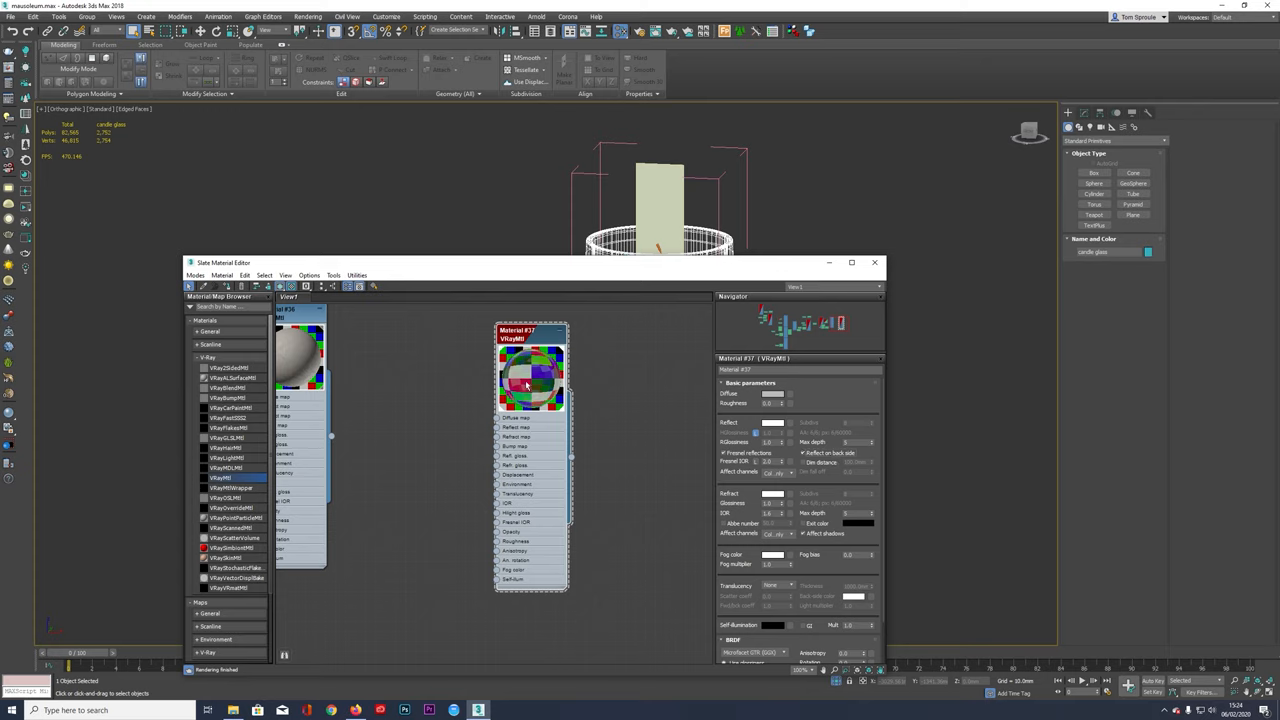
{"action": "mouse_move", "coordinate": [608, 442]}
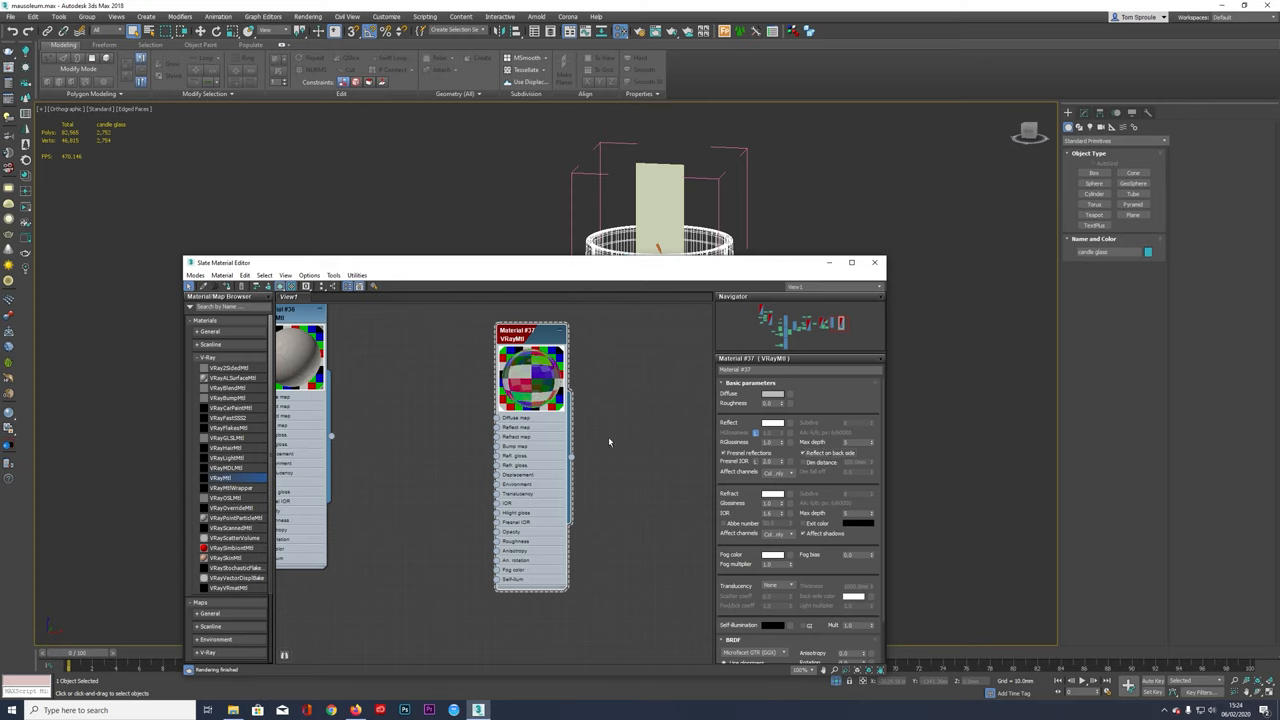
{"action": "mouse_move", "coordinate": [610, 428]}
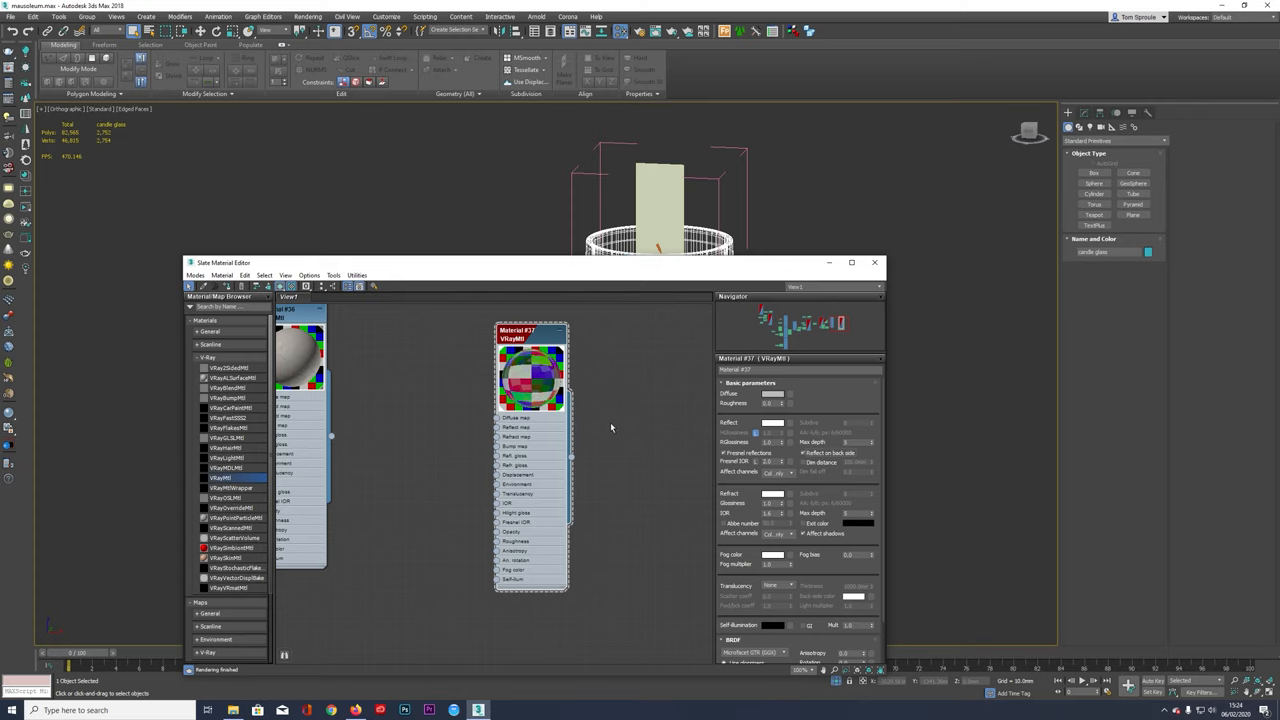
{"action": "mouse_move", "coordinate": [600, 414]}
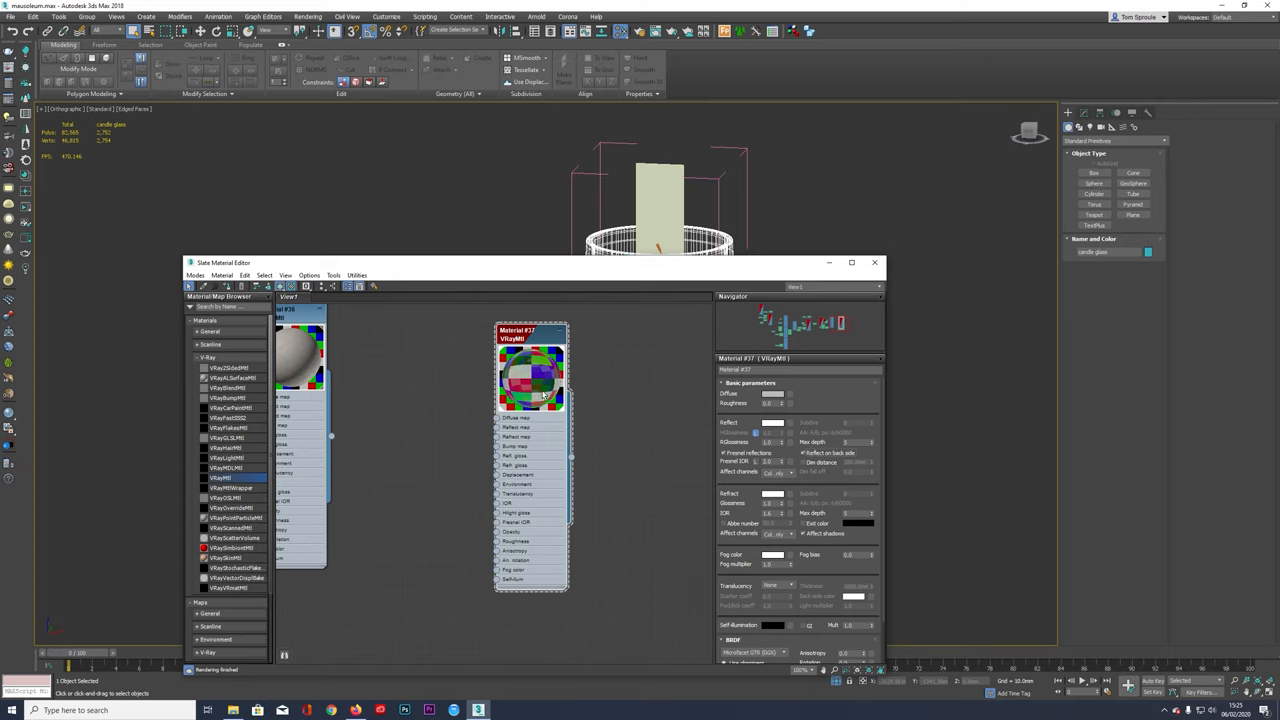
{"action": "mouse_move", "coordinate": [684, 344]}
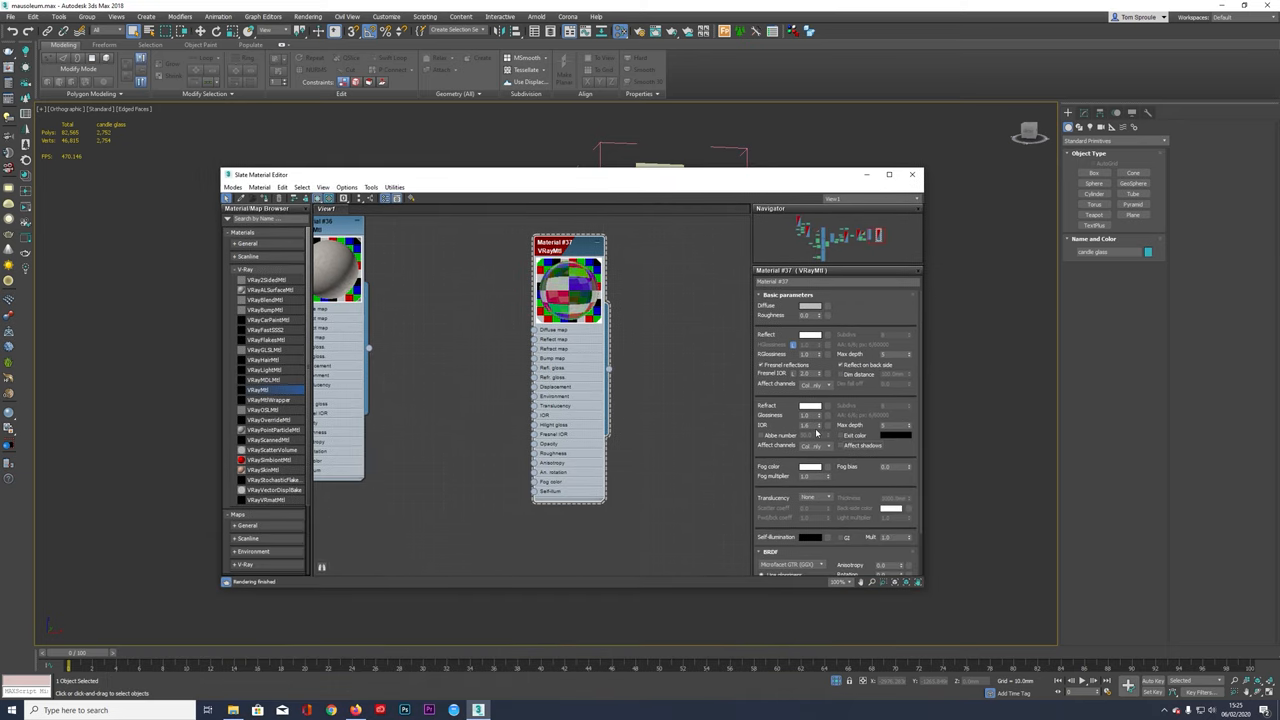
{"action": "mouse_move", "coordinate": [662, 312]}
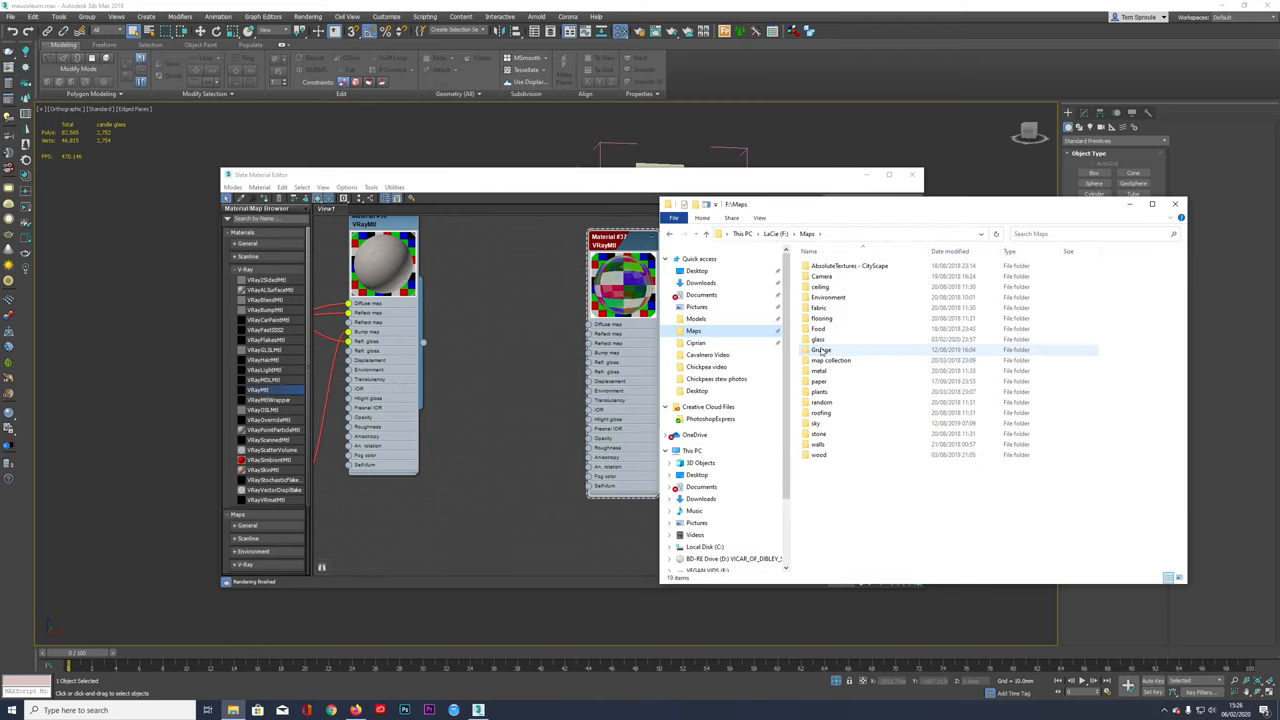
Step: Load an image from the Subtle Grunge Textures folder as the candle's diffuse bitmap
{"action": "double_click", "coordinate": [820, 348]}
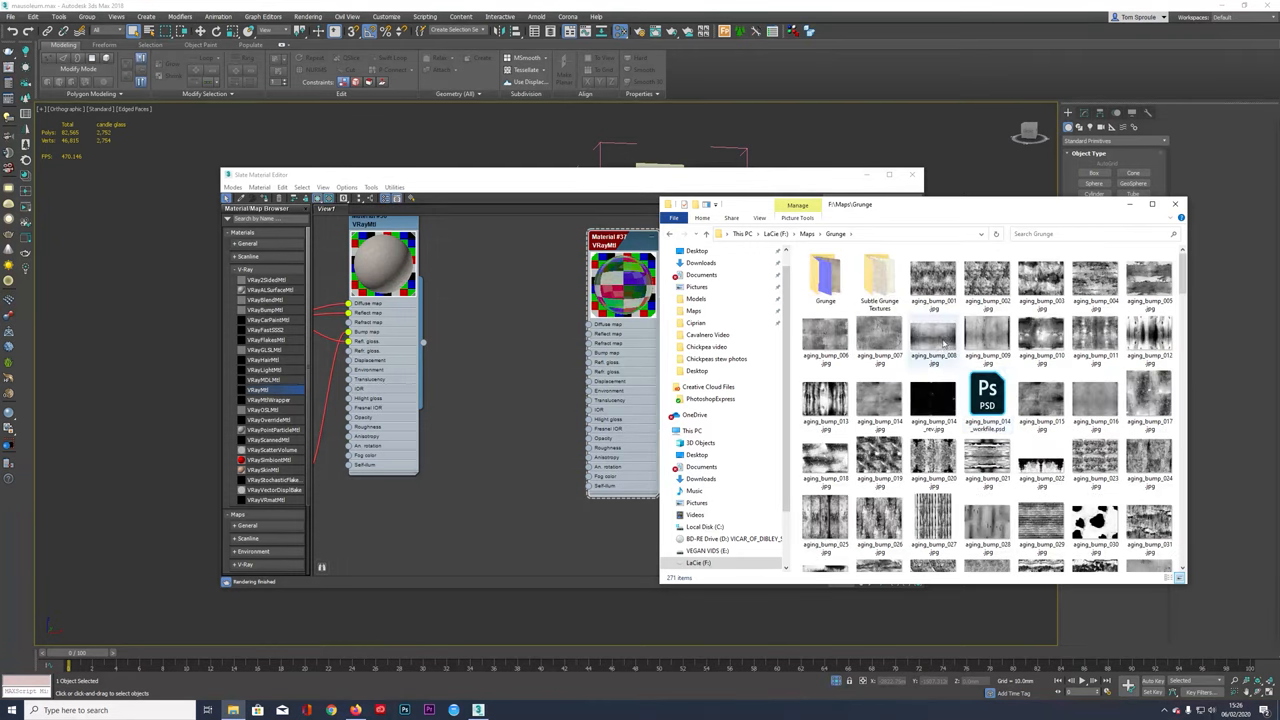
{"action": "double_click", "coordinate": [878, 276]}
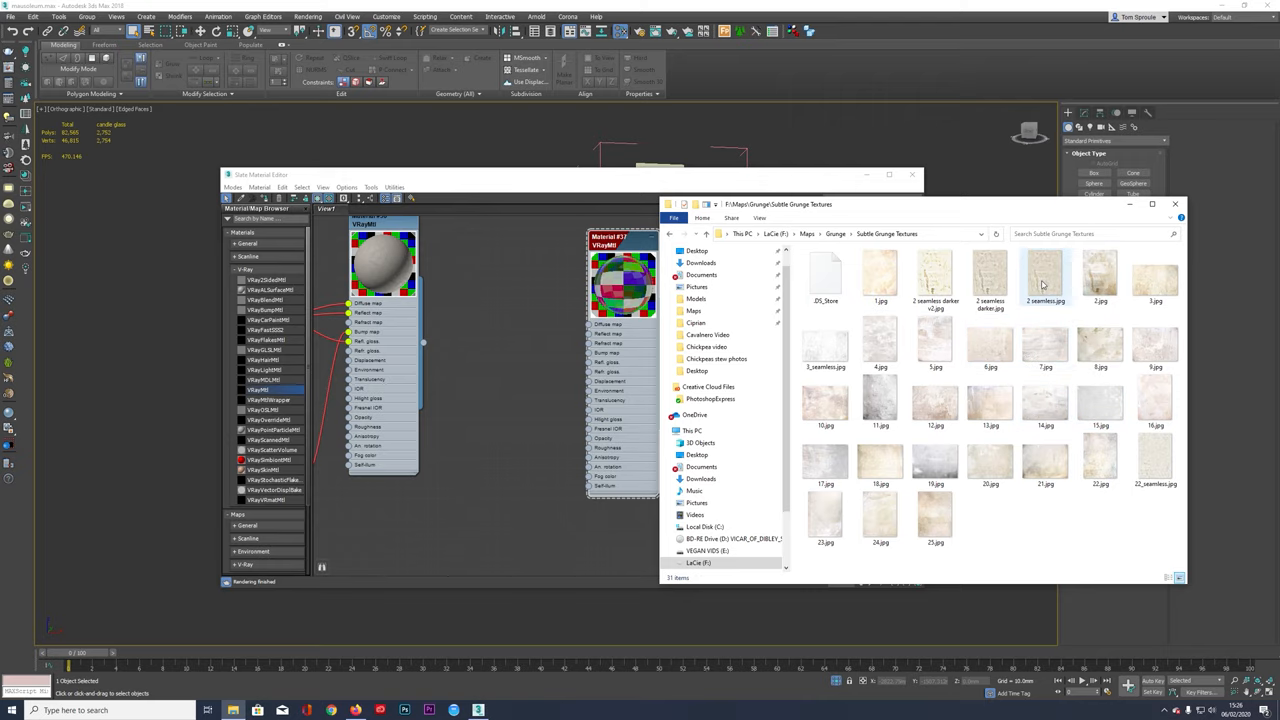
{"action": "double_click", "coordinate": [1046, 272]}
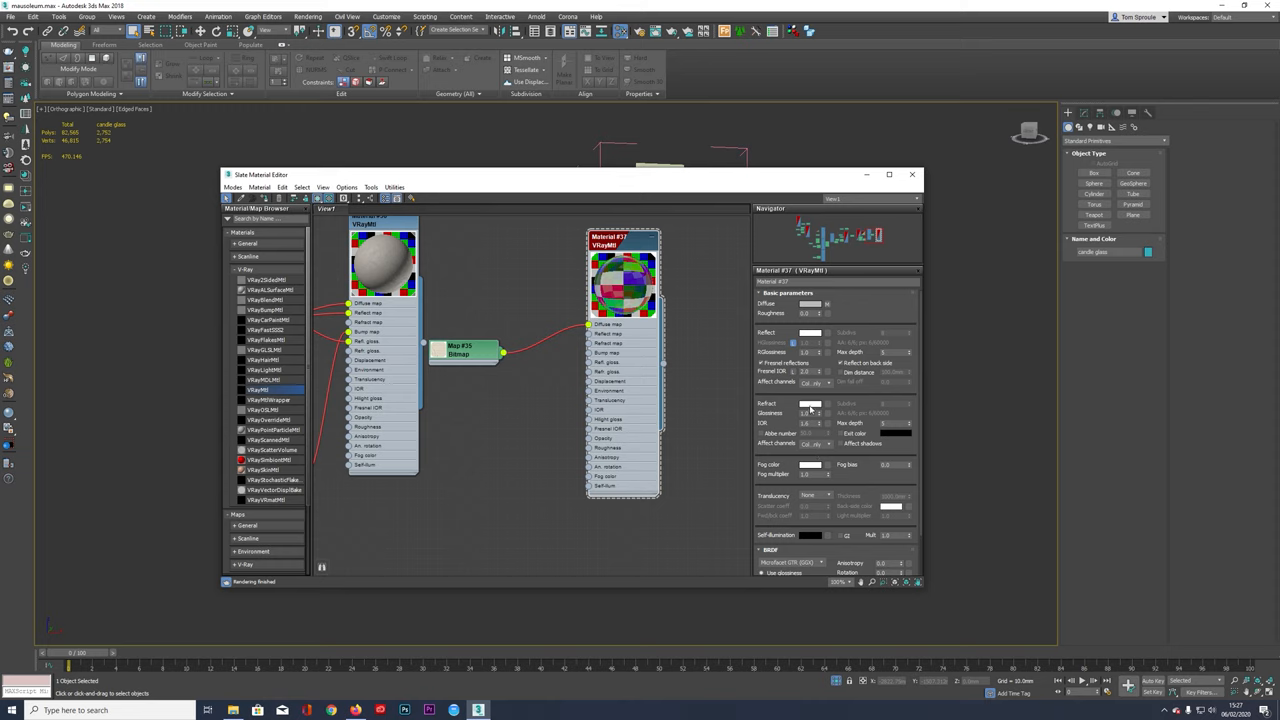
Step: Check the material colour and return to the viewport to see the grunge-textured candle
{"action": "left_click", "coordinate": [812, 404]}
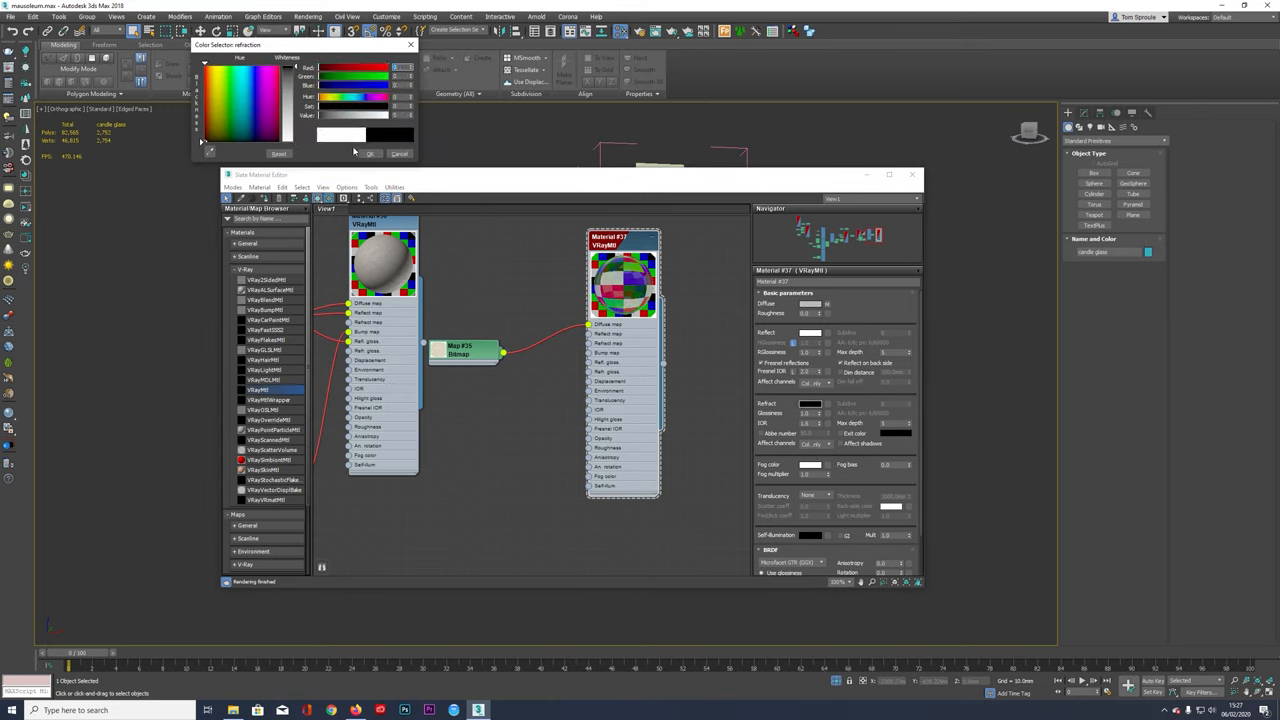
{"action": "left_click", "coordinate": [370, 152]}
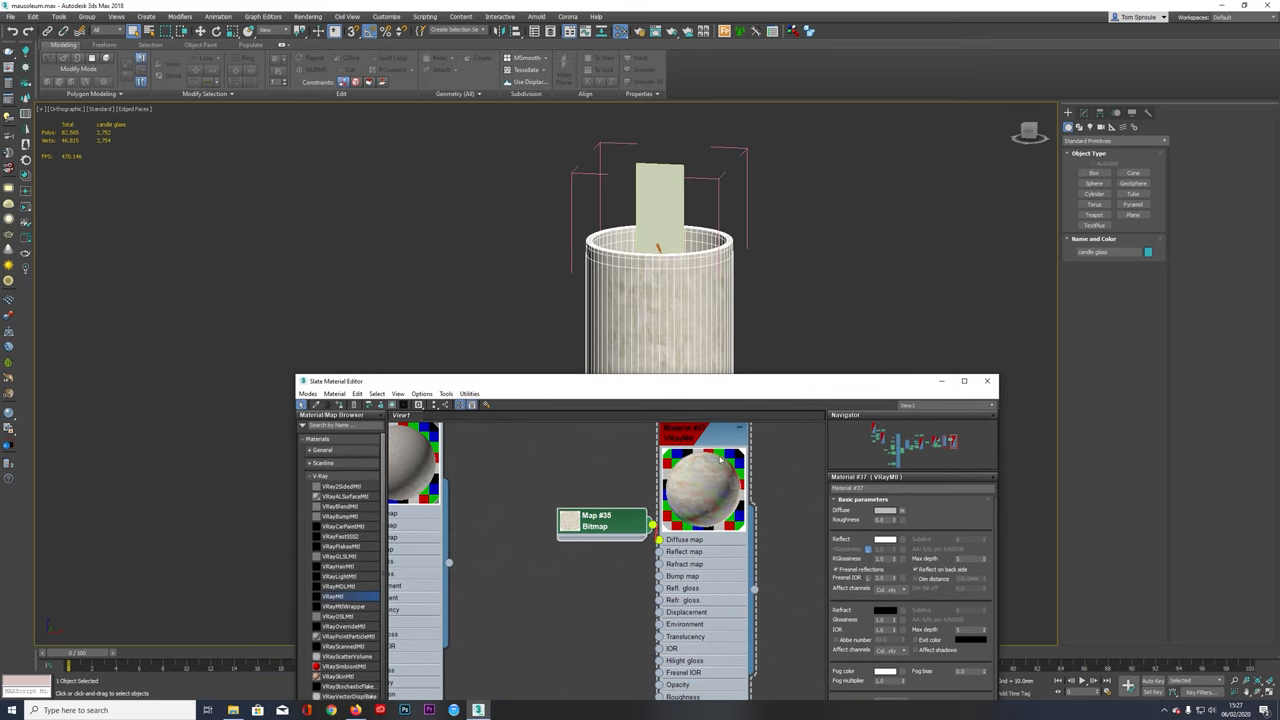
{"action": "left_click", "coordinate": [988, 380]}
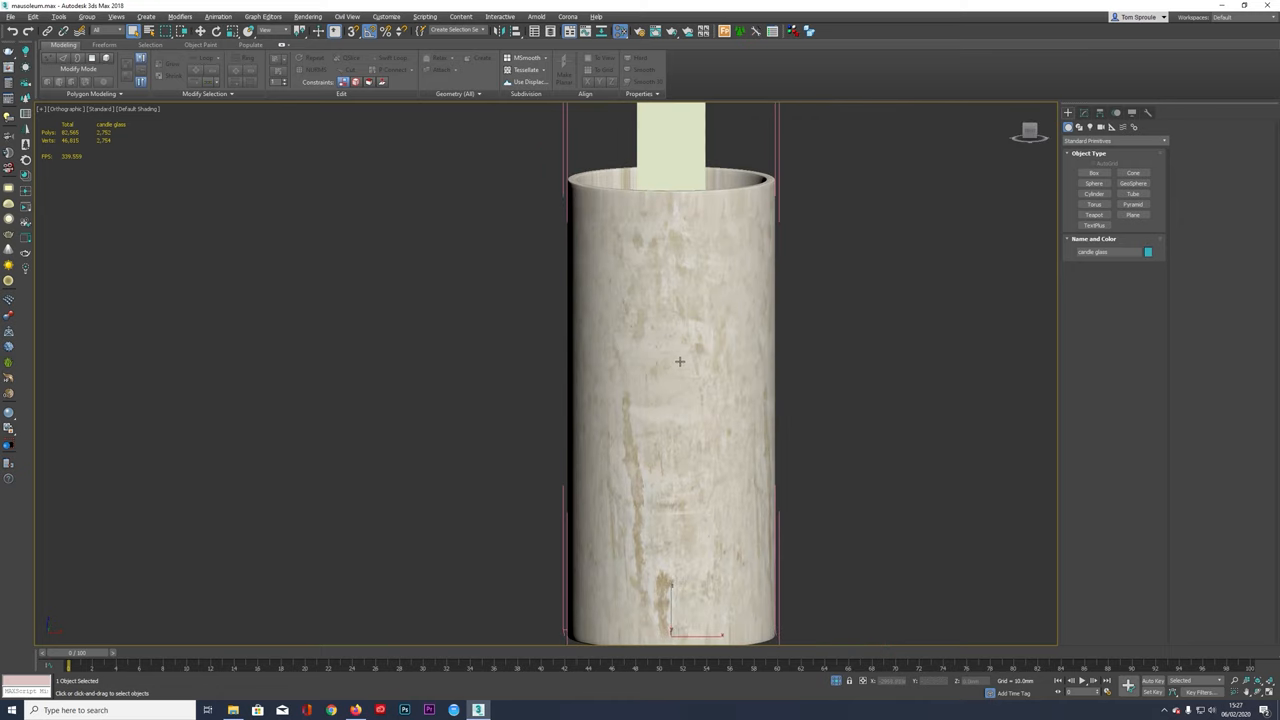
Step: Add a UVW Map modifier to the candle and dismiss the bitmap cropping preview
{"action": "left_click", "coordinate": [1084, 112]}
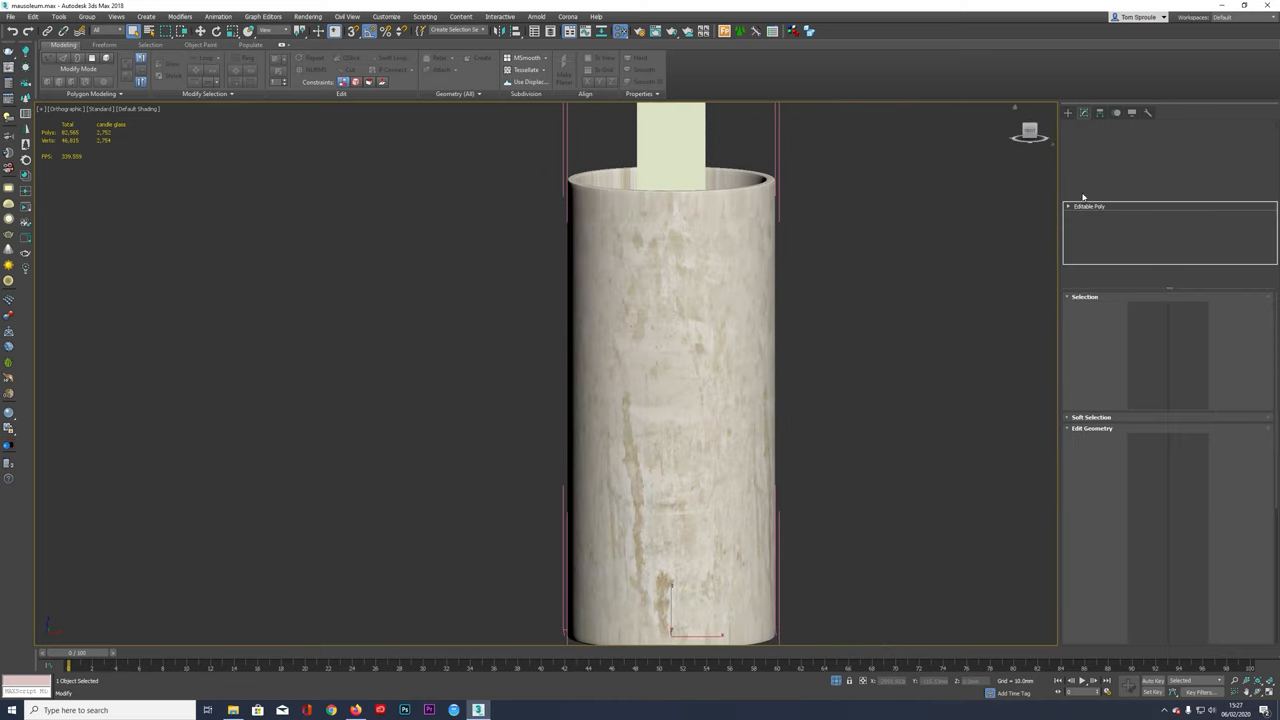
{"action": "left_click", "coordinate": [1140, 168]}
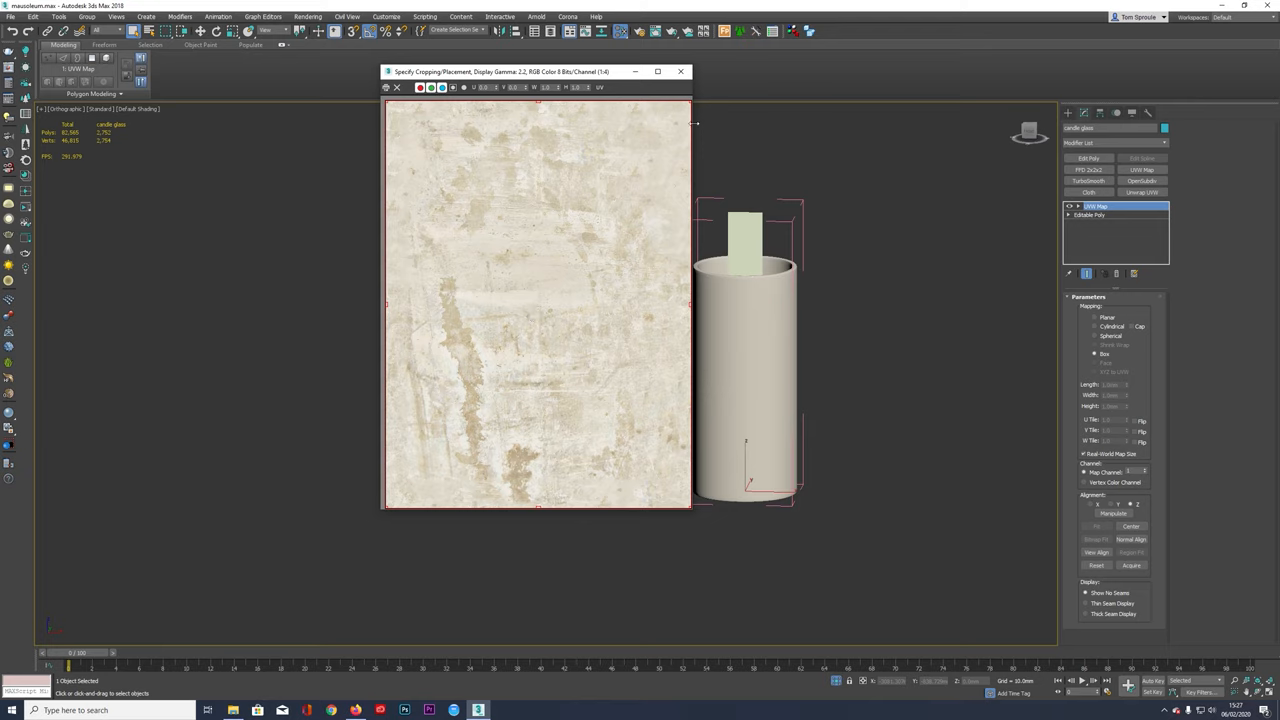
{"action": "left_click", "coordinate": [680, 72]}
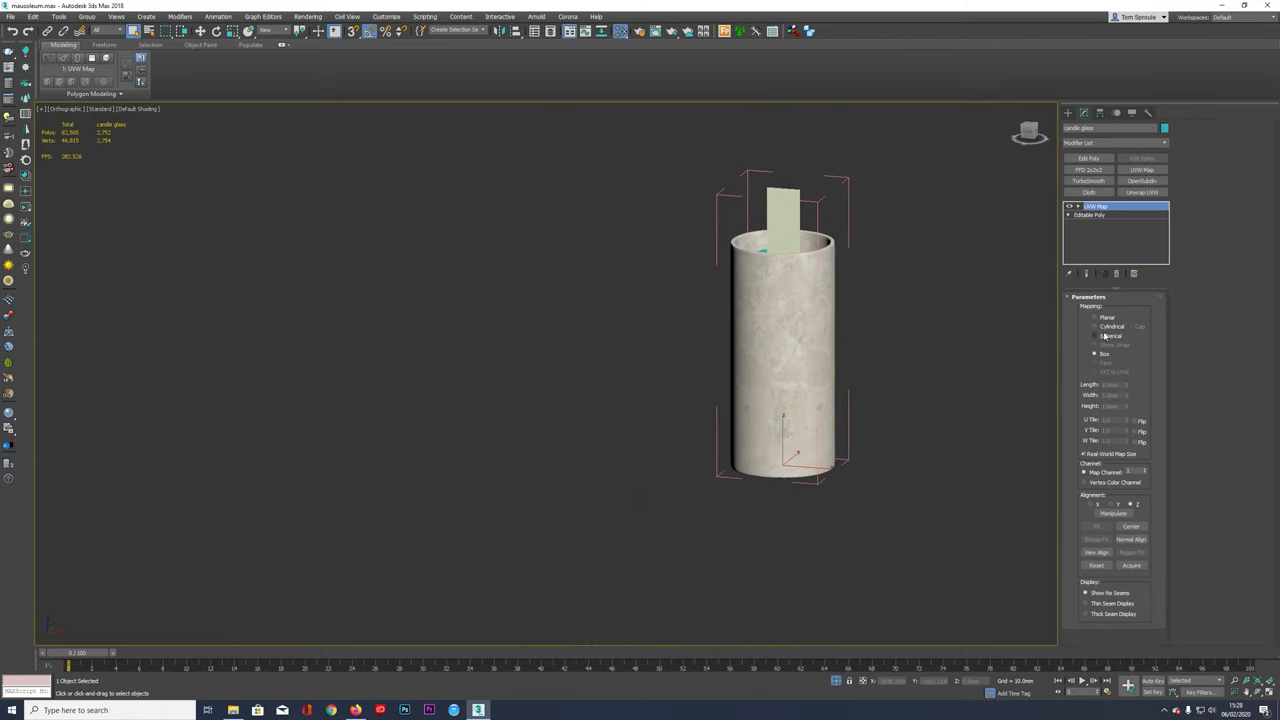
Step: Set the UVW Map to cylindrical projection and set up the VRayFastSSS2 wax material
{"action": "left_click", "coordinate": [1094, 326]}
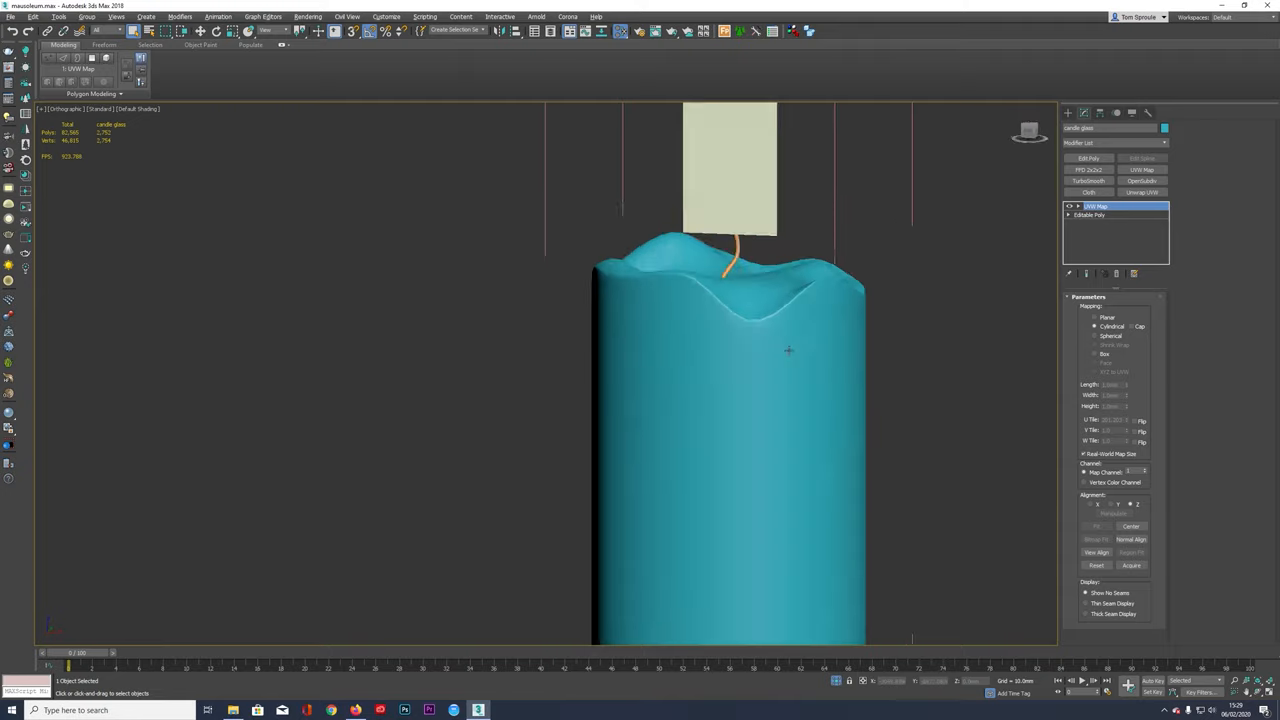
{"action": "key", "text": "F3"}
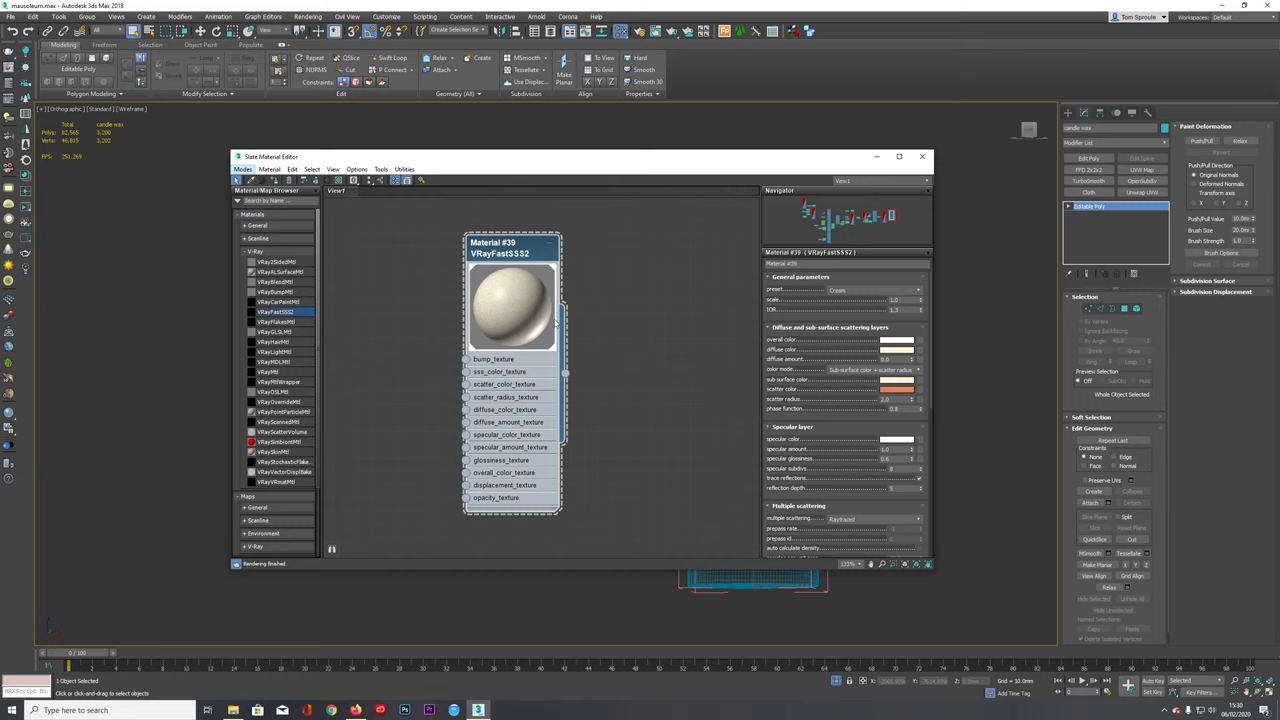
{"action": "mouse_move", "coordinate": [858, 164]}
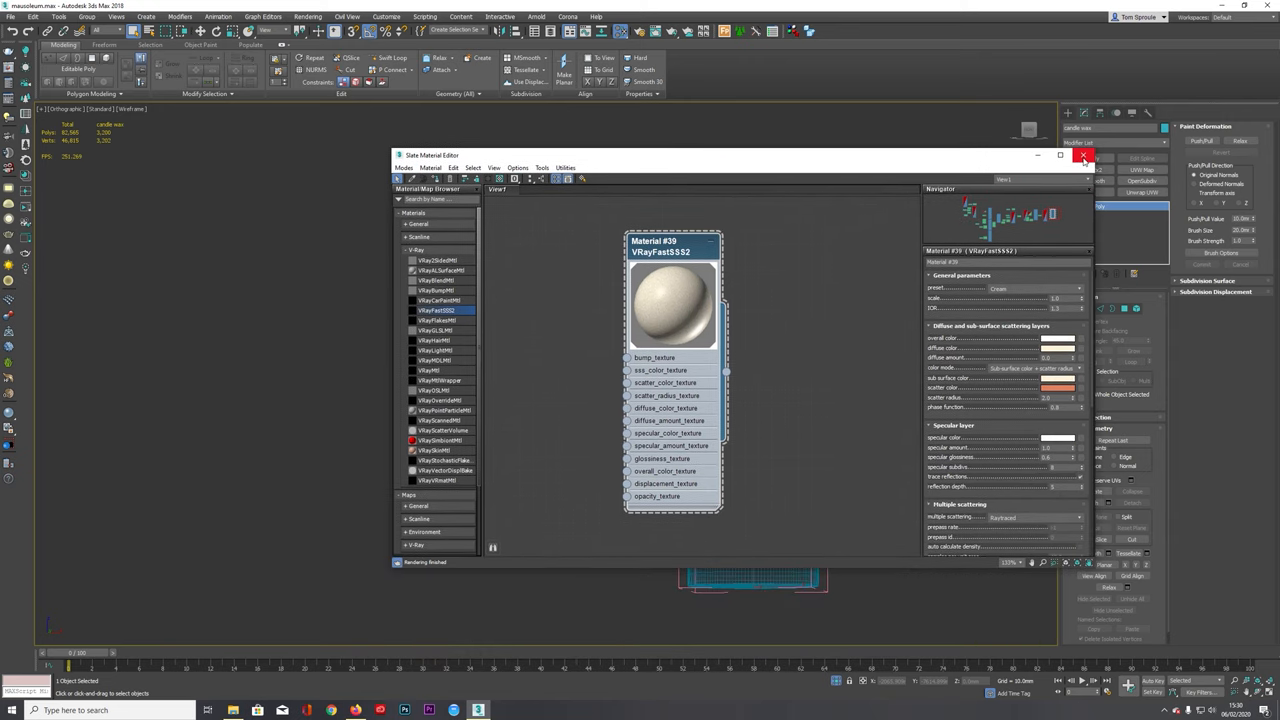
{"action": "left_click", "coordinate": [1084, 156]}
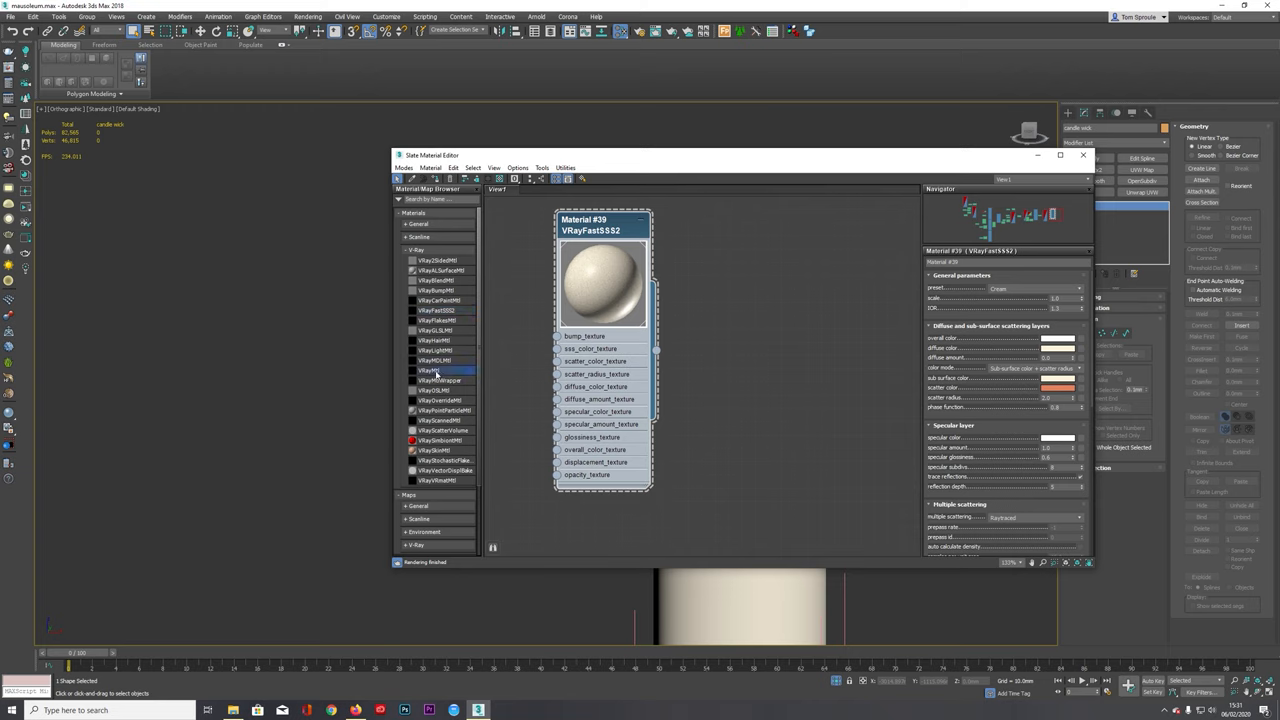
Step: Add a new VRayMtl node beside the wax material and position it in the view
{"action": "double_click", "coordinate": [430, 370]}
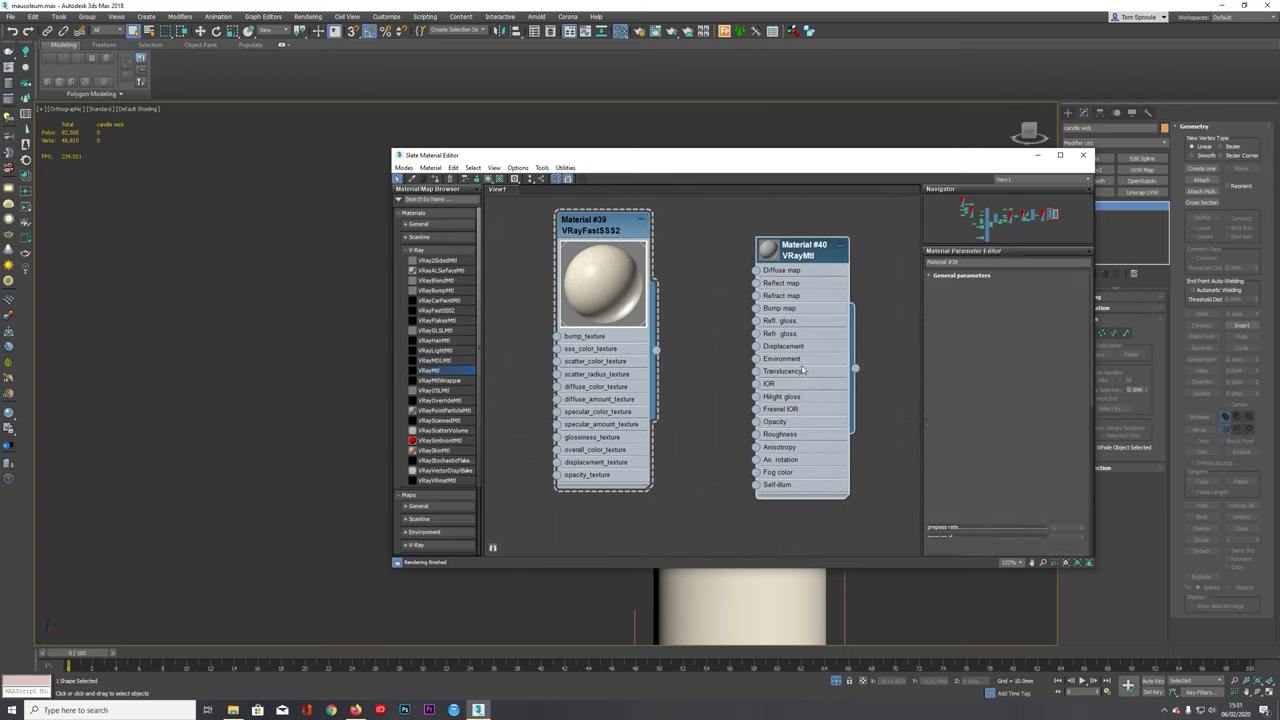
{"action": "left_click", "coordinate": [800, 250]}
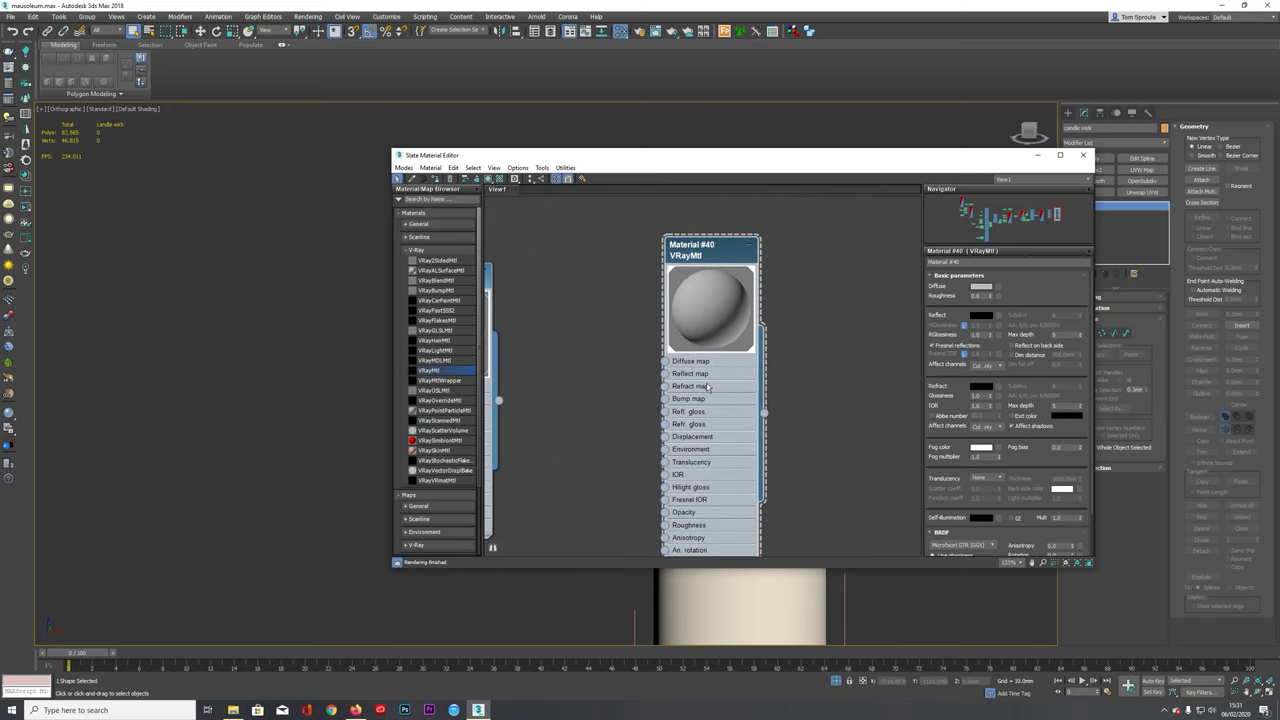
{"action": "left_click_drag", "start_coordinate": [432, 156], "coordinate": [478, 478]}
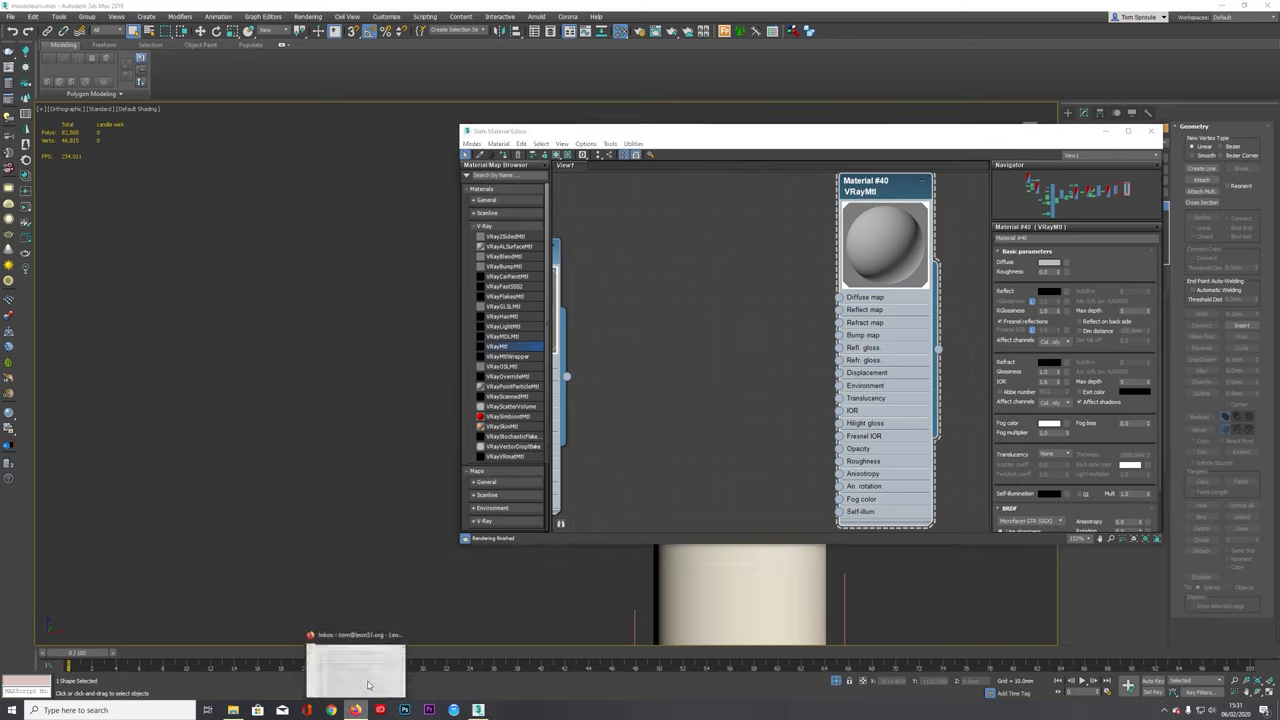
Step: Search Google Images for 'candle wick' textures in the browser
{"action": "left_click", "coordinate": [332, 710]}
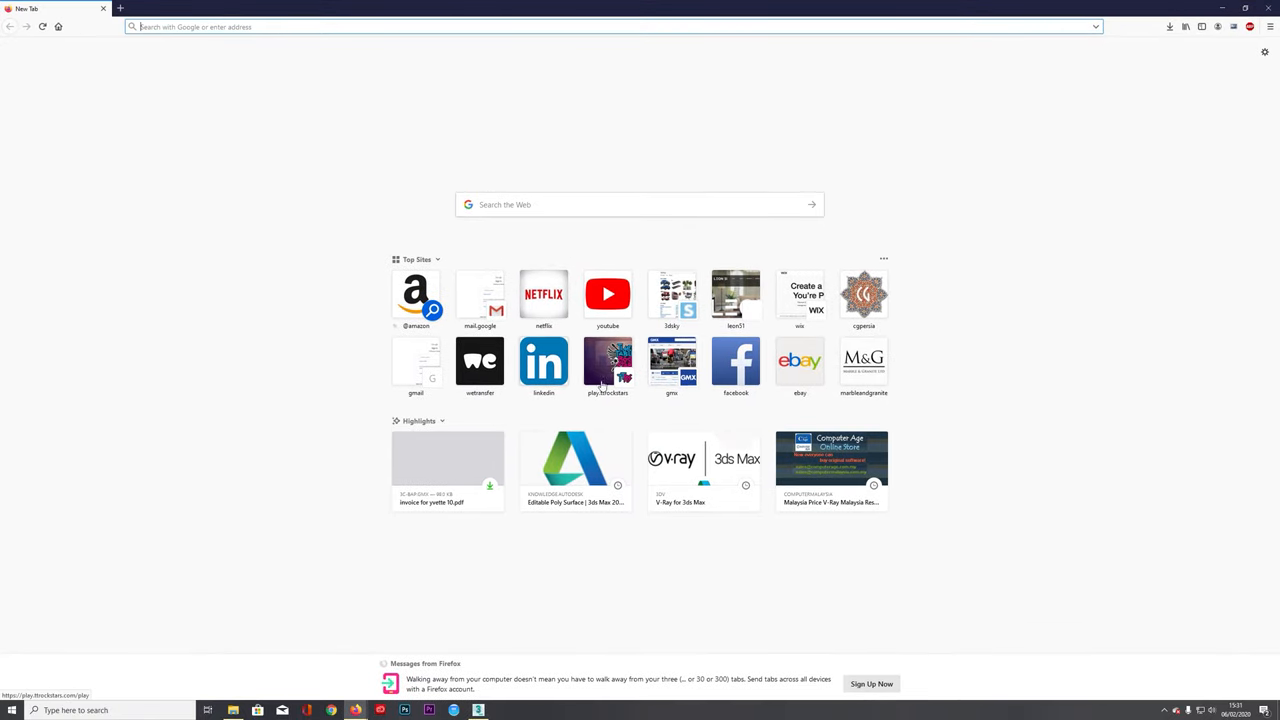
{"action": "mouse_move", "coordinate": [600, 364]}
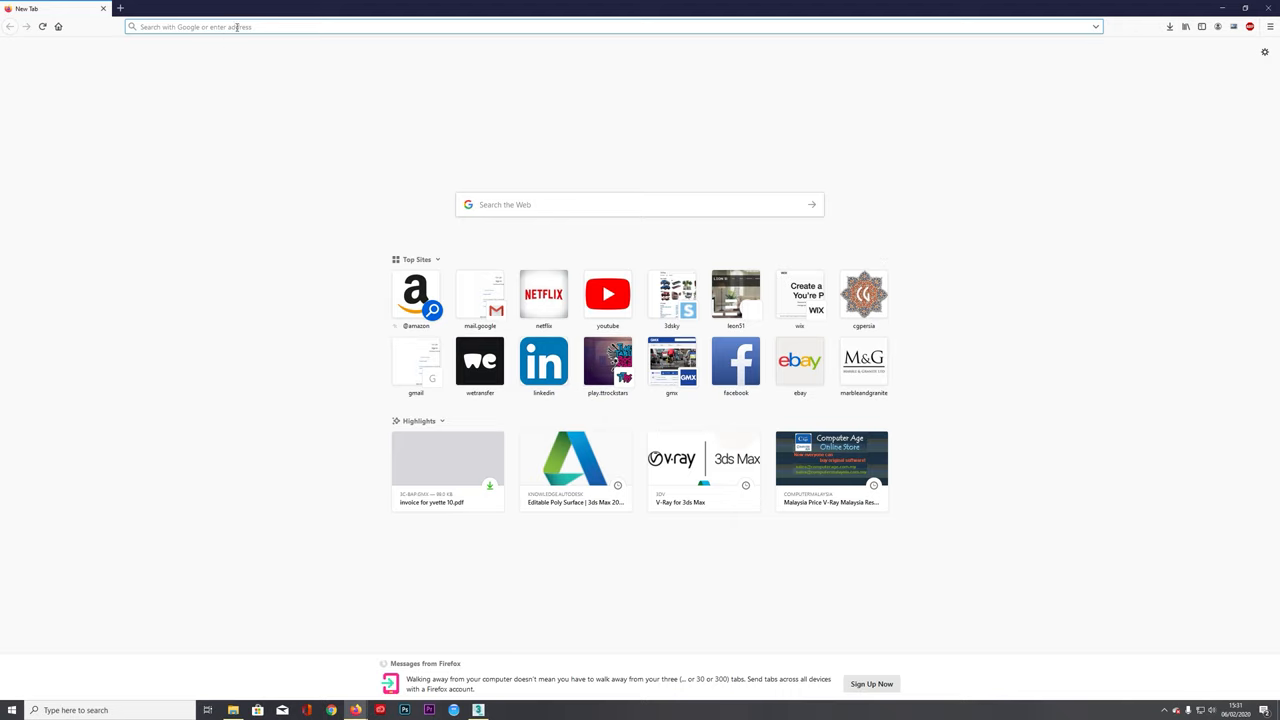
{"action": "mouse_move", "coordinate": [328, 52]}
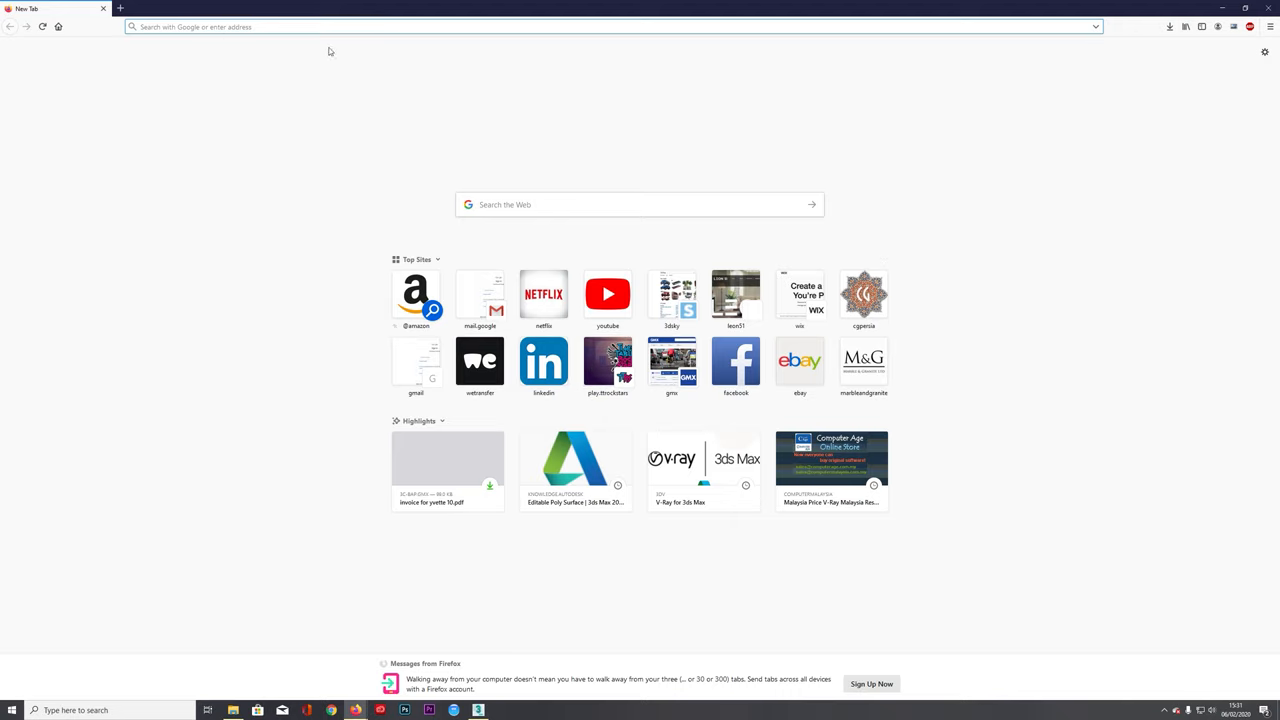
{"action": "type", "text": "candle"}
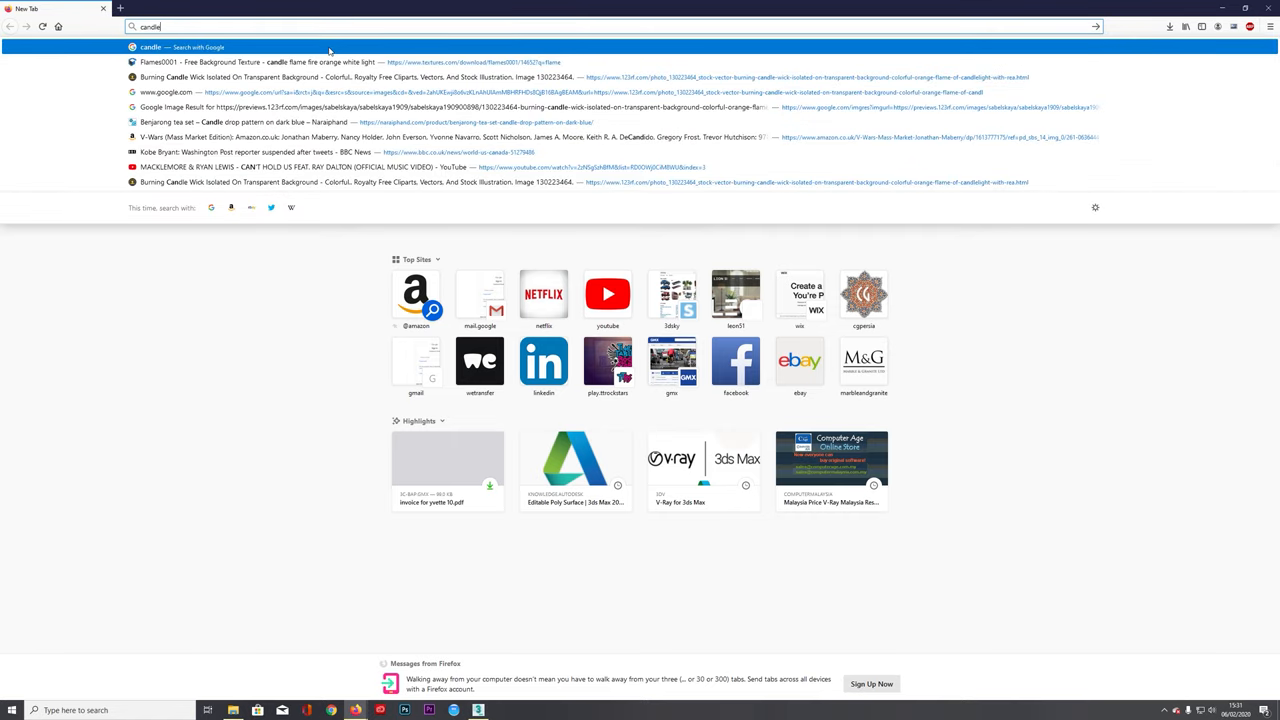
{"action": "type", "text": "wick m"}
{"action": "type", "text": "string"}
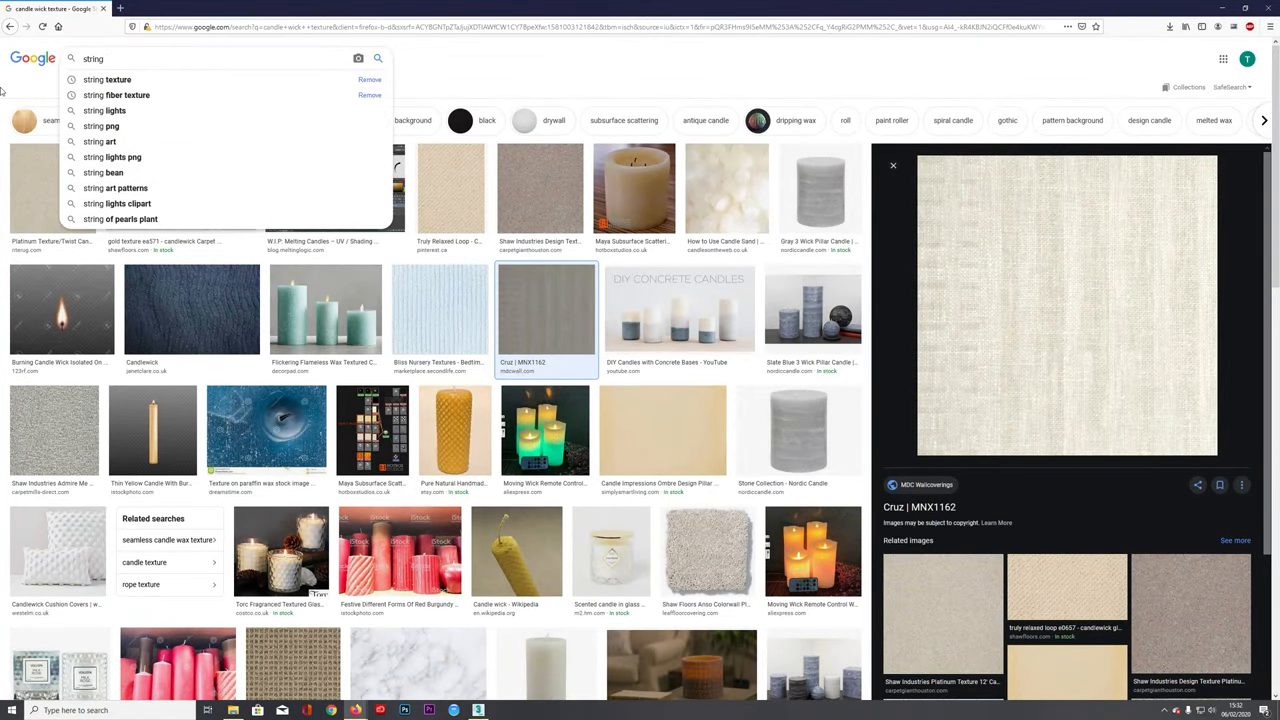
{"action": "left_click", "coordinate": [108, 80]}
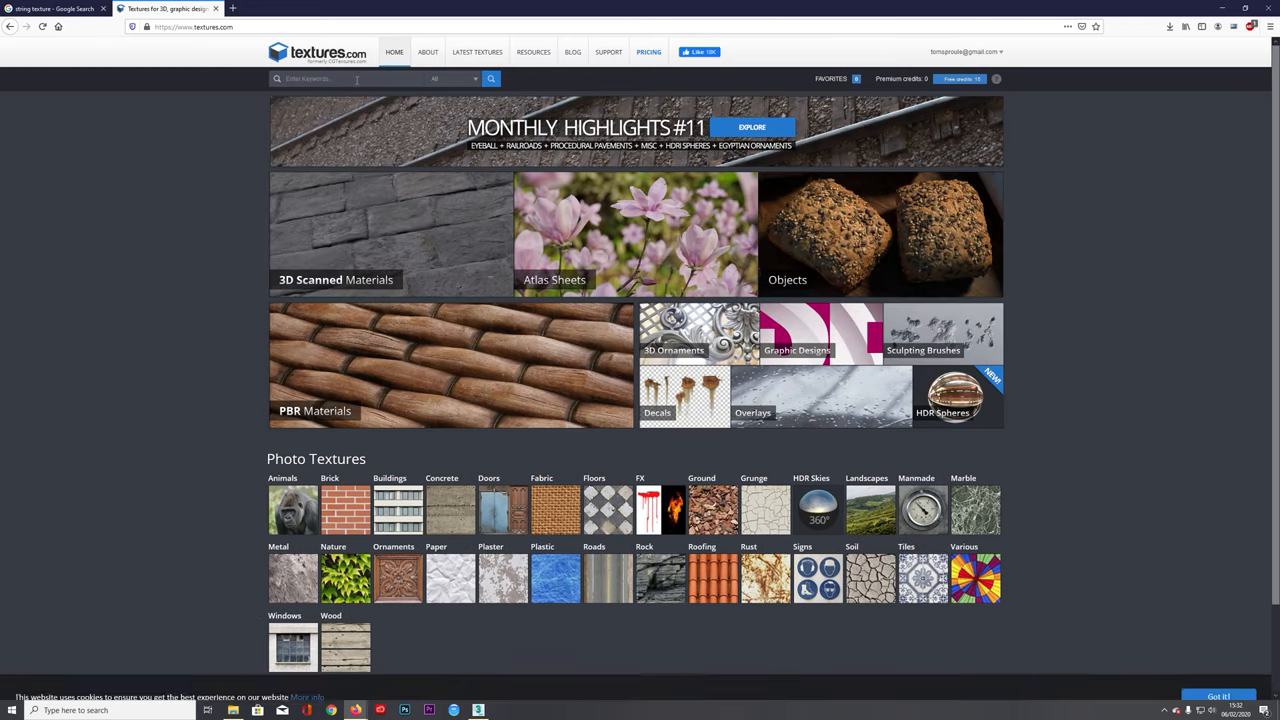
Step: Search Textures.com for 'wick' and open the Wicker0023 texture page
{"action": "left_click", "coordinate": [492, 80]}
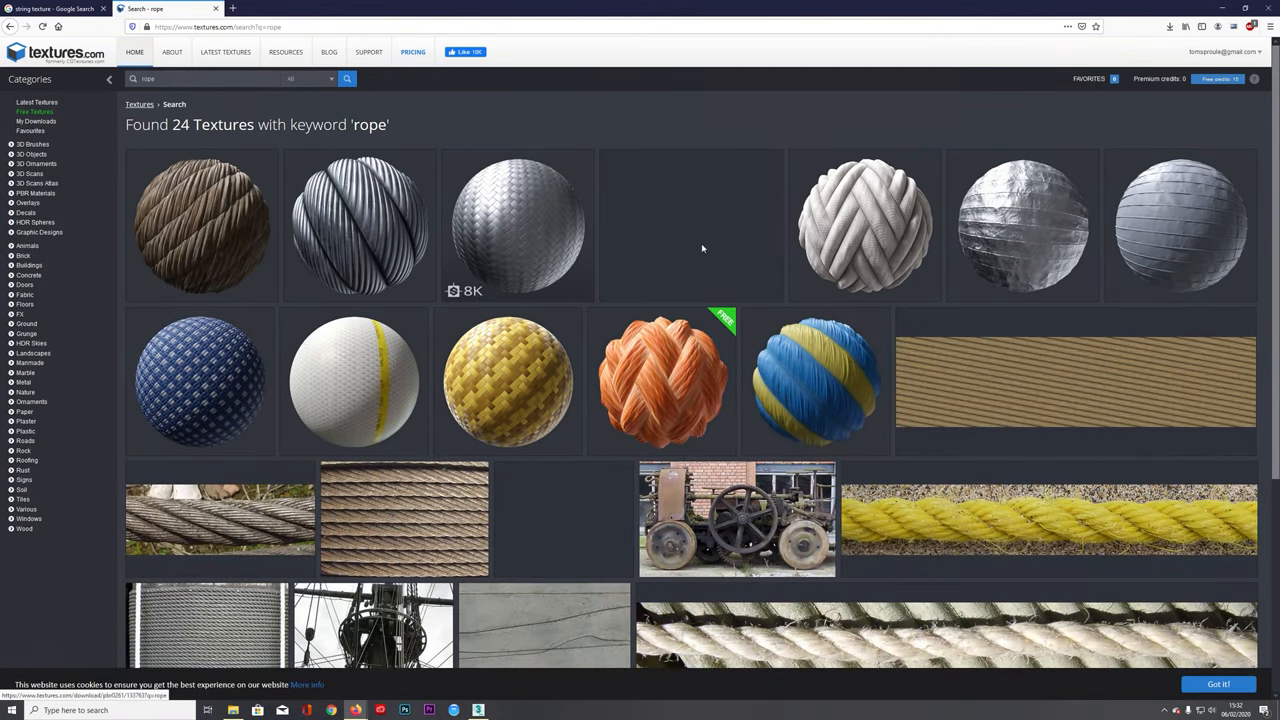
{"action": "mouse_move", "coordinate": [232, 94]}
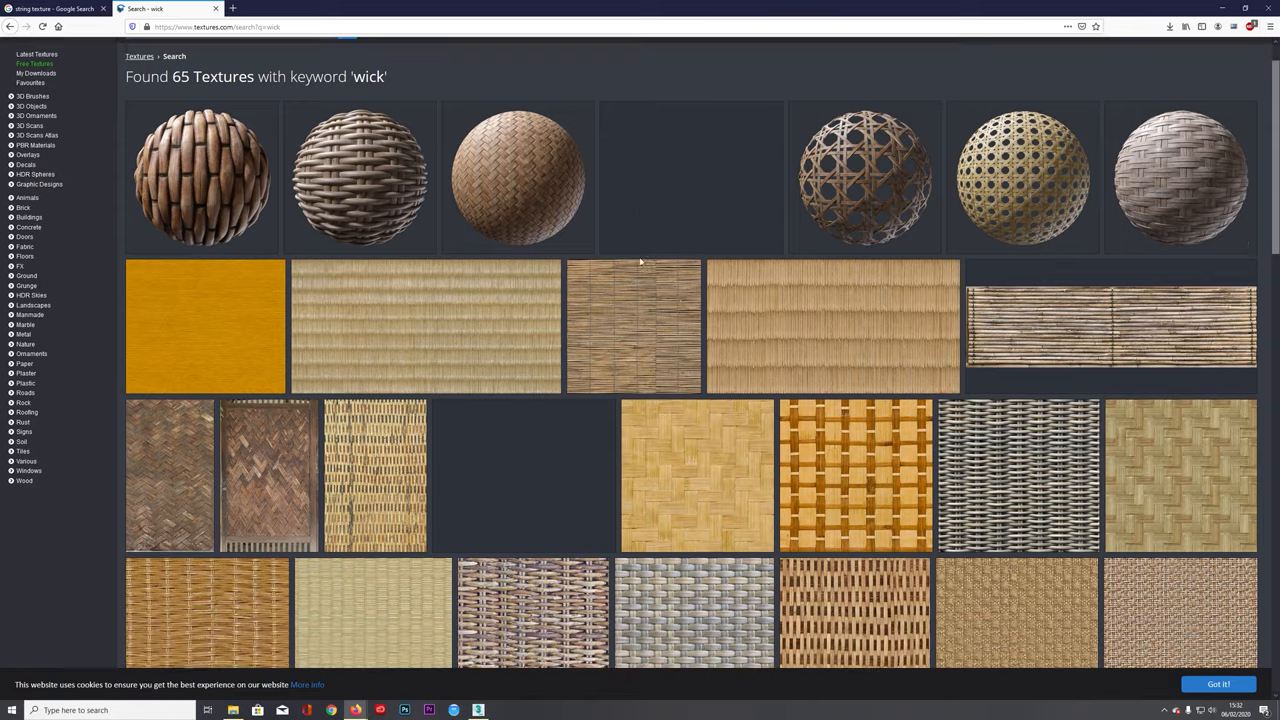
{"action": "scroll", "scroll_direction": "down", "scroll_amount": 3}
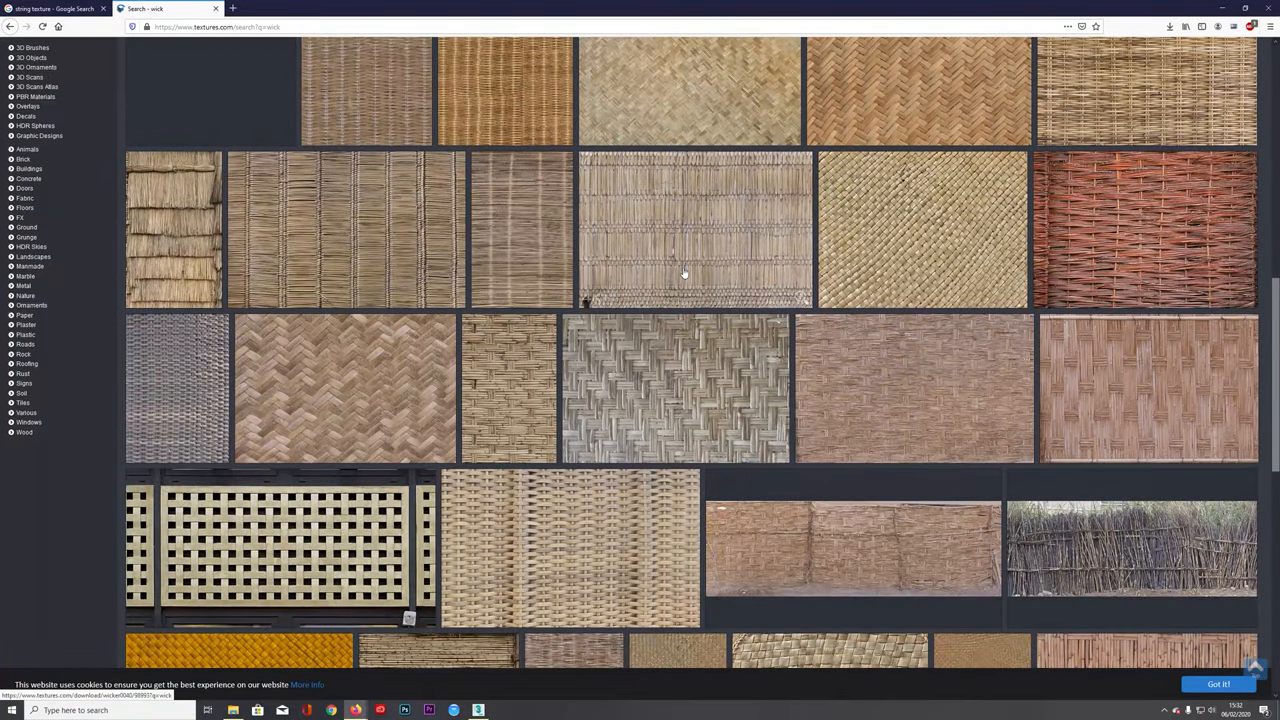
{"action": "mouse_move", "coordinate": [572, 236]}
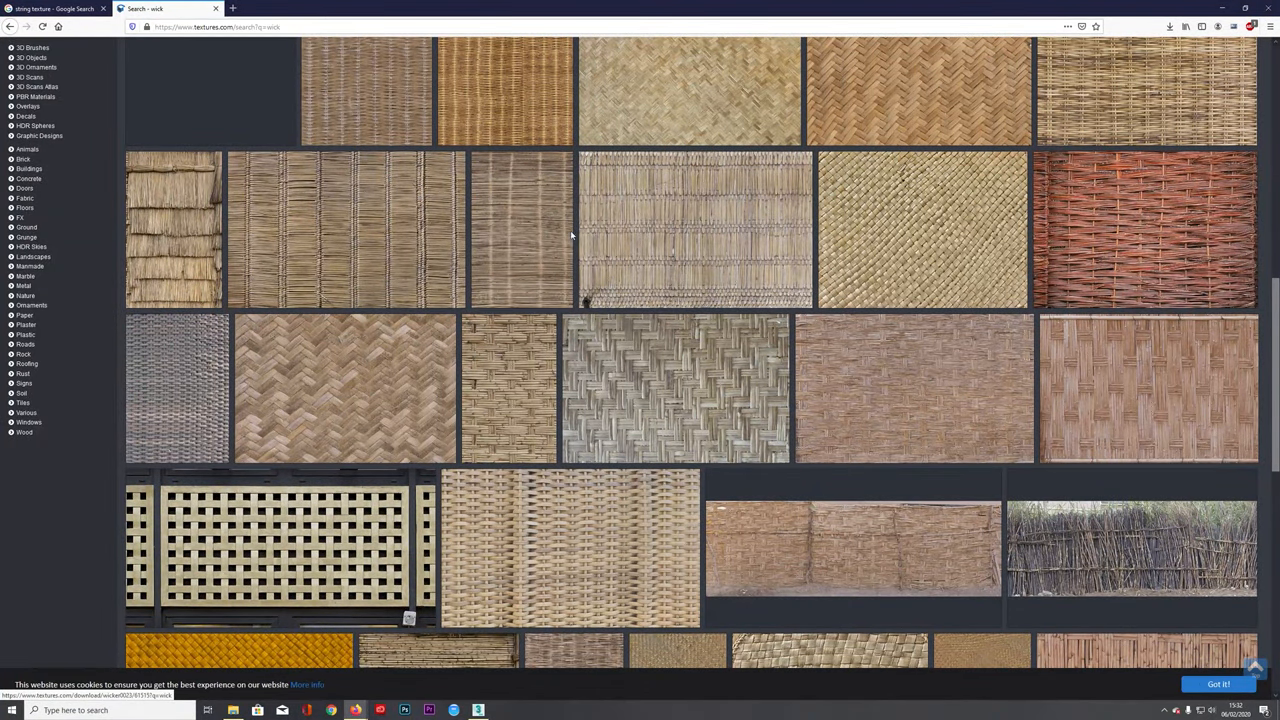
{"action": "scroll", "scroll_direction": "down", "scroll_amount": 3}
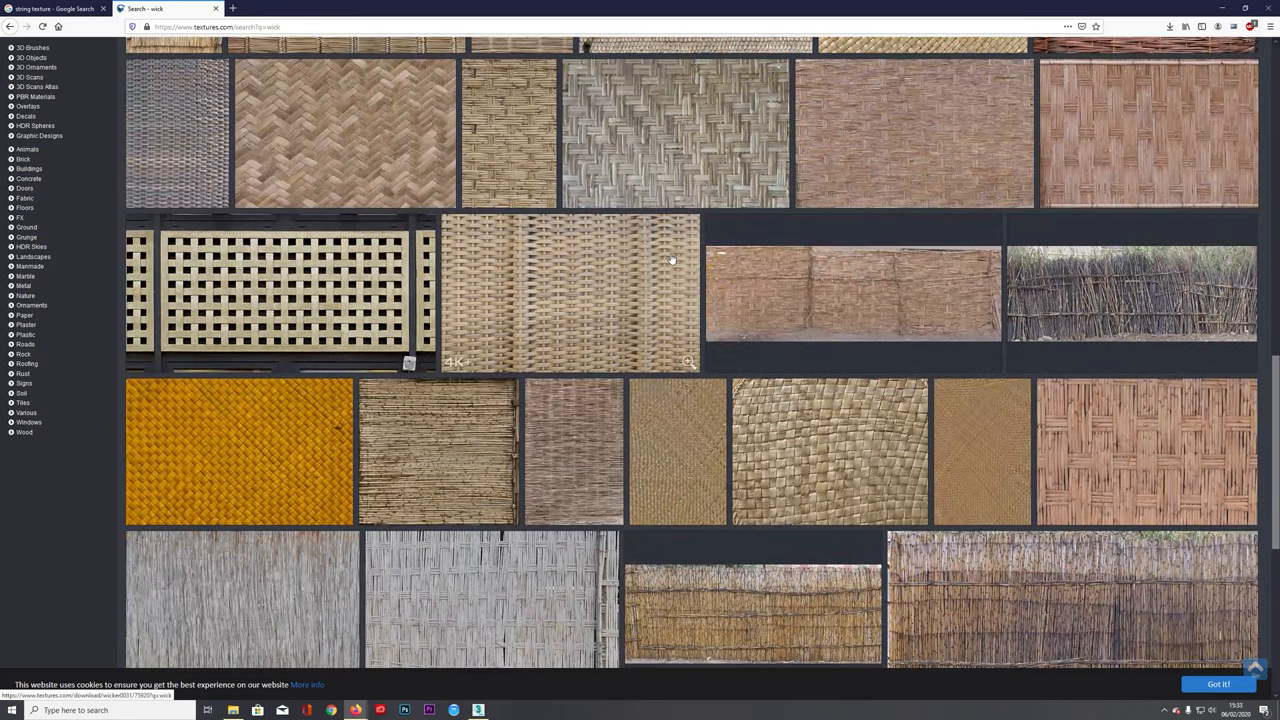
{"action": "scroll", "scroll_direction": "up", "scroll_amount": 3}
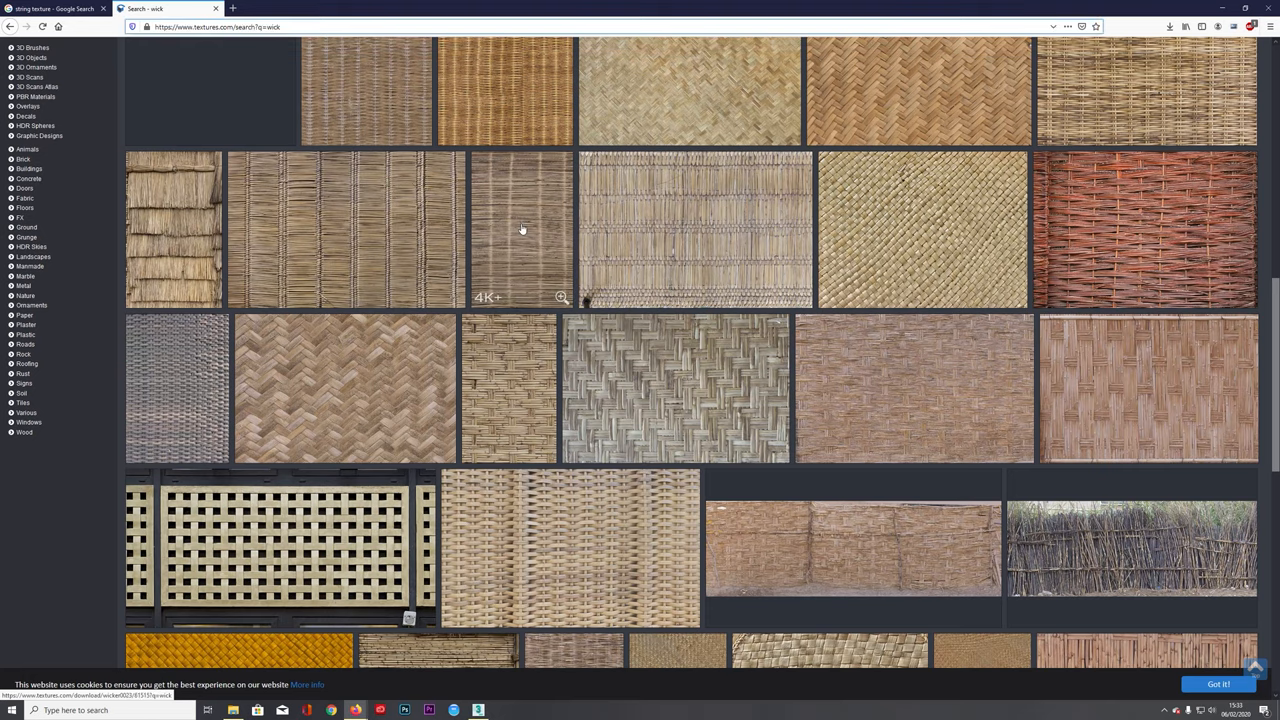
{"action": "left_click", "coordinate": [520, 230]}
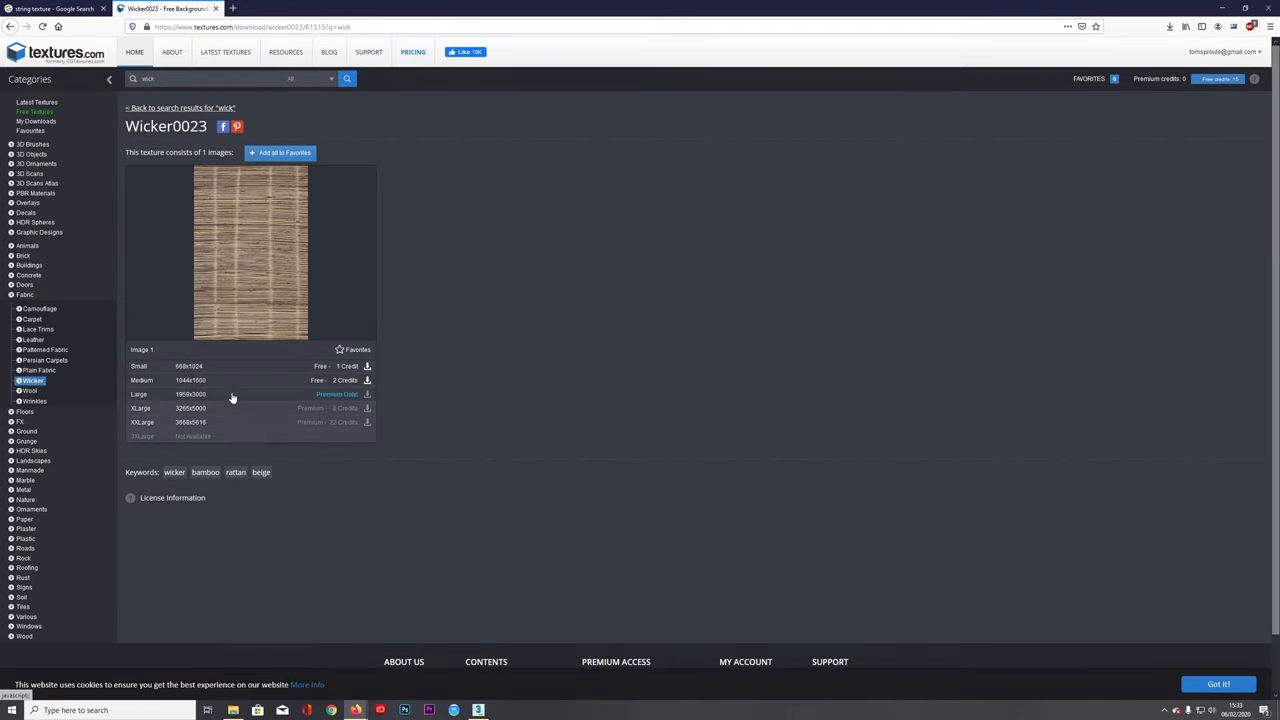
Step: Download a free size of Wicker0023 and save it to the computer
{"action": "left_click", "coordinate": [368, 380]}
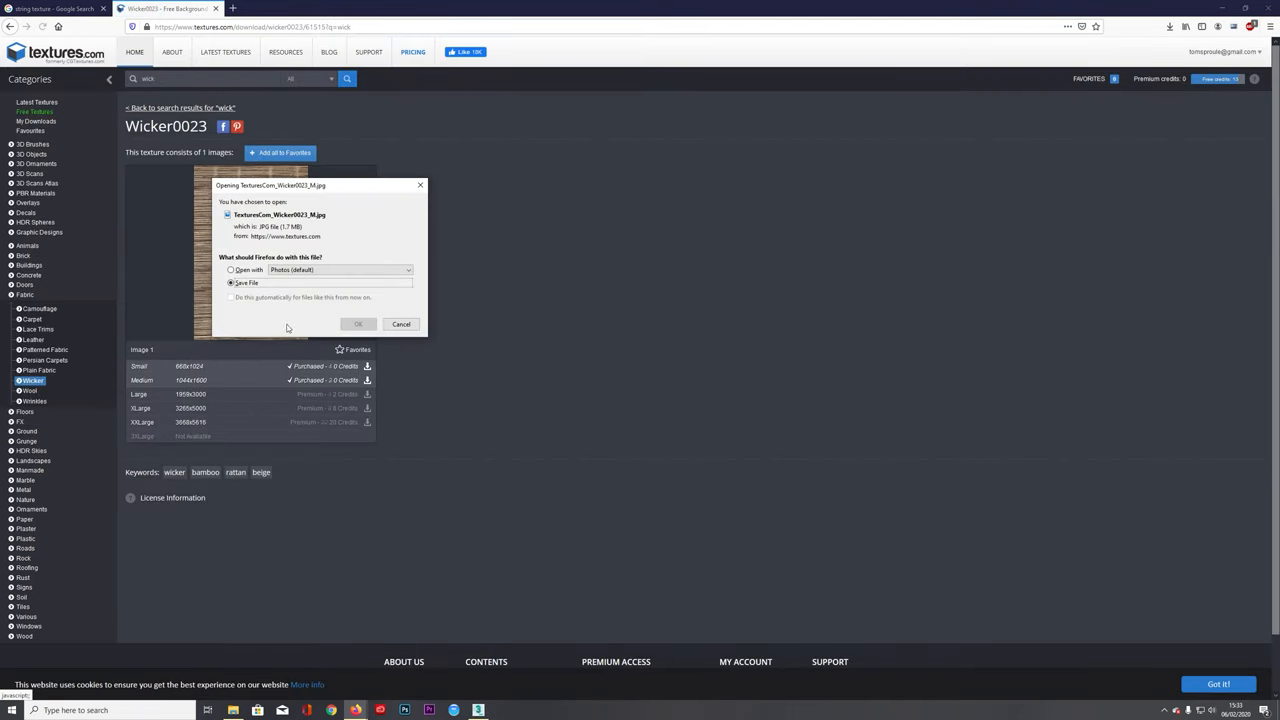
{"action": "left_click", "coordinate": [356, 324]}
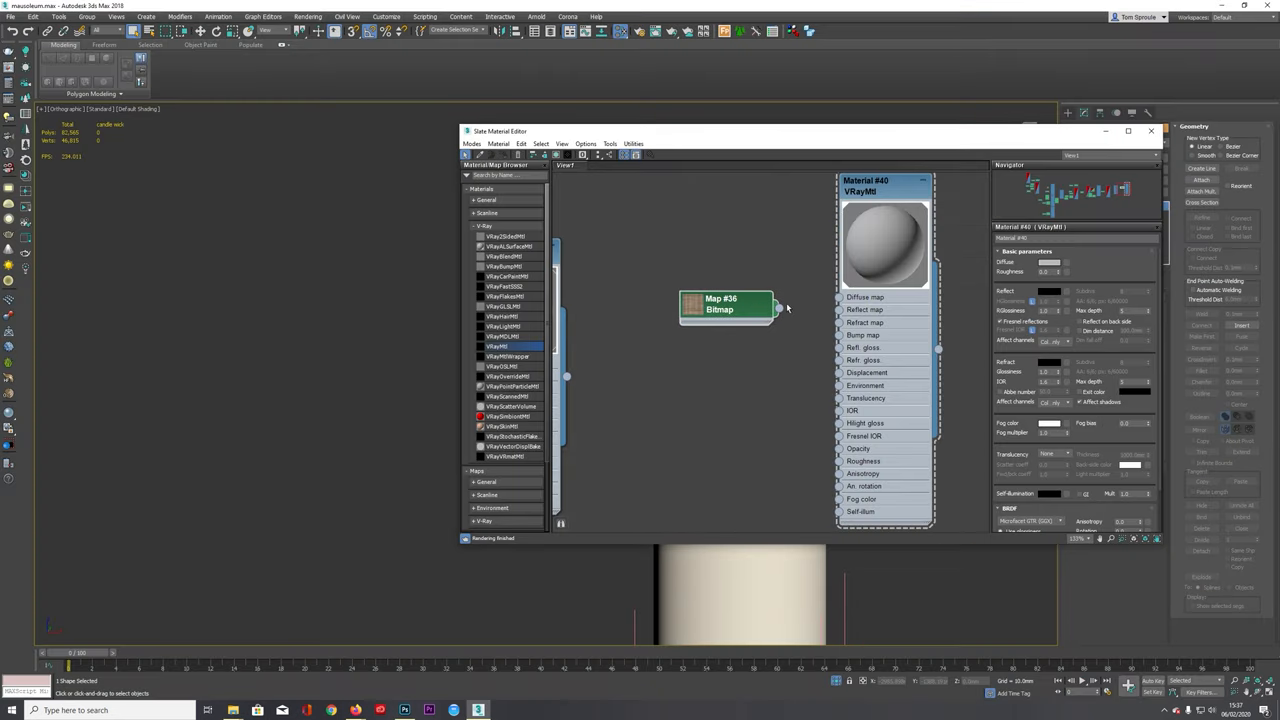
Step: Wire the wicker Bitmap into the new VRayMtl's diffuse map and assign it to the wick
{"action": "left_click_drag", "start_coordinate": [778, 308], "coordinate": [840, 296]}
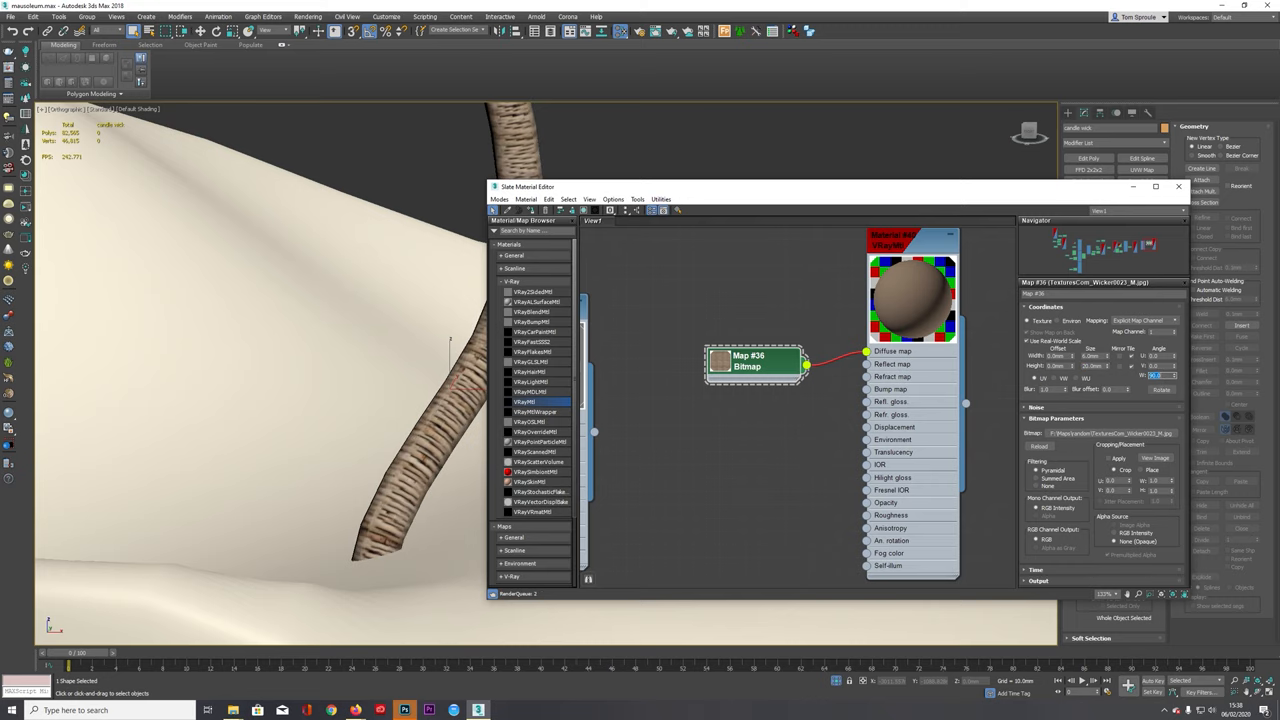
{"action": "left_click_drag", "start_coordinate": [528, 188], "coordinate": [756, 160]}
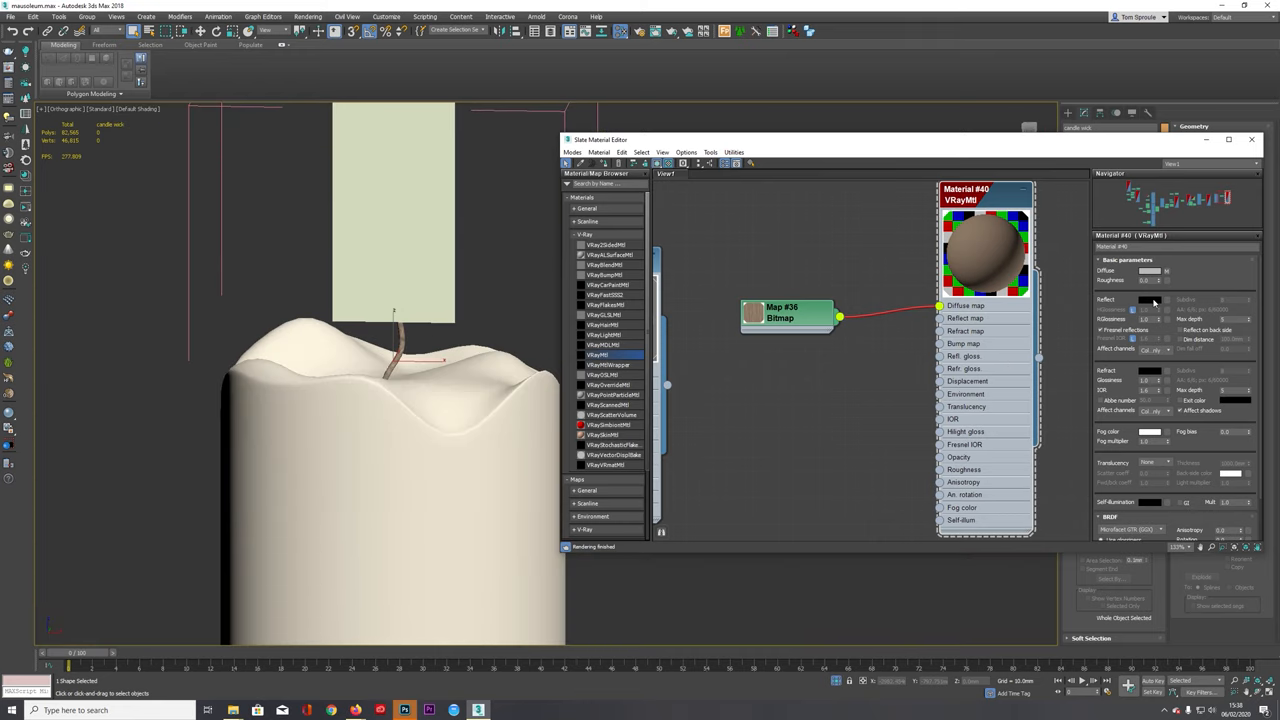
Step: Pick a new reflection colour for the wick material in the Color Selector
{"action": "left_click", "coordinate": [1148, 300]}
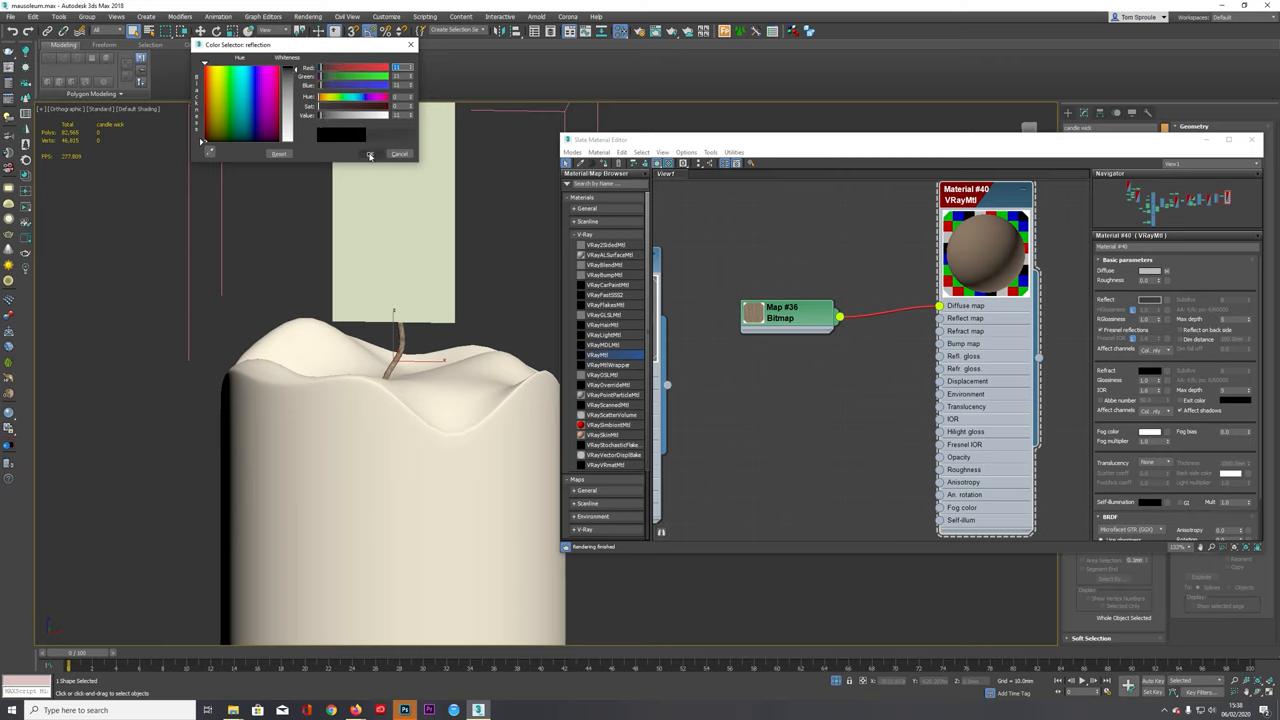
{"action": "left_click", "coordinate": [400, 152]}
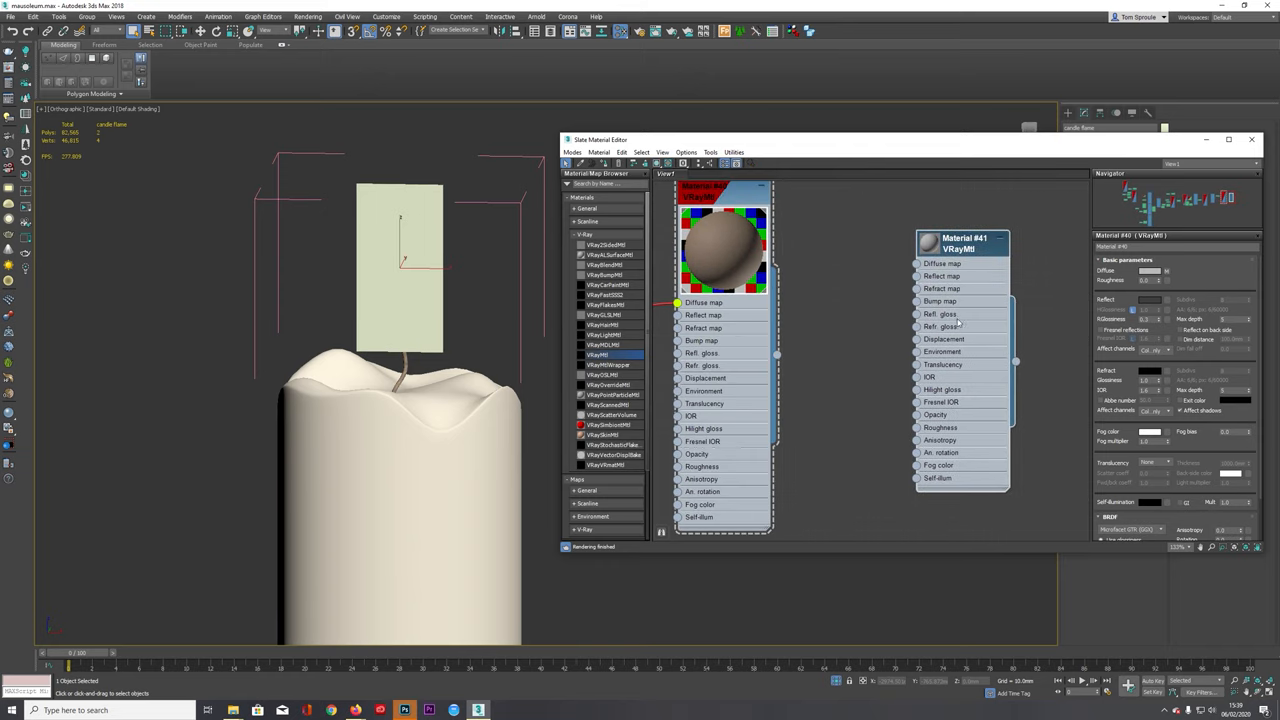
{"action": "left_click_drag", "start_coordinate": [960, 240], "coordinate": [1040, 216]}
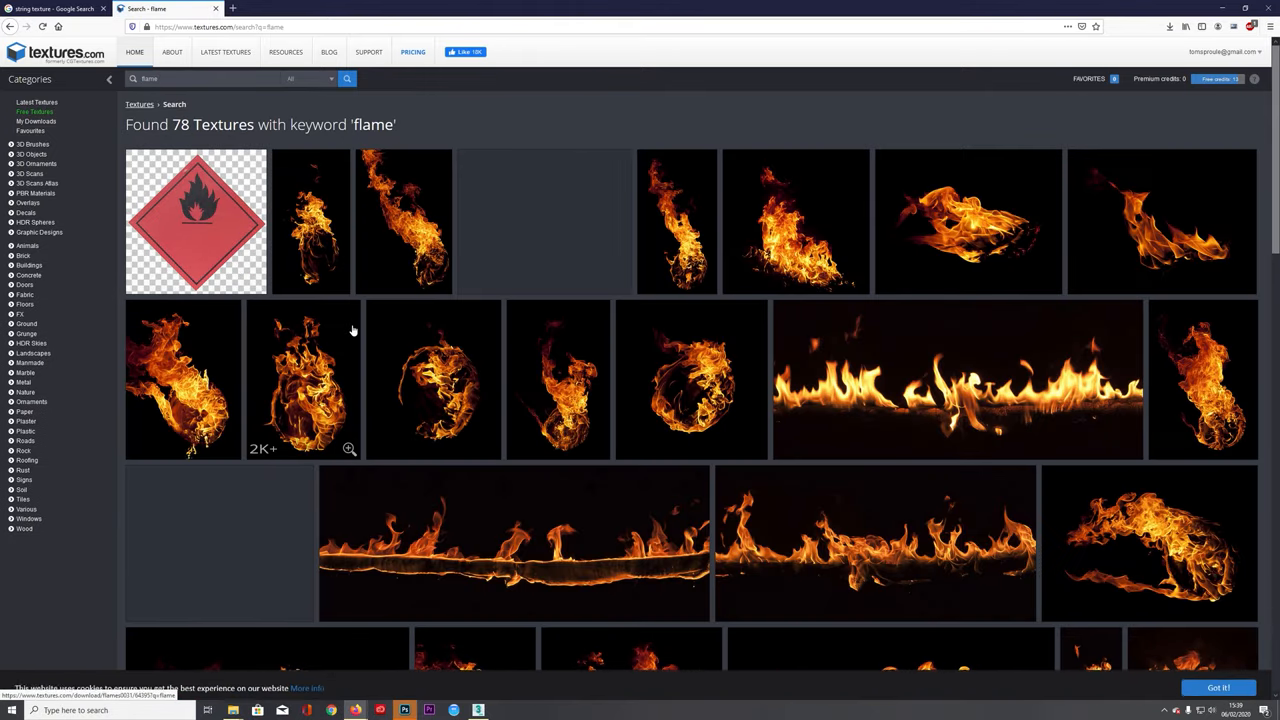
Step: Scroll the texture listing and go into the Flames0001 candle flame set
{"action": "scroll", "scroll_direction": "down", "scroll_amount": 3}
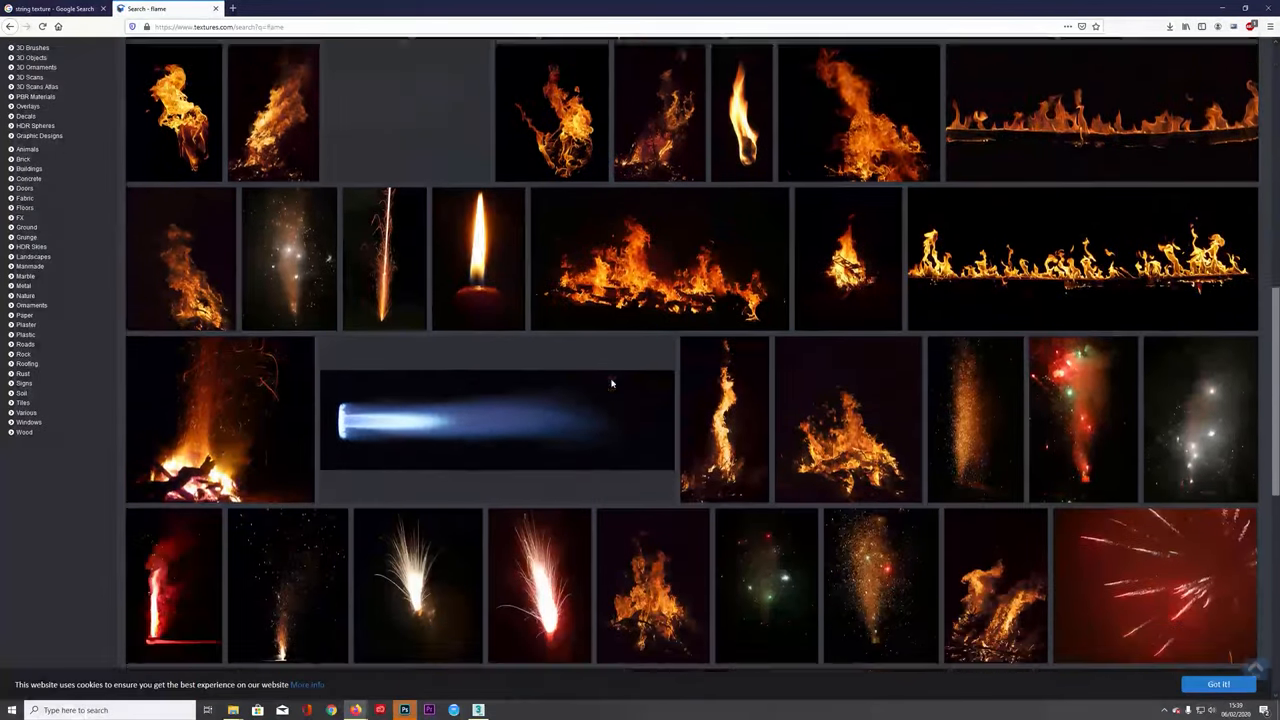
{"action": "scroll", "scroll_direction": "down", "scroll_amount": 3}
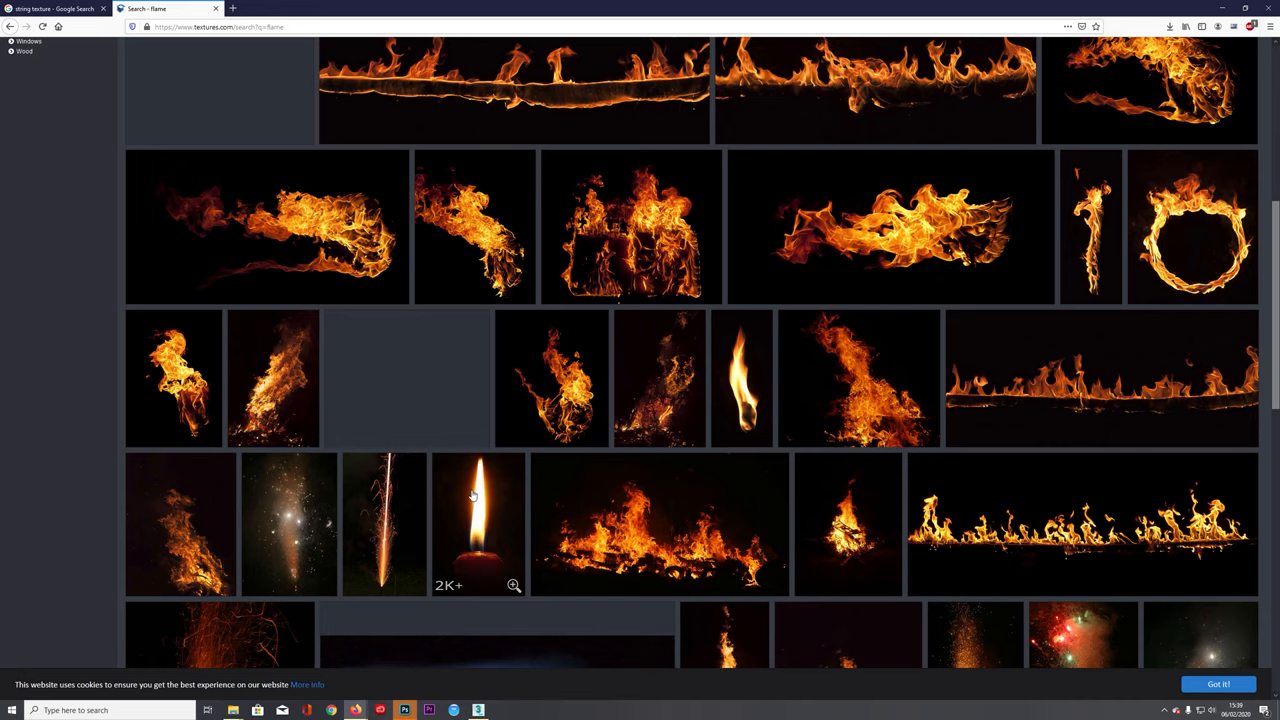
{"action": "left_click", "coordinate": [476, 524]}
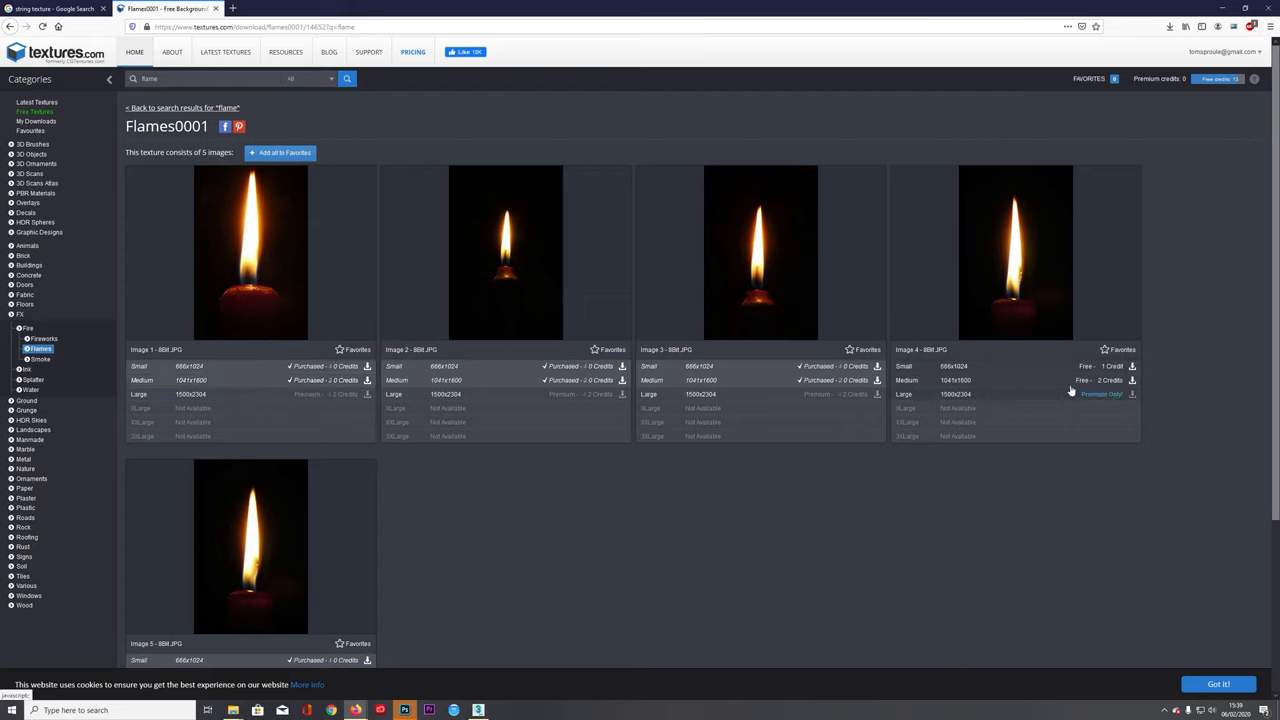
{"action": "mouse_move", "coordinate": [1024, 280]}
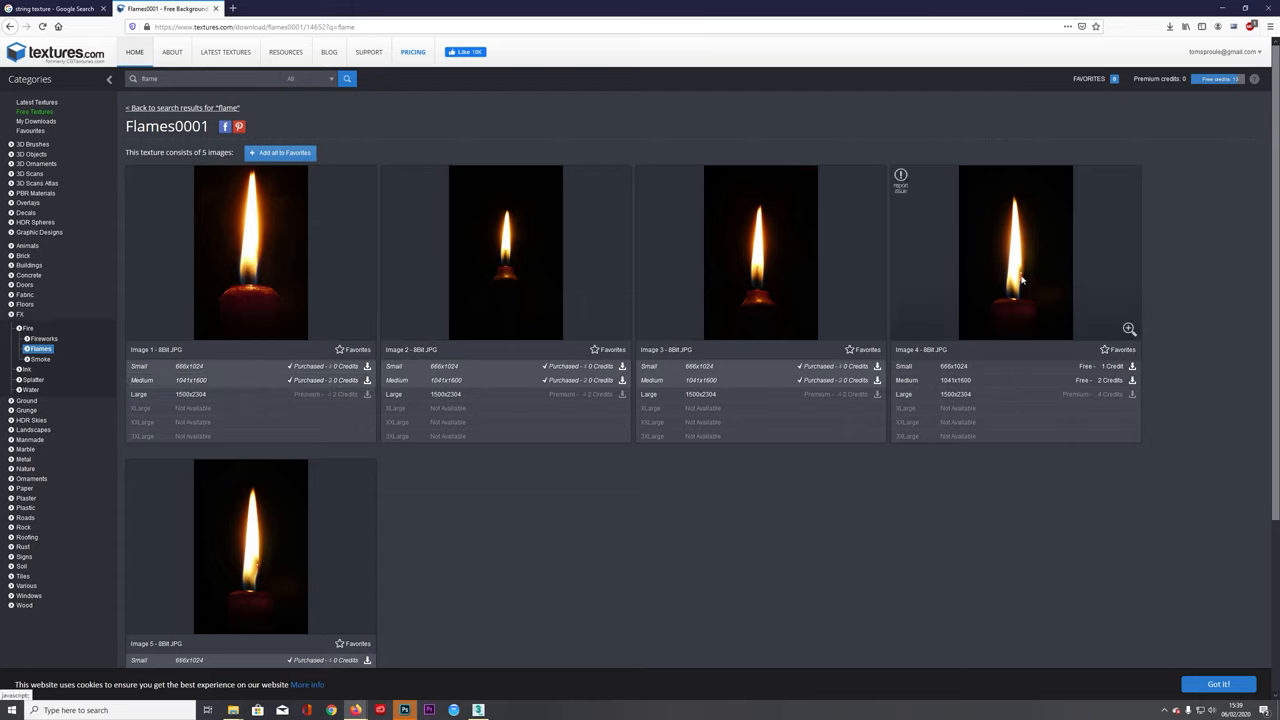
{"action": "mouse_move", "coordinate": [960, 348]}
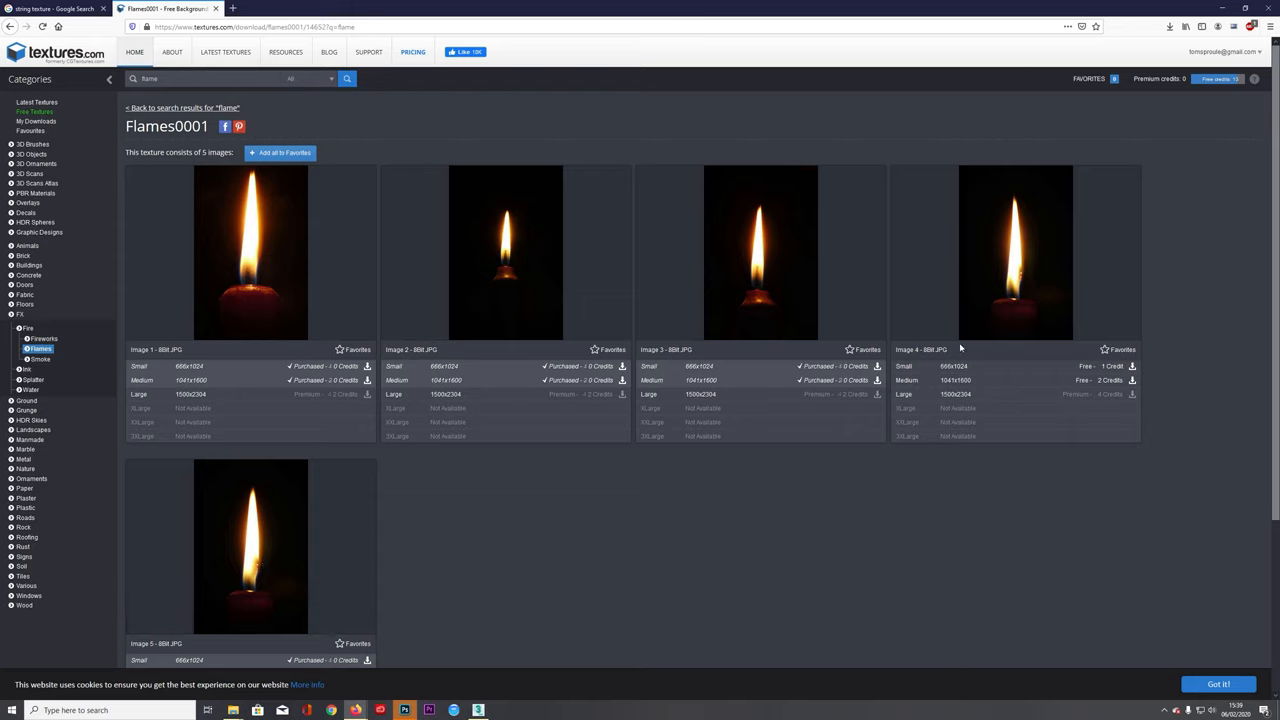
{"action": "mouse_move", "coordinate": [436, 368]}
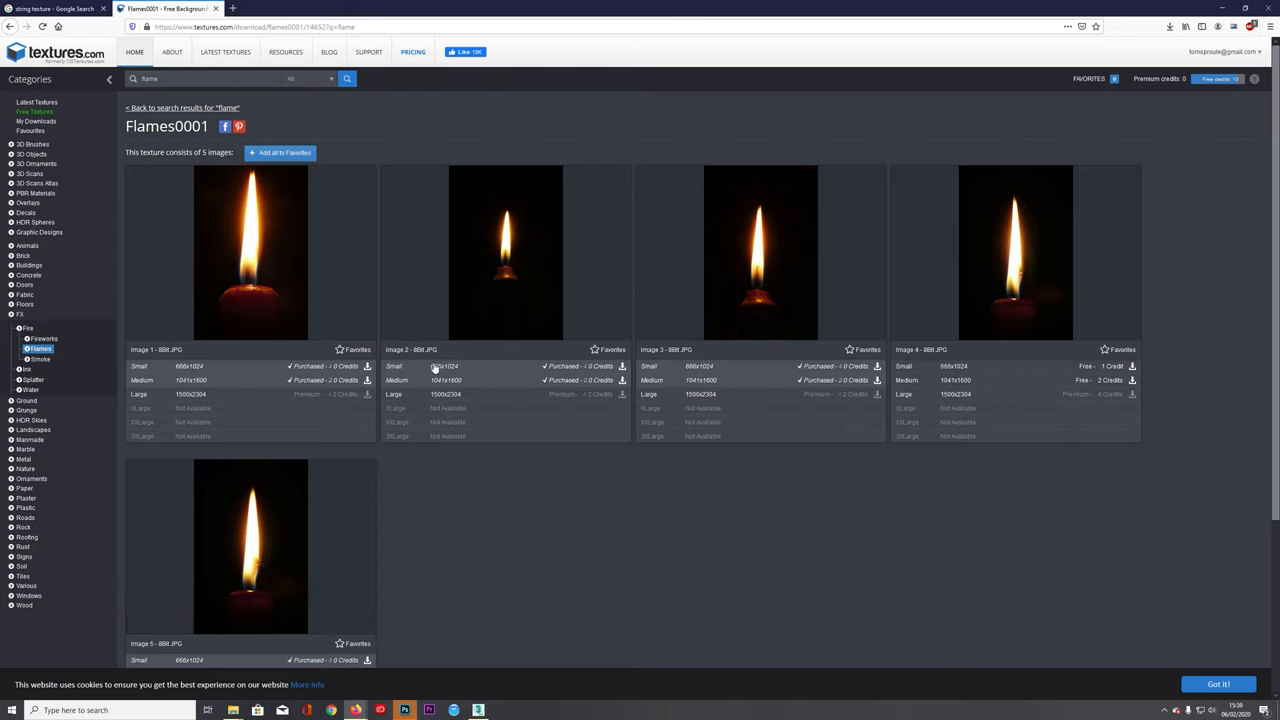
{"action": "mouse_move", "coordinate": [236, 596]}
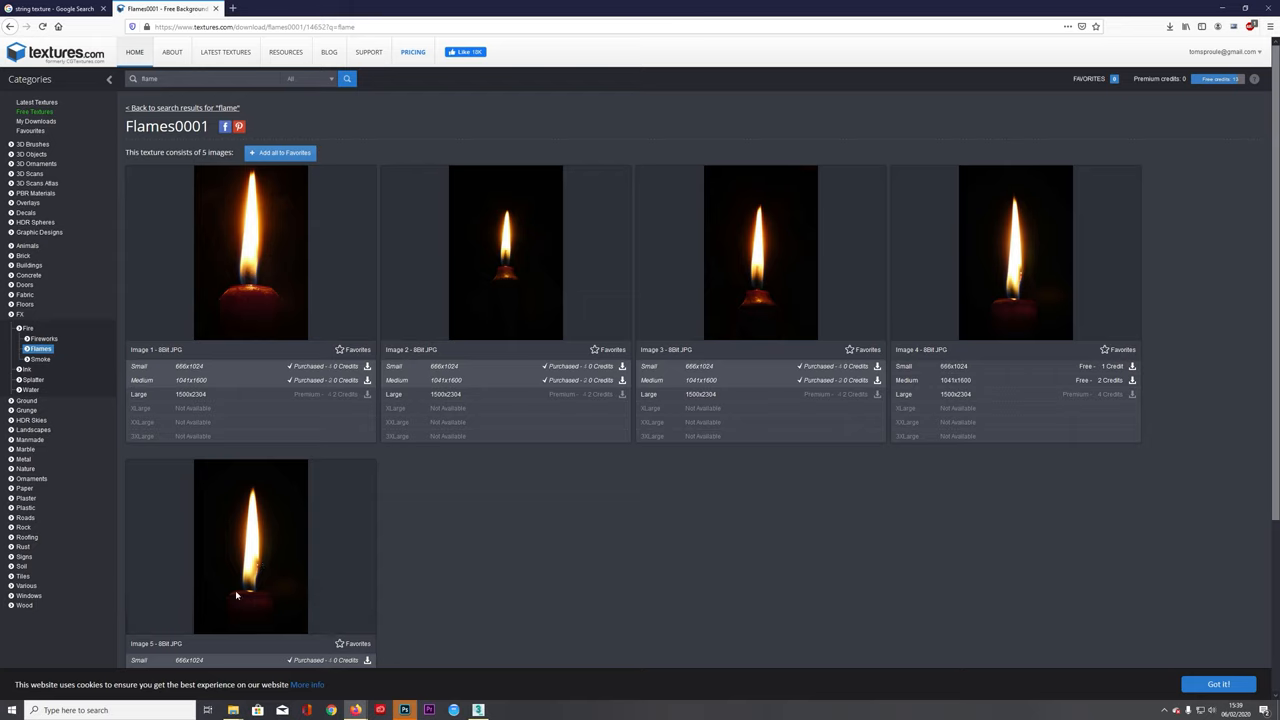
{"action": "mouse_move", "coordinate": [718, 320]}
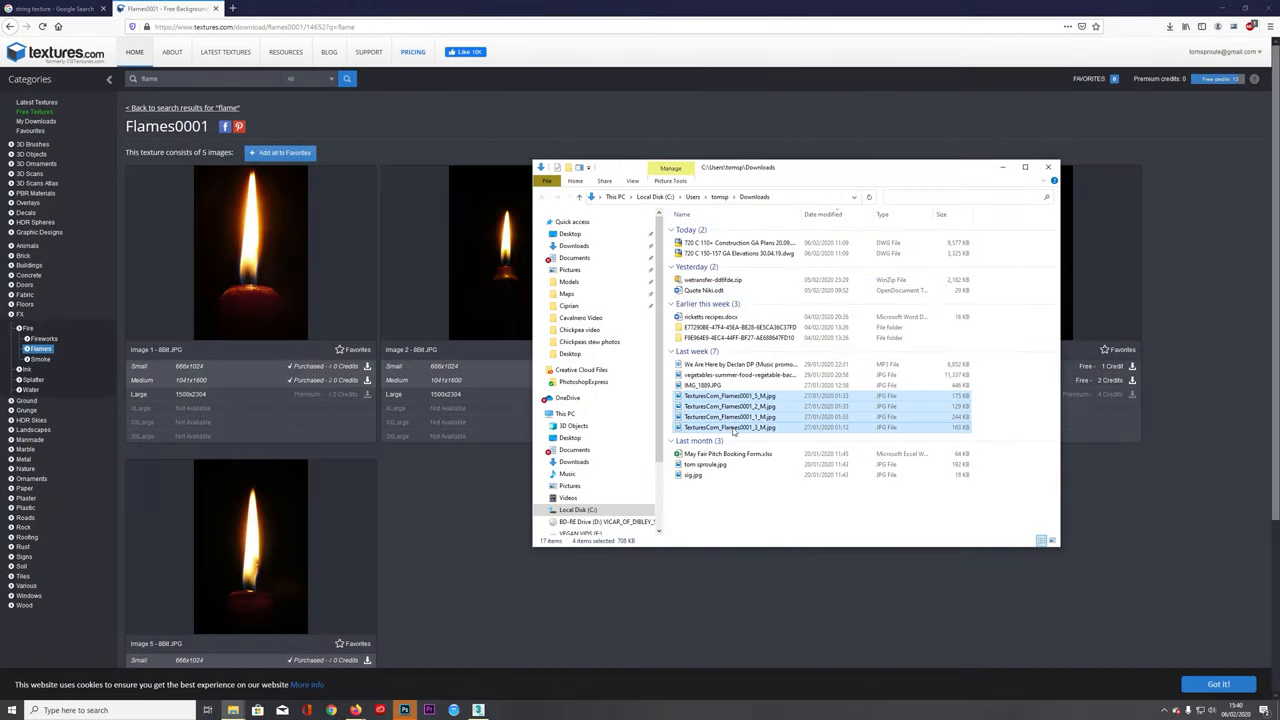
Step: Copy the selected TexturesCom_Flames photos and paste them into F:\Maps\random
{"action": "right_click", "coordinate": [730, 428]}
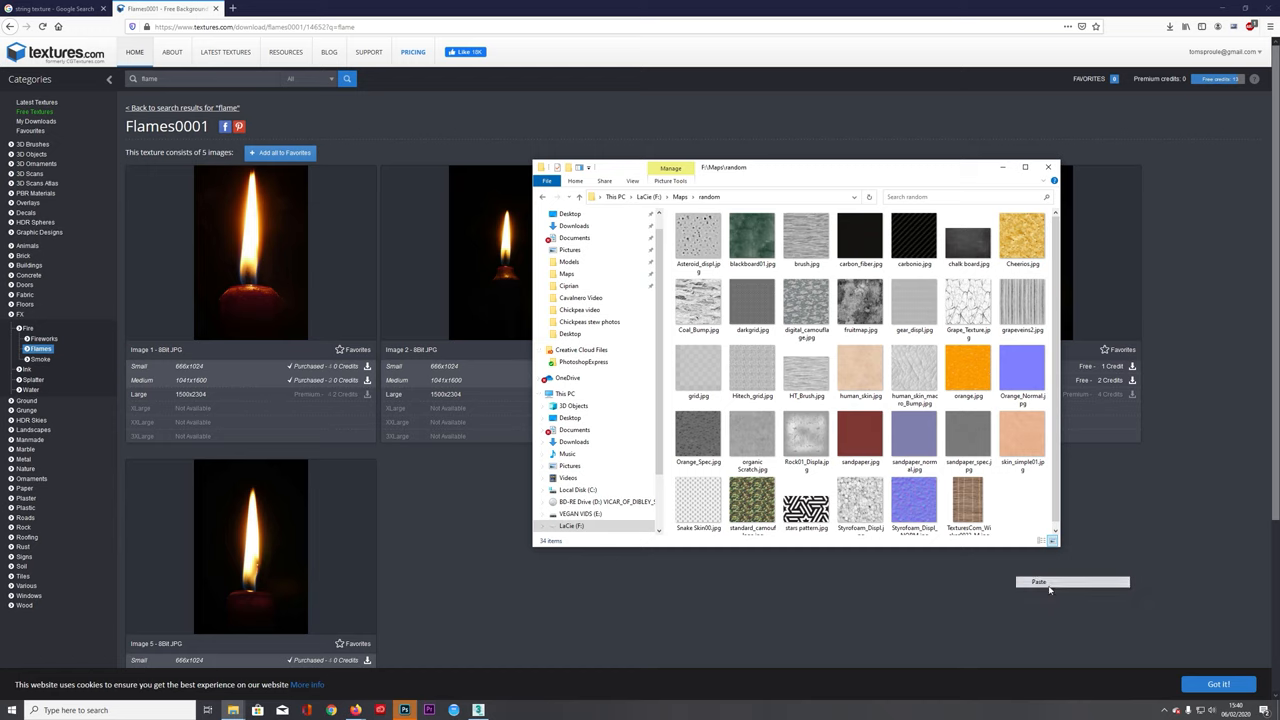
{"action": "left_click", "coordinate": [1038, 580]}
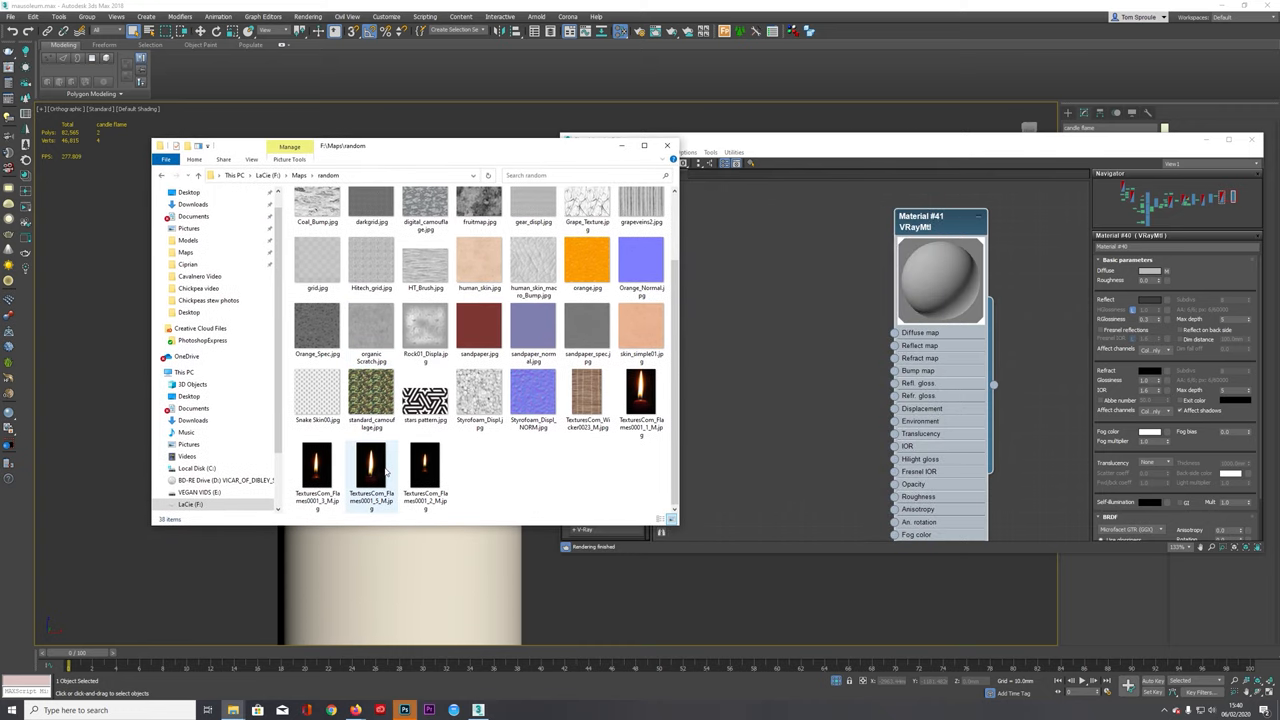
Step: Bring a flame JPG into the VRayMtl's diffuse and show it shaded on the wick card
{"action": "left_click", "coordinate": [316, 470]}
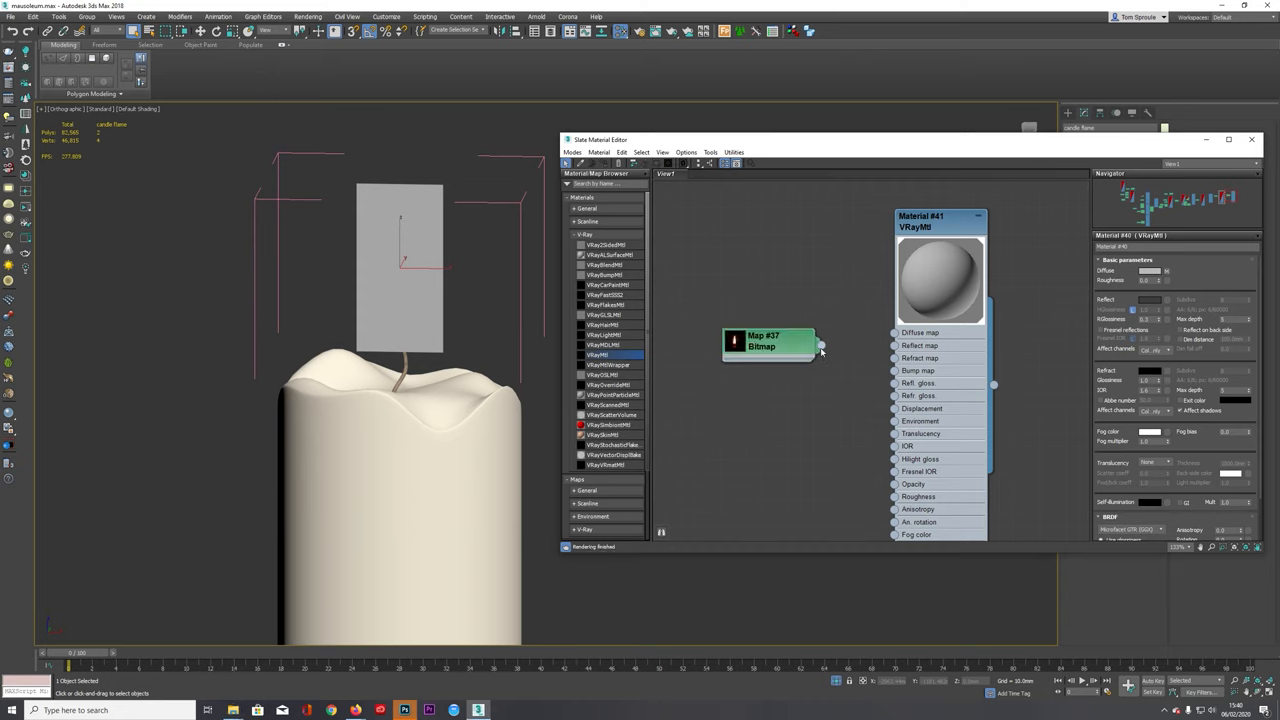
{"action": "left_click_drag", "start_coordinate": [820, 344], "coordinate": [892, 332]}
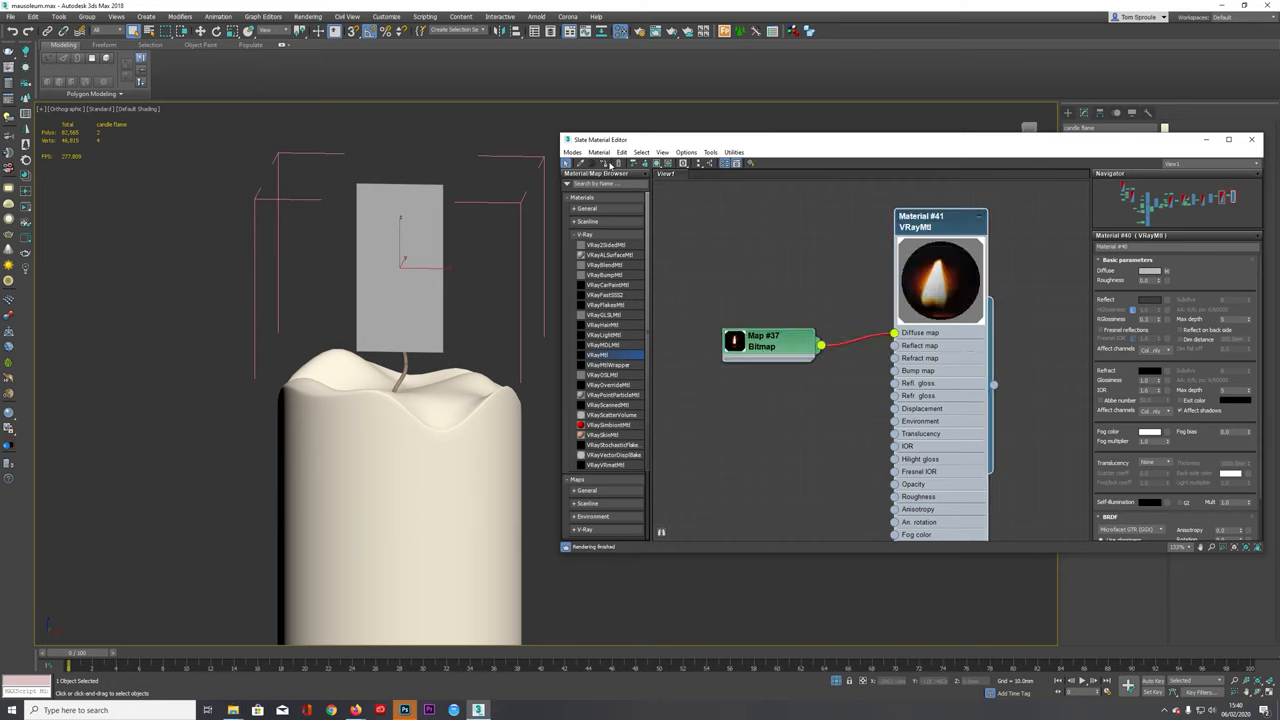
{"action": "left_click", "coordinate": [664, 164]}
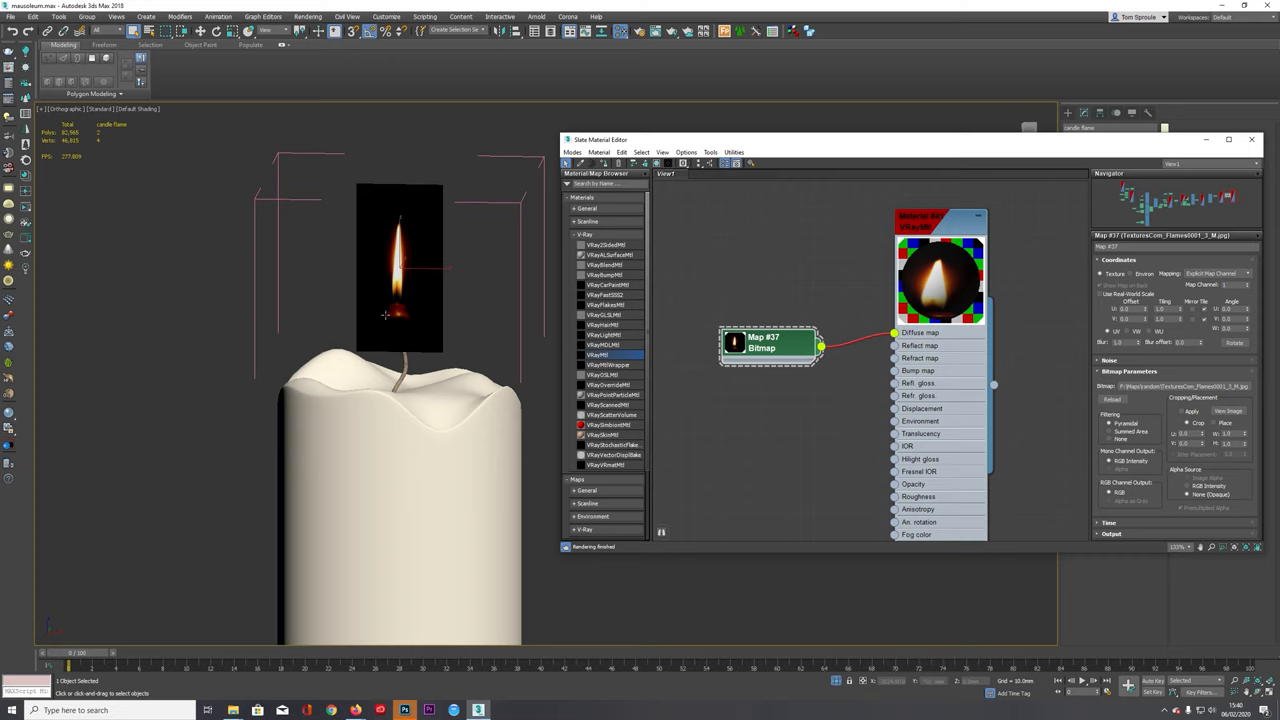
{"action": "mouse_move", "coordinate": [832, 360]}
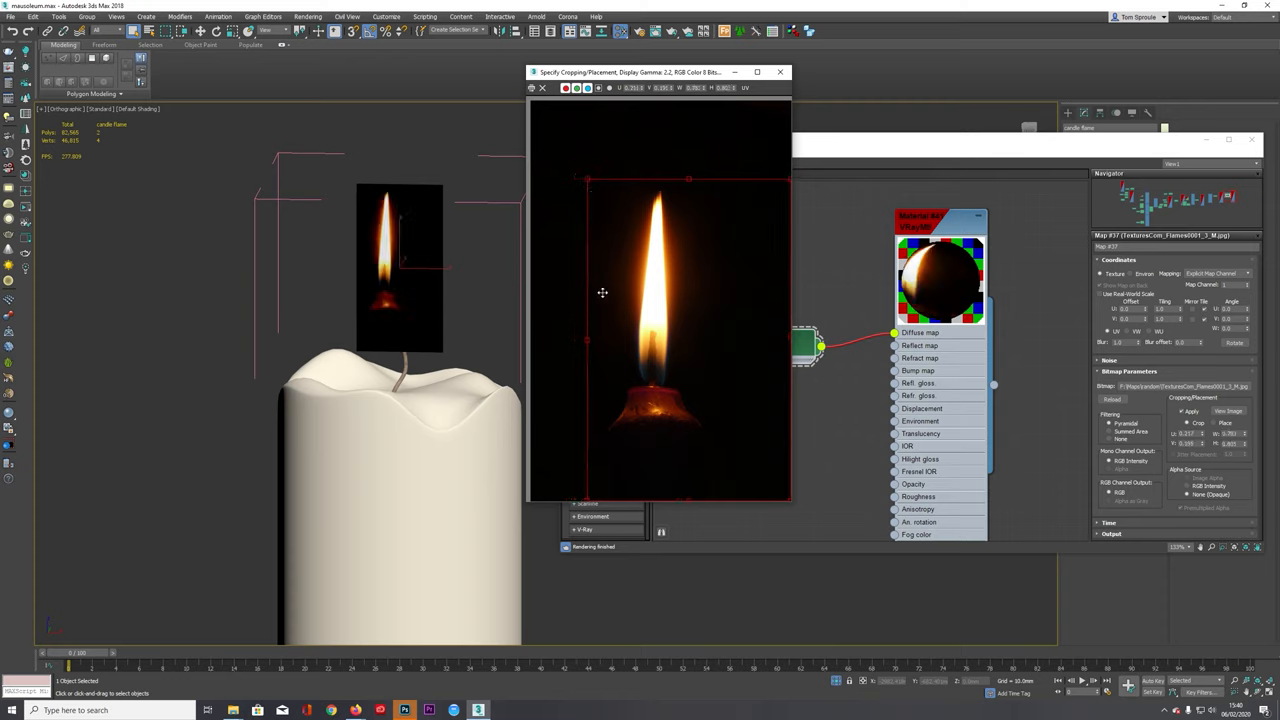
{"action": "mouse_move", "coordinate": [628, 288]}
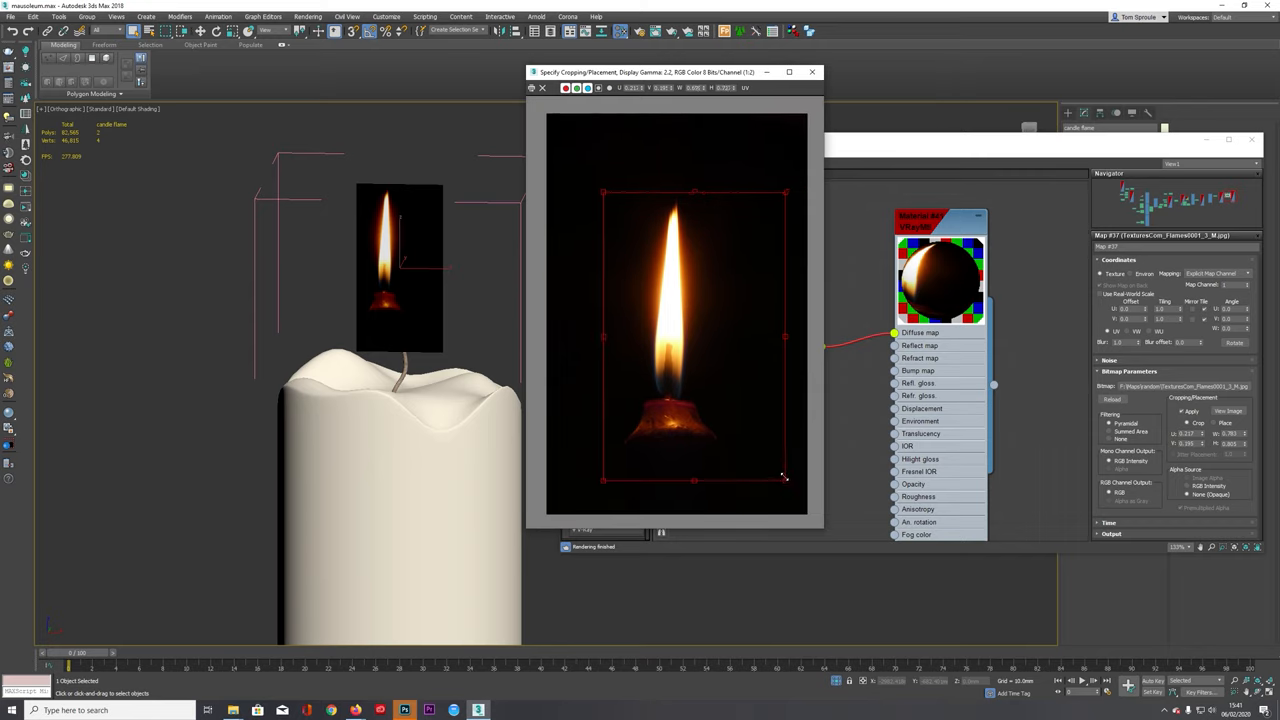
Step: Tighten the bitmap's crop rectangle around the flame and apply the crop
{"action": "left_click_drag", "start_coordinate": [784, 480], "coordinate": [730, 440]}
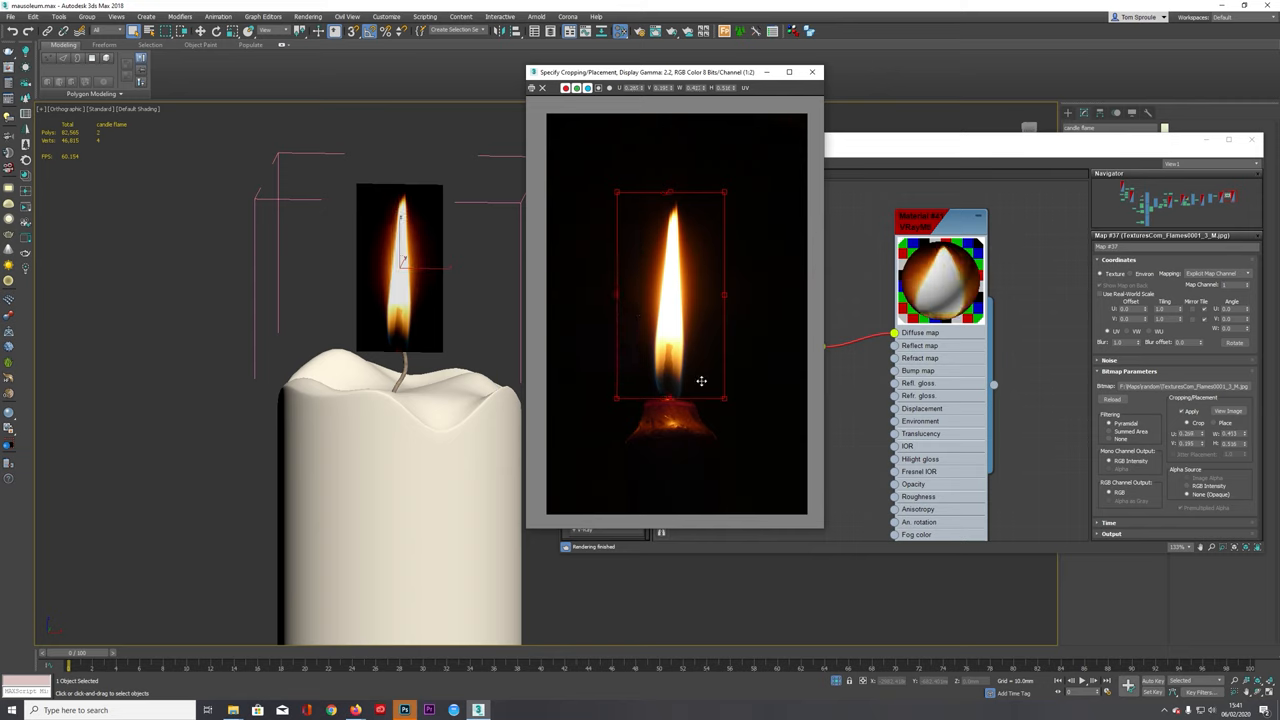
{"action": "left_click", "coordinate": [812, 72]}
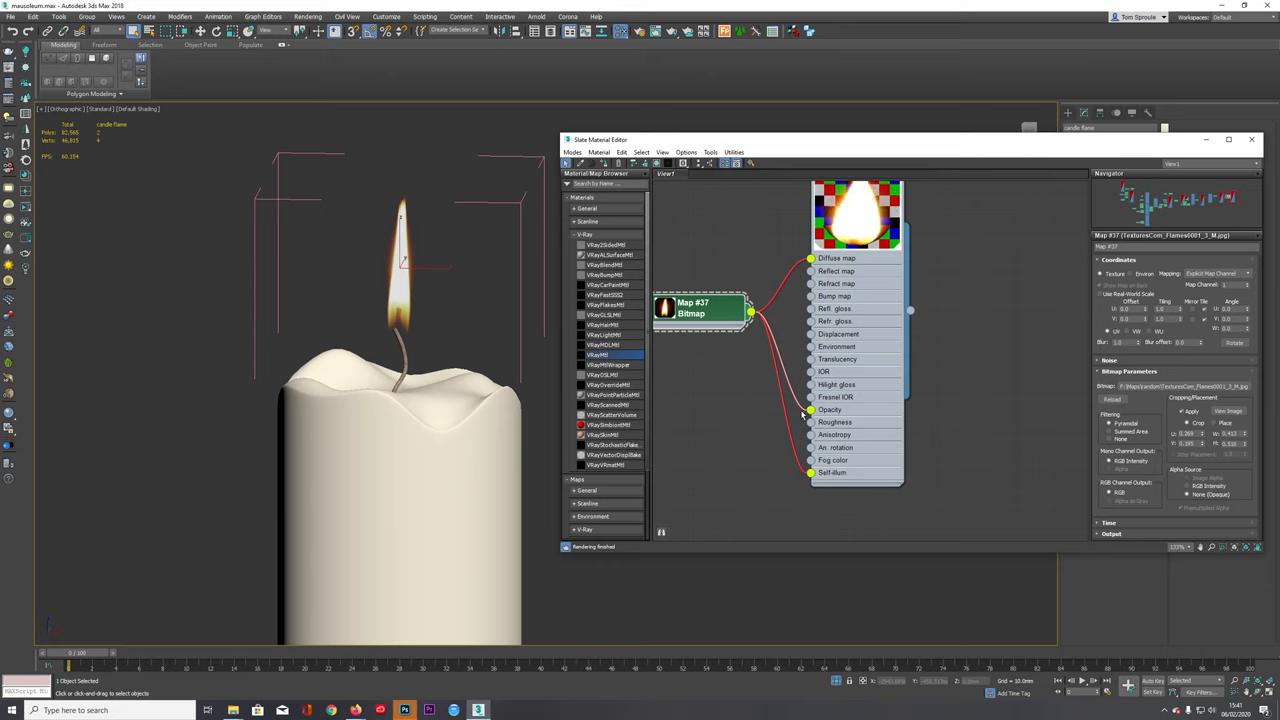
Step: Wire the flame bitmap into the VRayMtl's Opacity and Self illum sockets
{"action": "double_click", "coordinate": [698, 304]}
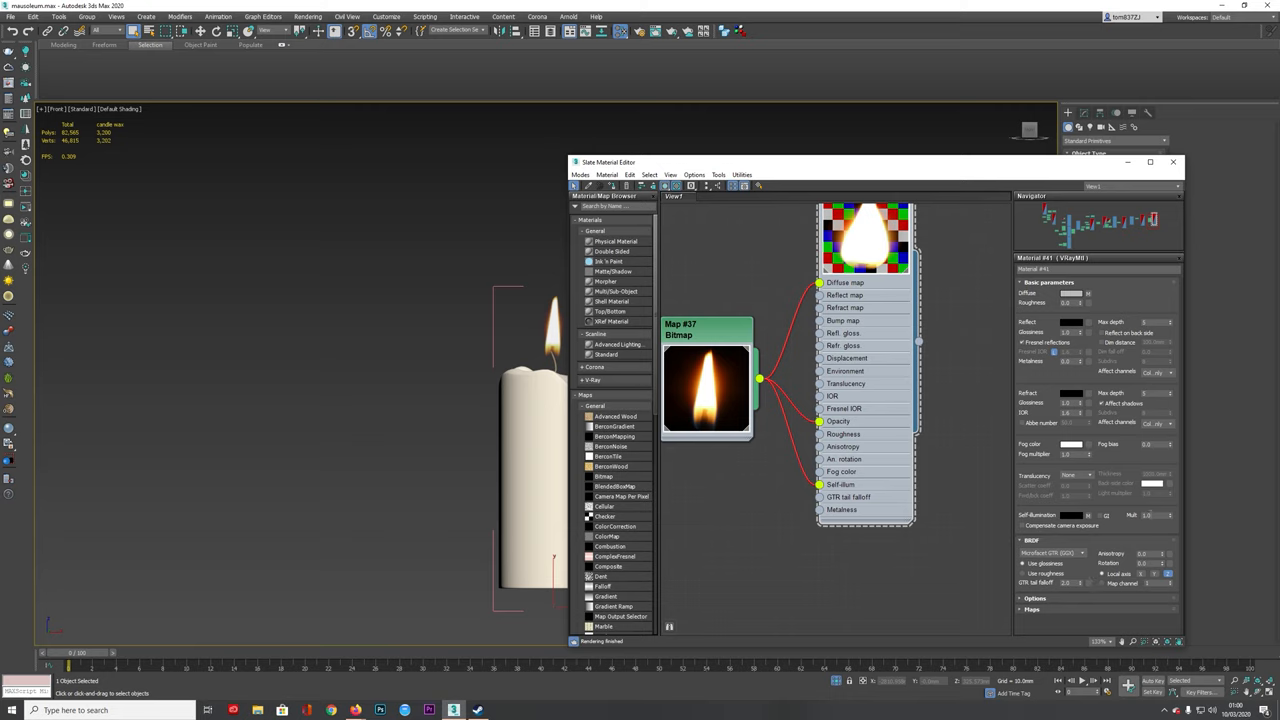
{"action": "triple_click", "coordinate": [1152, 516]}
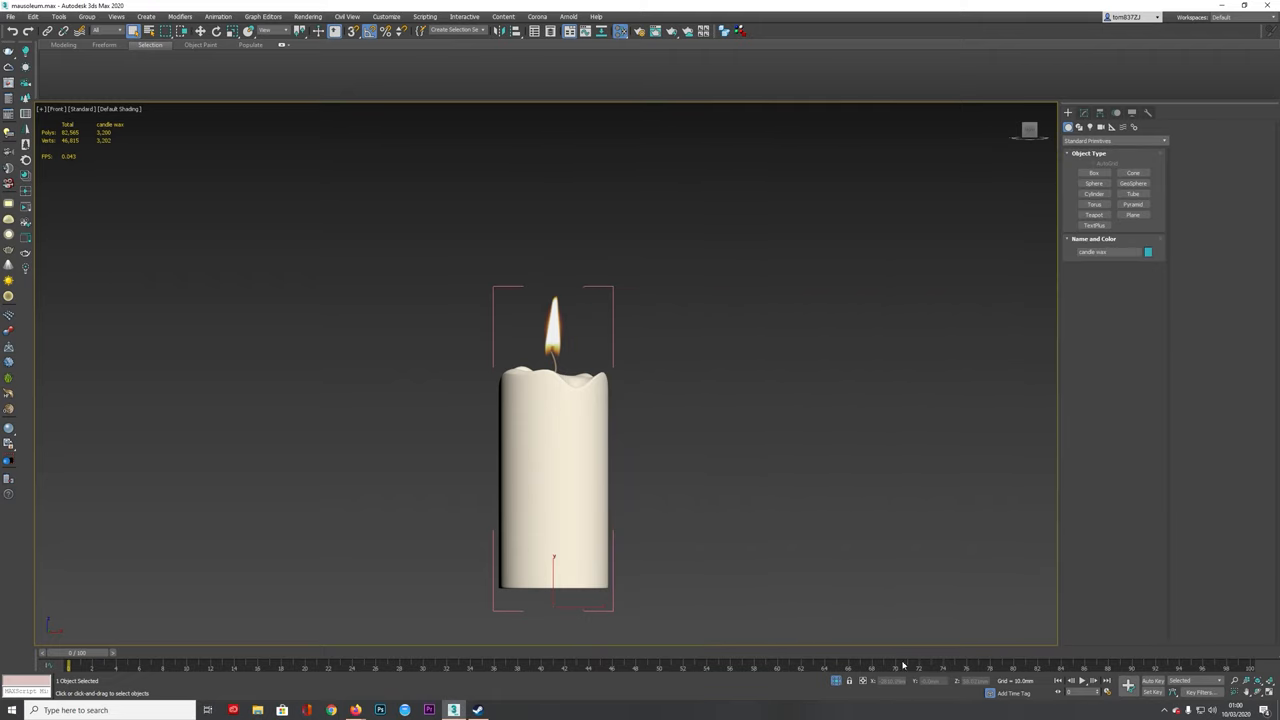
Step: Zoom out and restore the four-viewport layout of the corridor scene
{"action": "scroll", "scroll_direction": "up", "scroll_amount": 3}
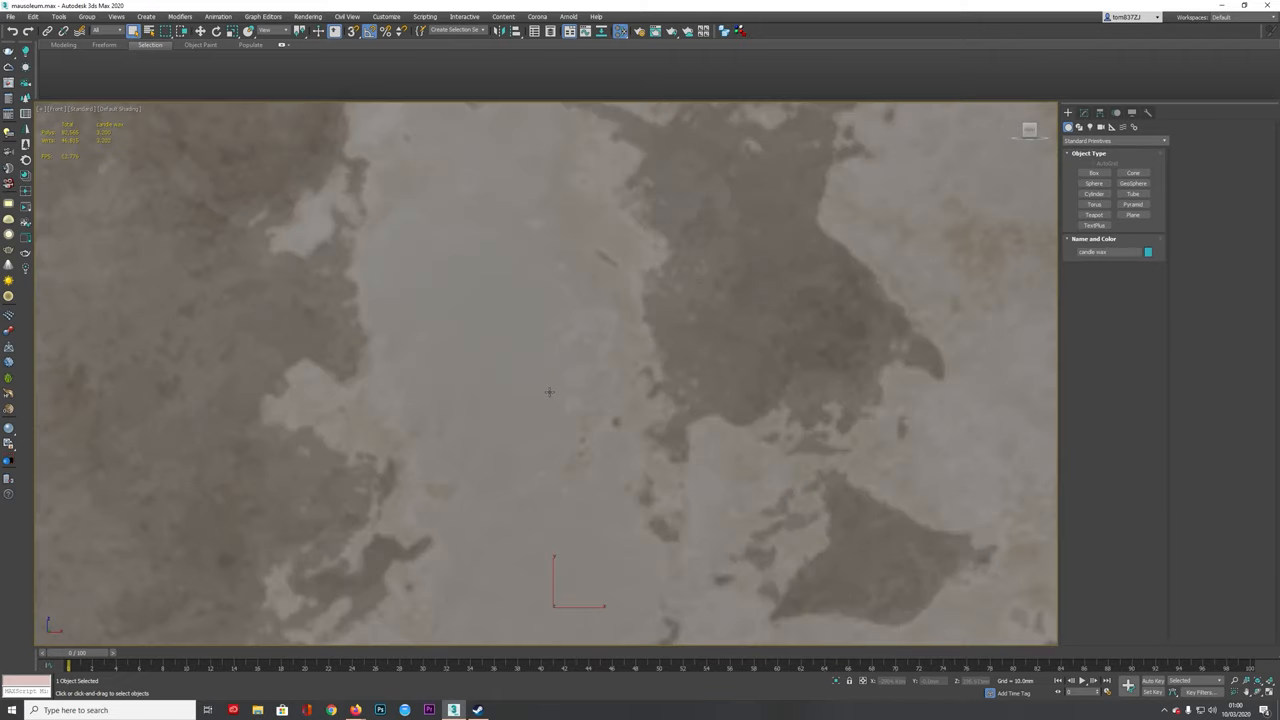
{"action": "mouse_move", "coordinate": [576, 408]}
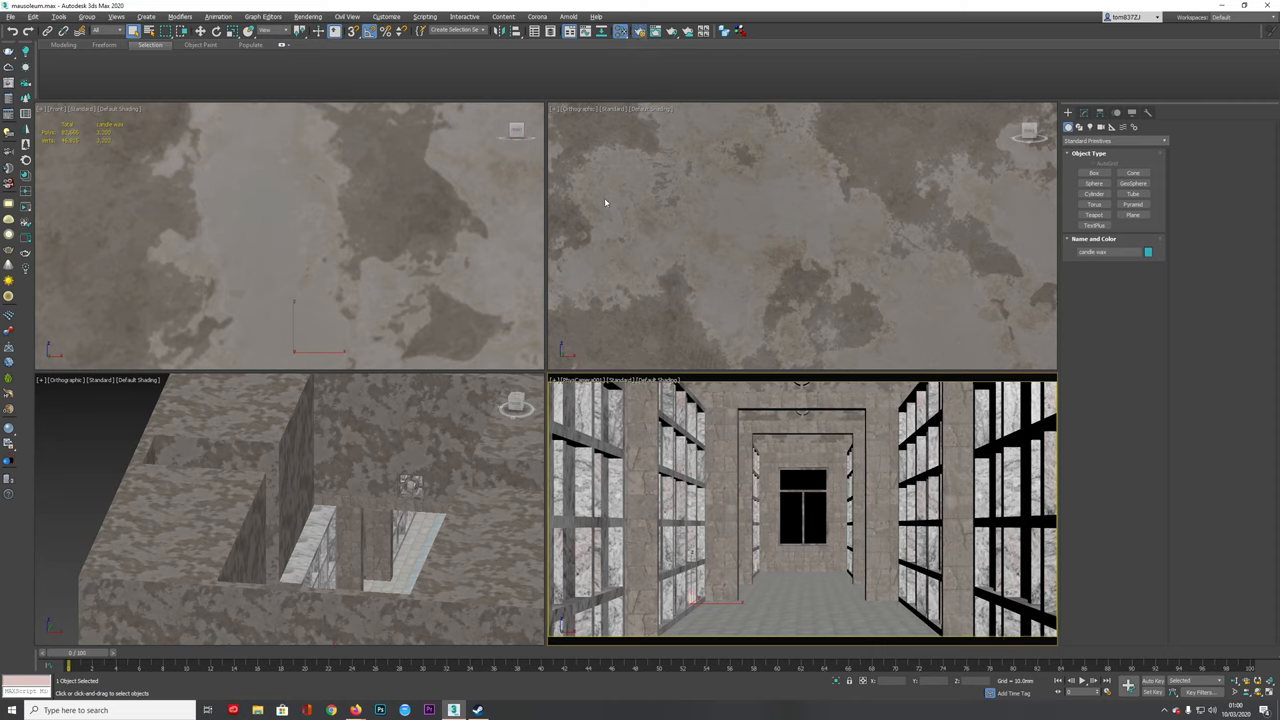
{"action": "left_click", "coordinate": [366, 32]}
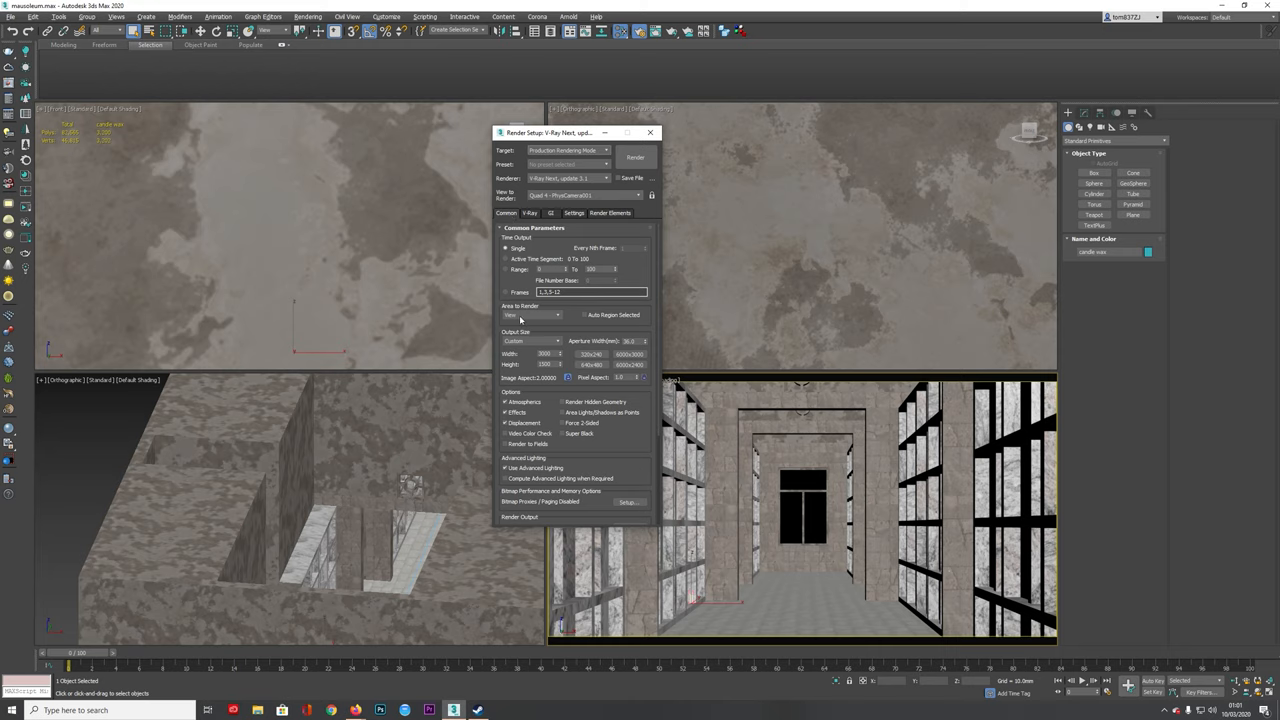
{"action": "mouse_move", "coordinate": [16, 314]}
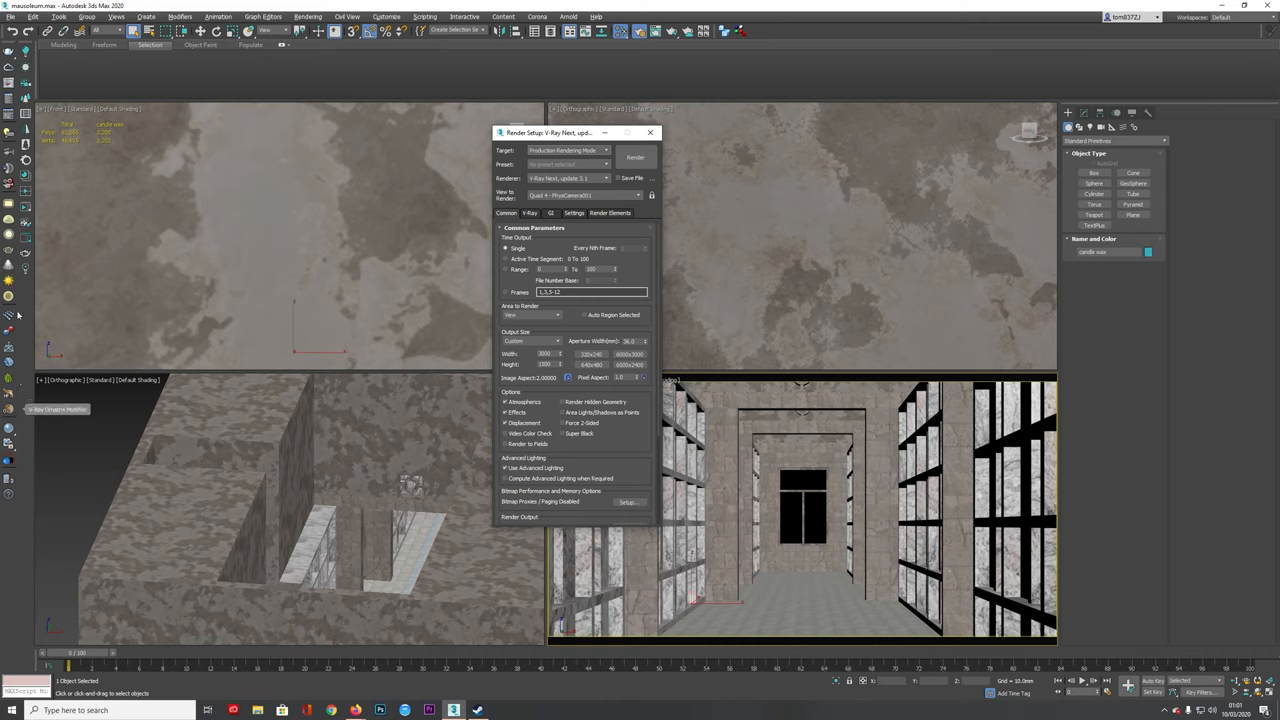
Step: Show the V-Ray frame buffer and launch a test render of the corridor
{"action": "left_click", "coordinate": [636, 156]}
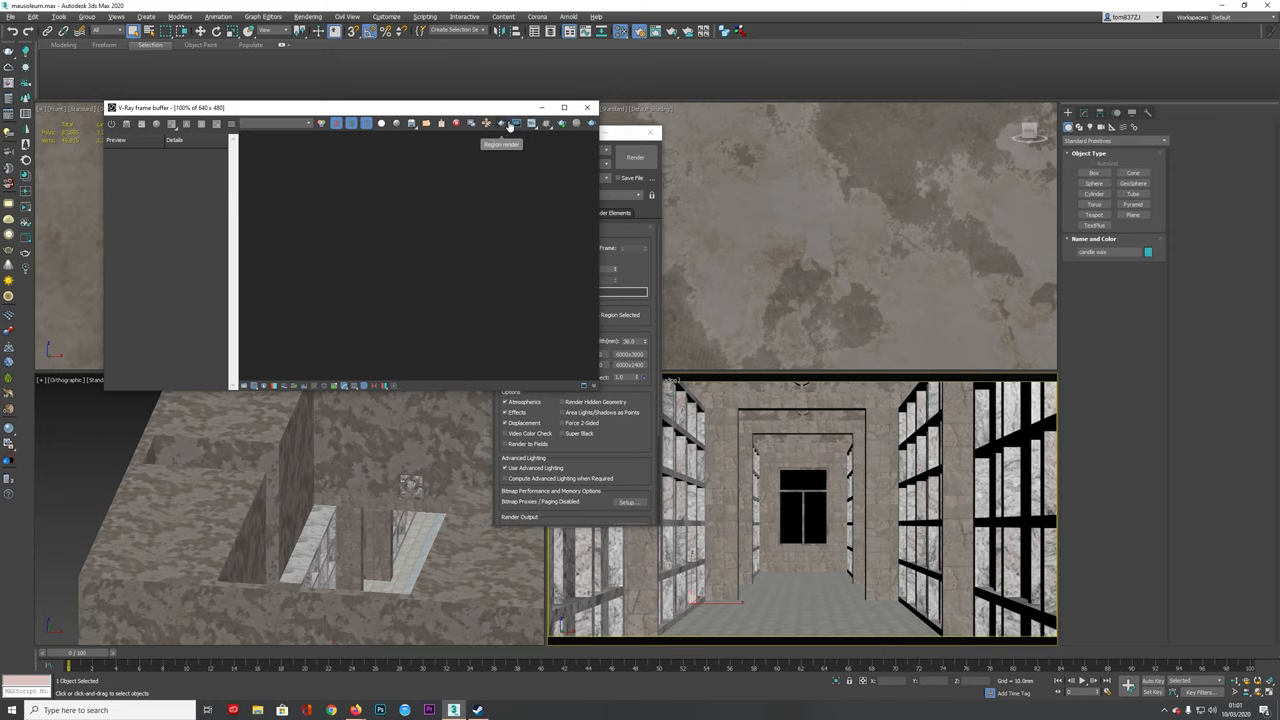
{"action": "mouse_move", "coordinate": [344, 112]}
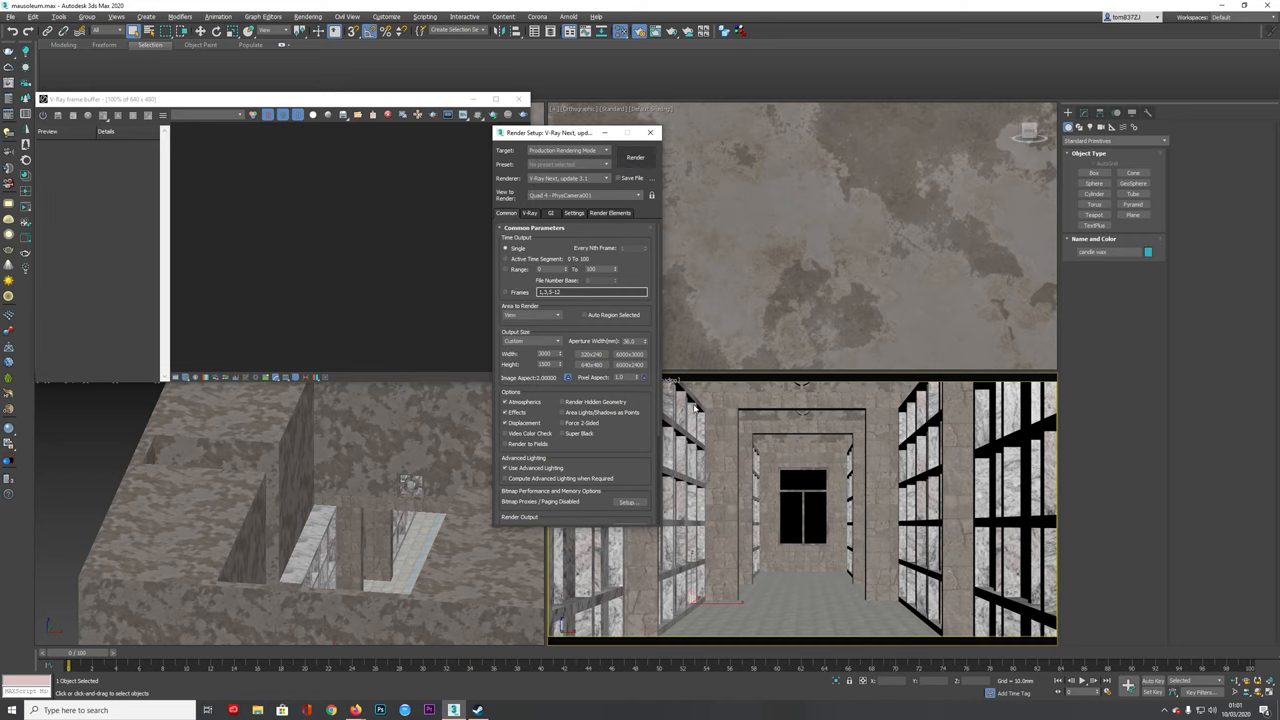
{"action": "left_click", "coordinate": [636, 156]}
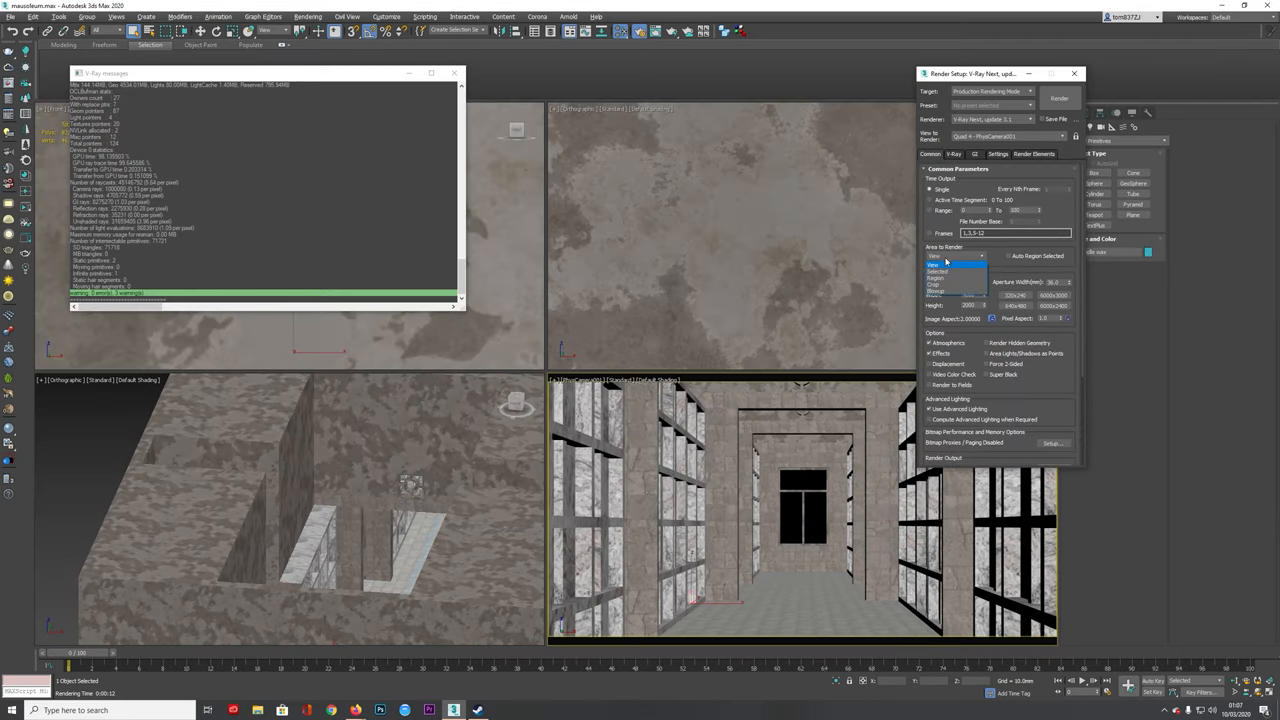
Step: Change the Area to Render setting in Render Setup's Common panel and re-render
{"action": "left_click", "coordinate": [956, 264]}
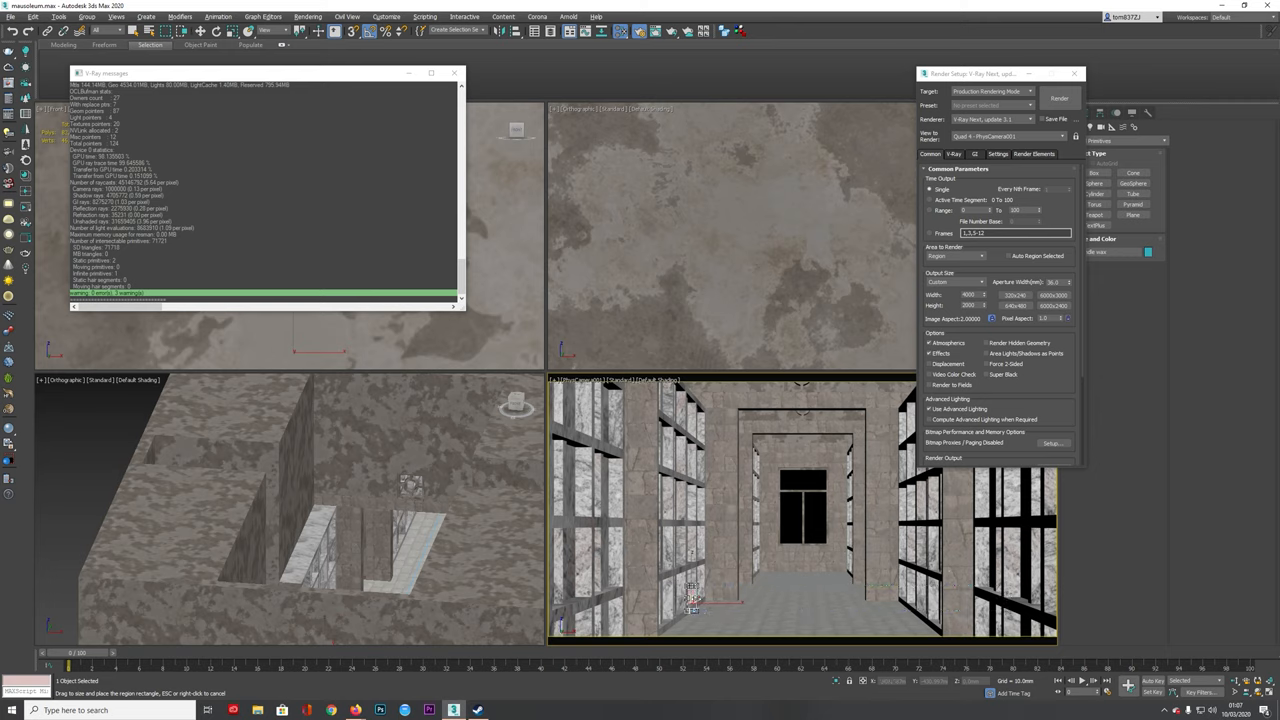
{"action": "mouse_move", "coordinate": [896, 536]}
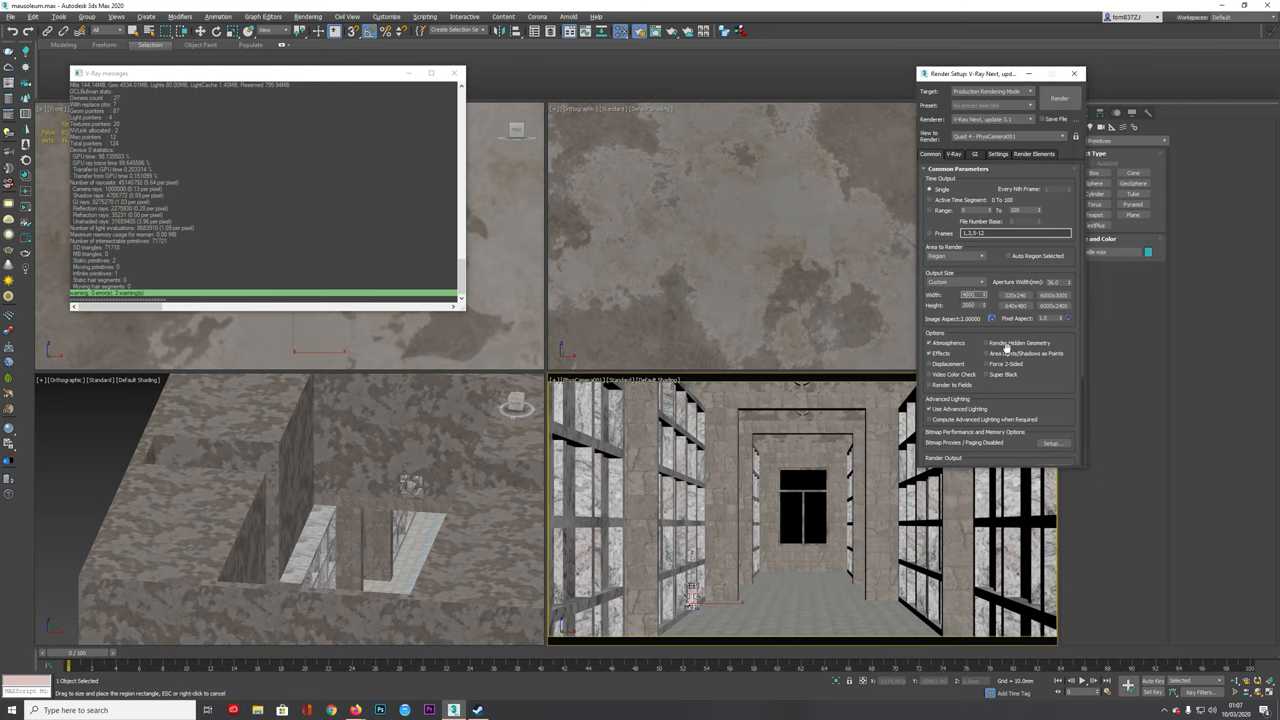
{"action": "triple_click", "coordinate": [968, 304]}
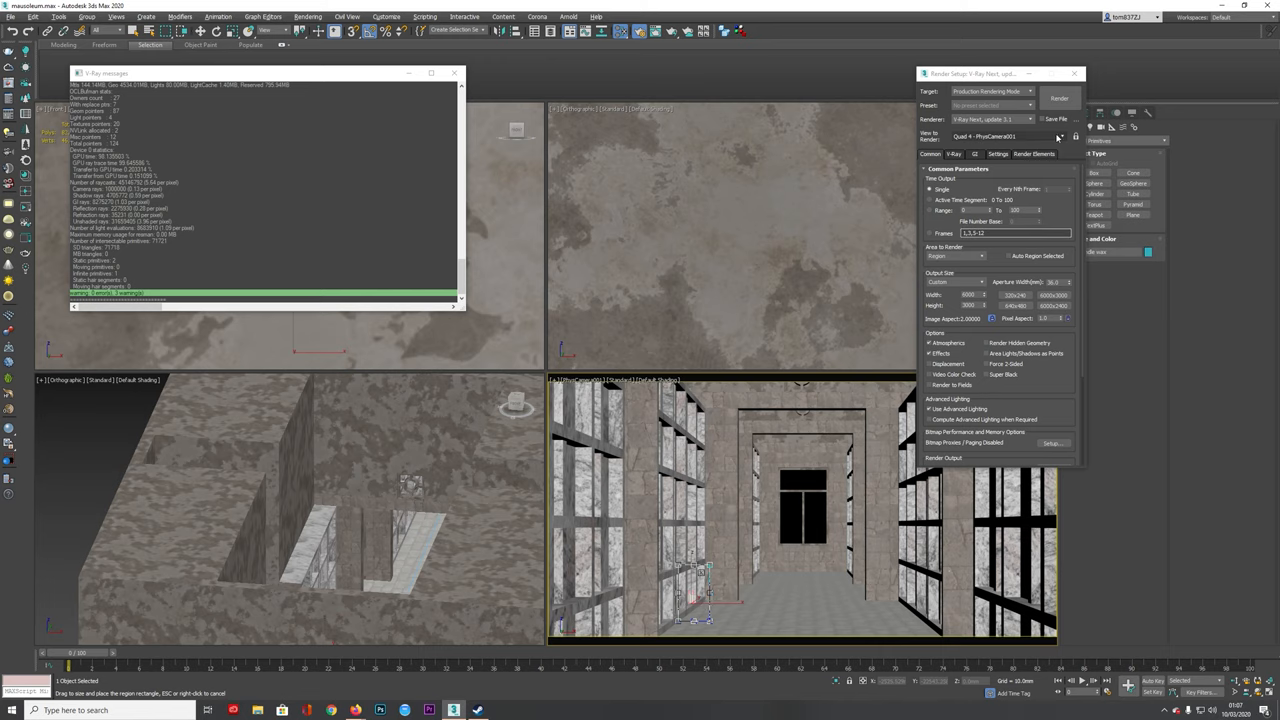
{"action": "left_click", "coordinate": [1058, 98]}
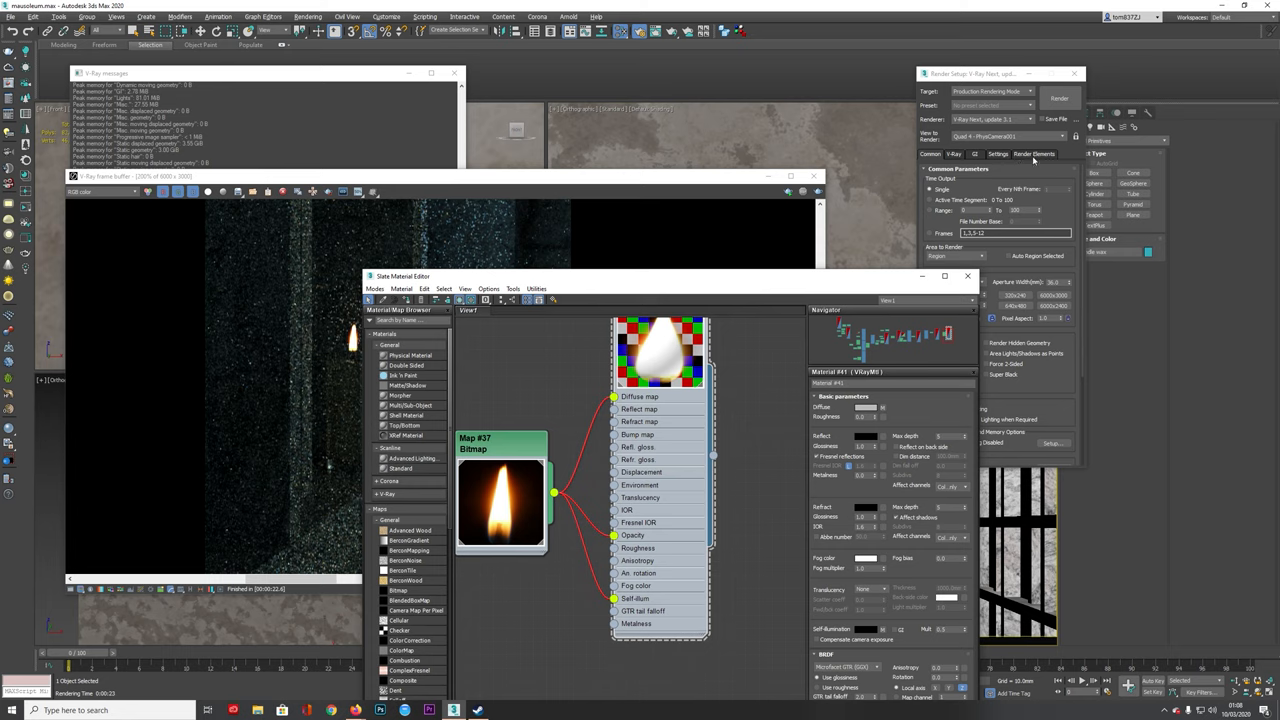
Step: Adjust the V-Ray global switches, run the candle test render and close the render windows
{"action": "left_click", "coordinate": [1036, 152]}
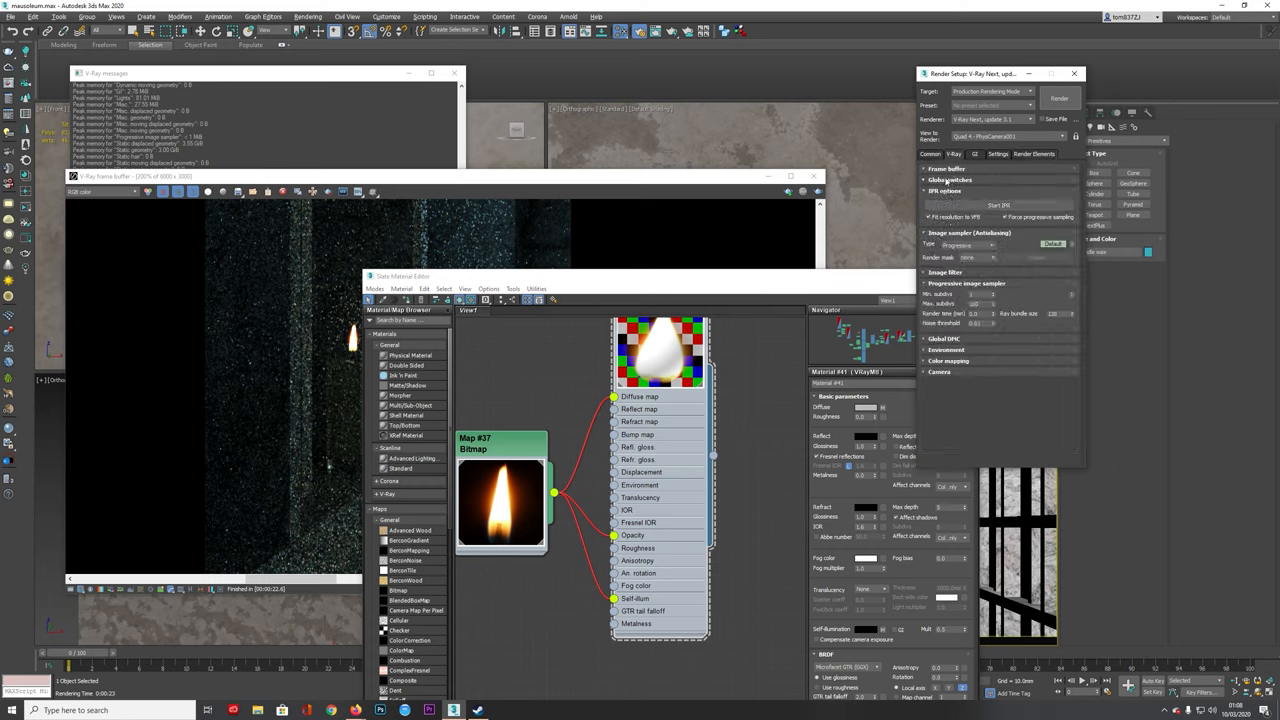
{"action": "left_click", "coordinate": [950, 180]}
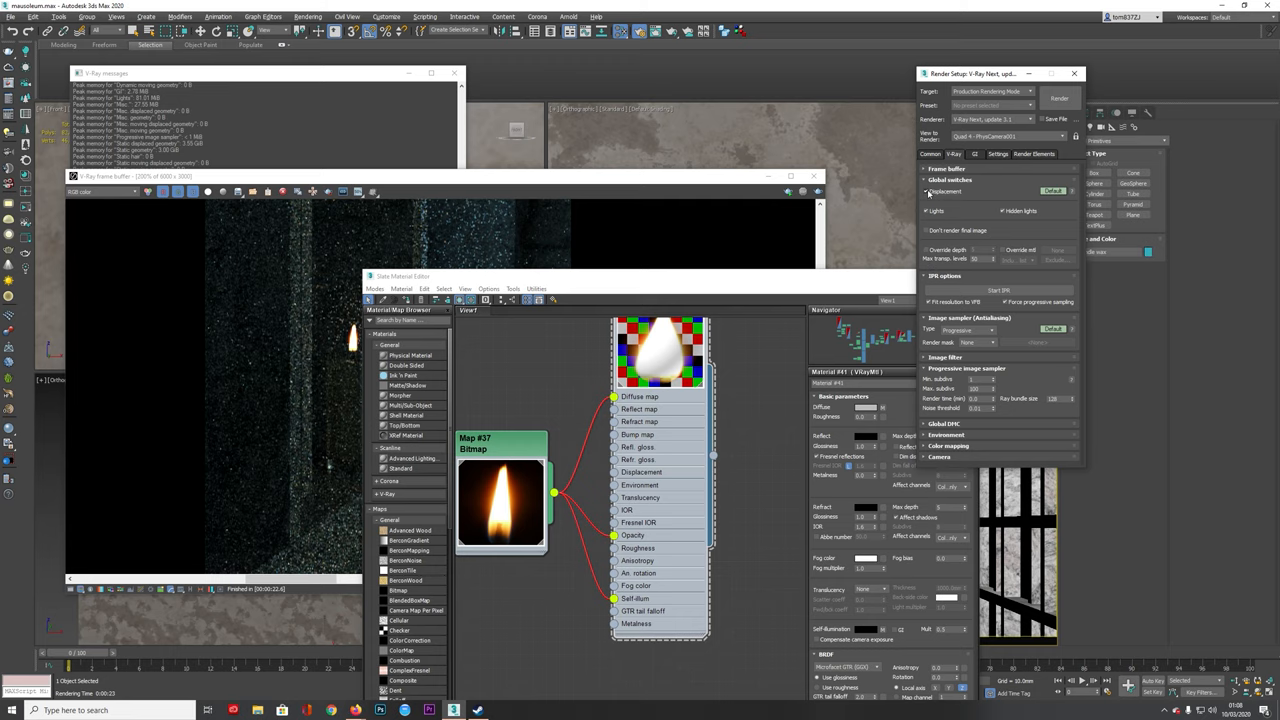
{"action": "left_click", "coordinate": [928, 154]}
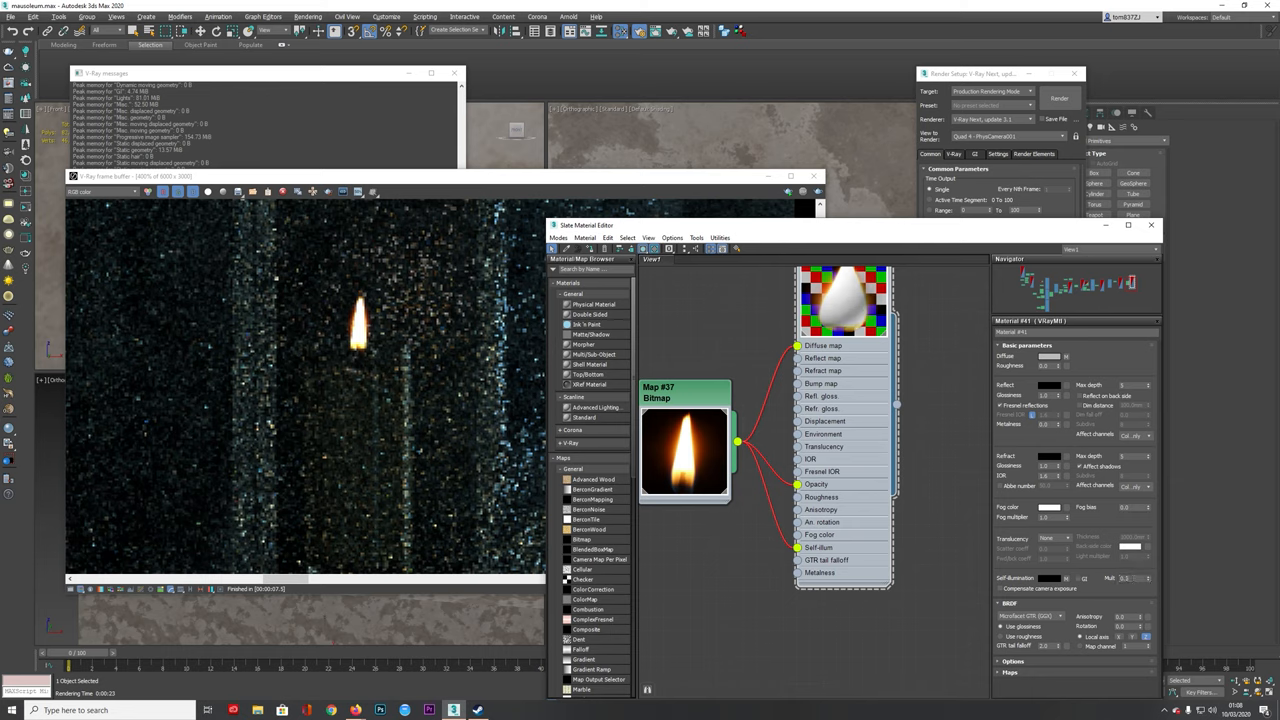
{"action": "left_click", "coordinate": [1060, 98]}
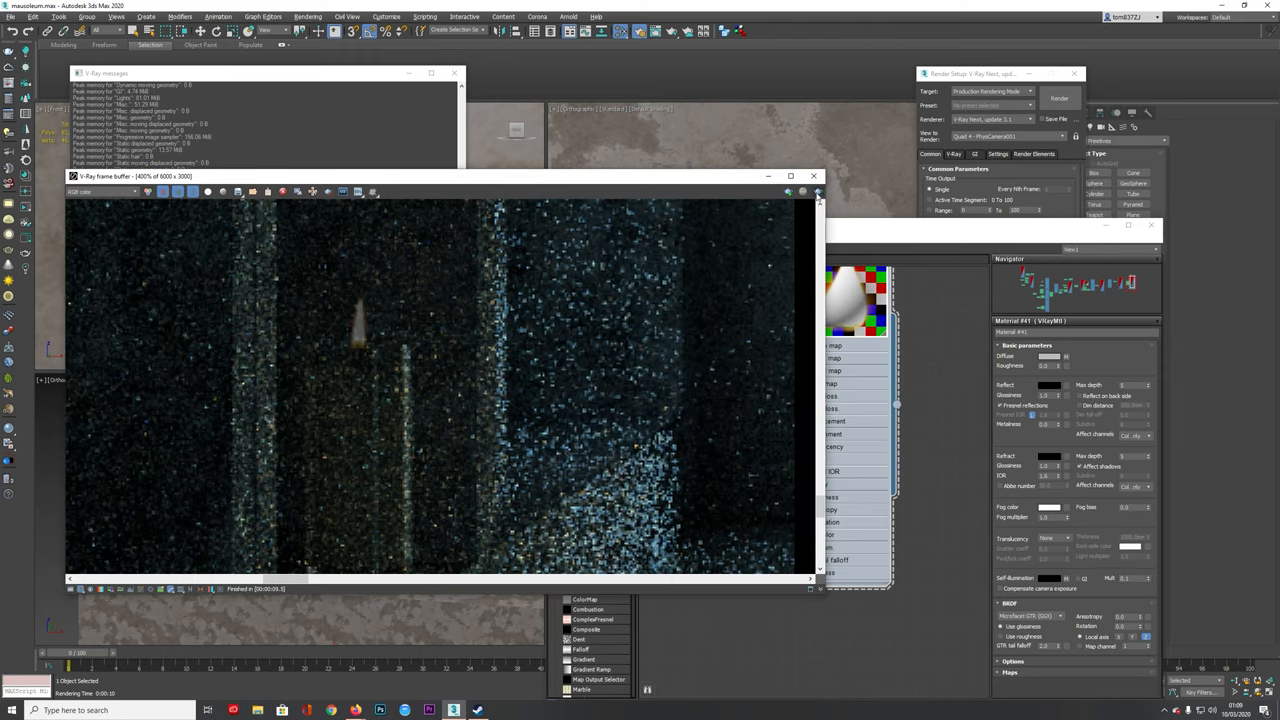
{"action": "left_click", "coordinate": [1058, 98]}
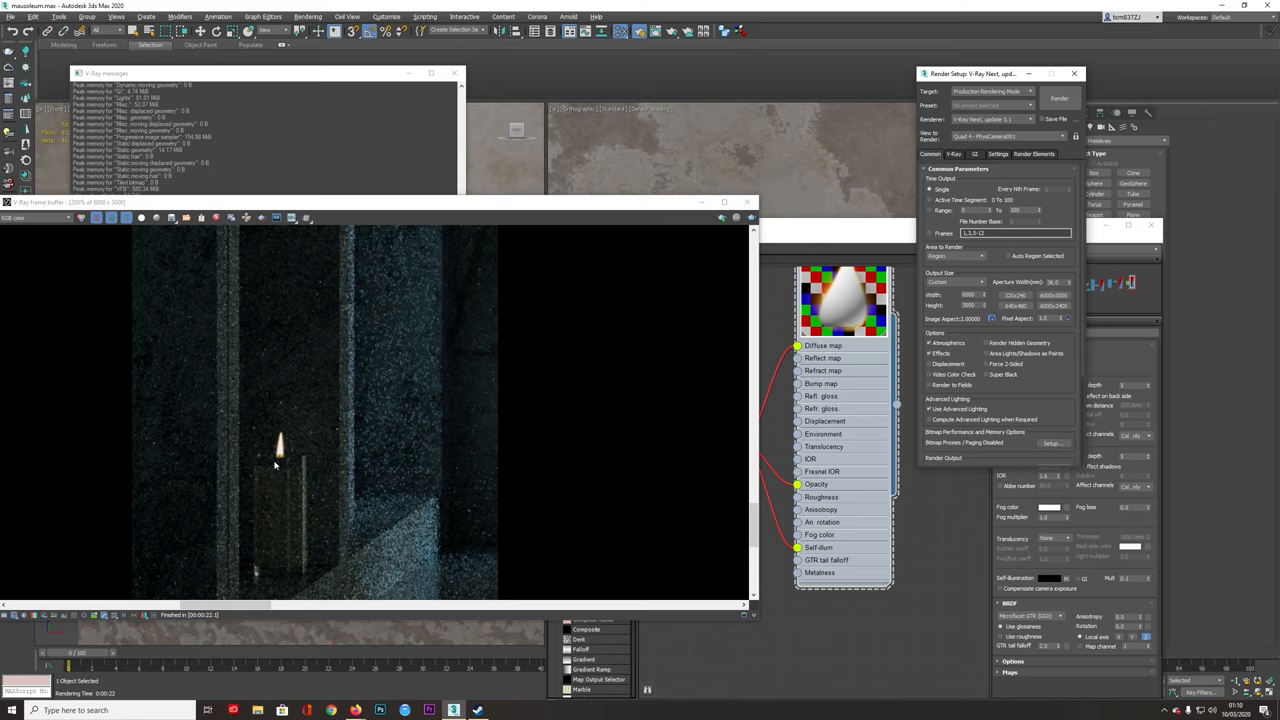
{"action": "mouse_move", "coordinate": [280, 456]}
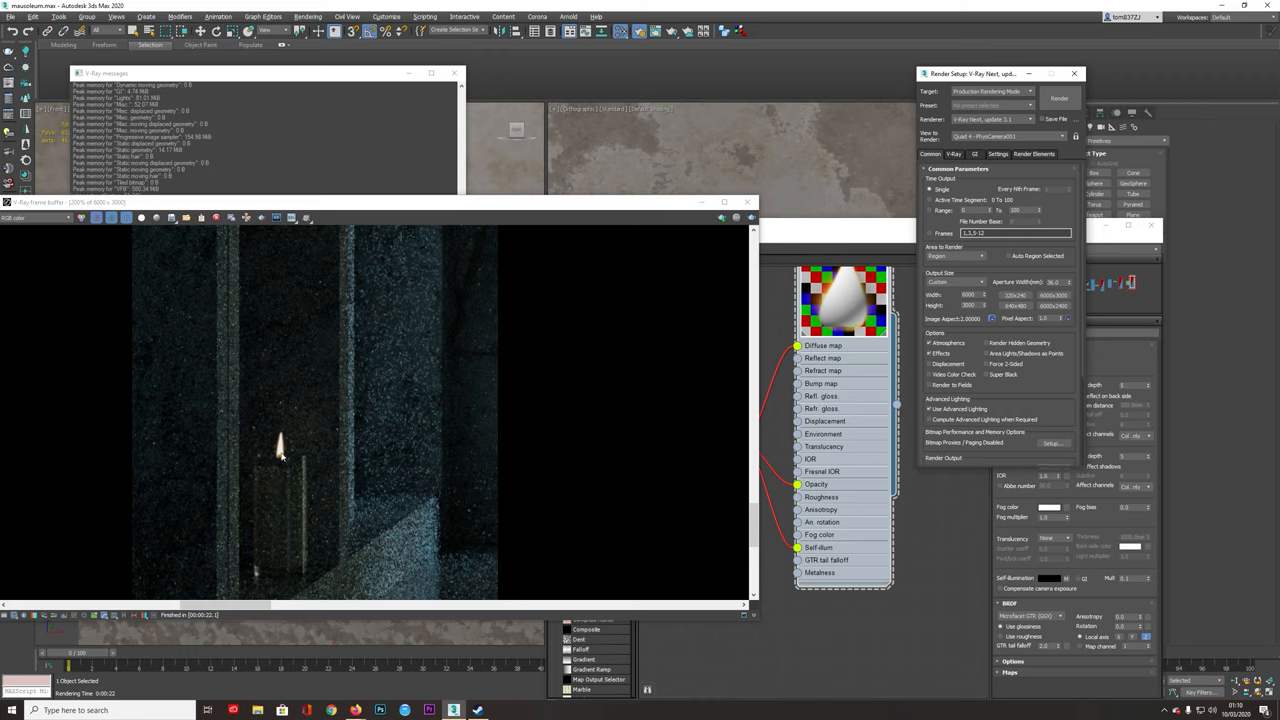
{"action": "mouse_move", "coordinate": [308, 490]}
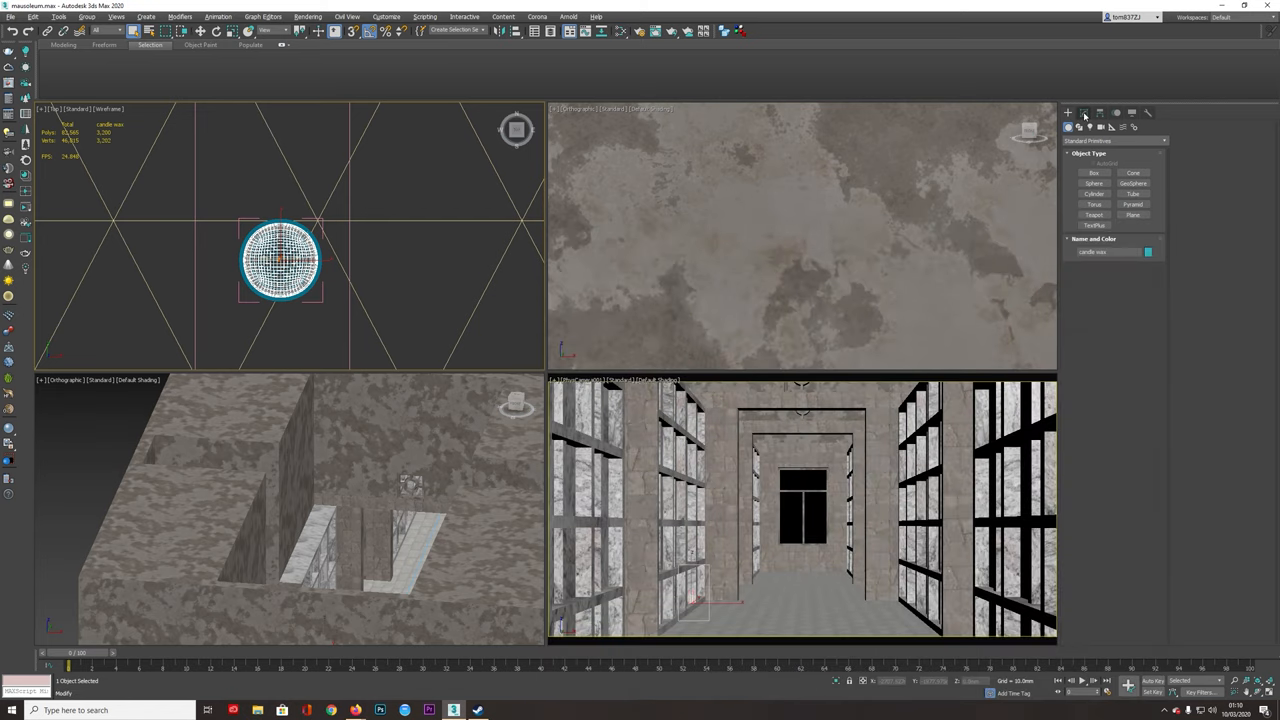
Step: Place a VRayLight at the candle flame in the Front view and set its type to Sphere
{"action": "left_click", "coordinate": [1090, 126]}
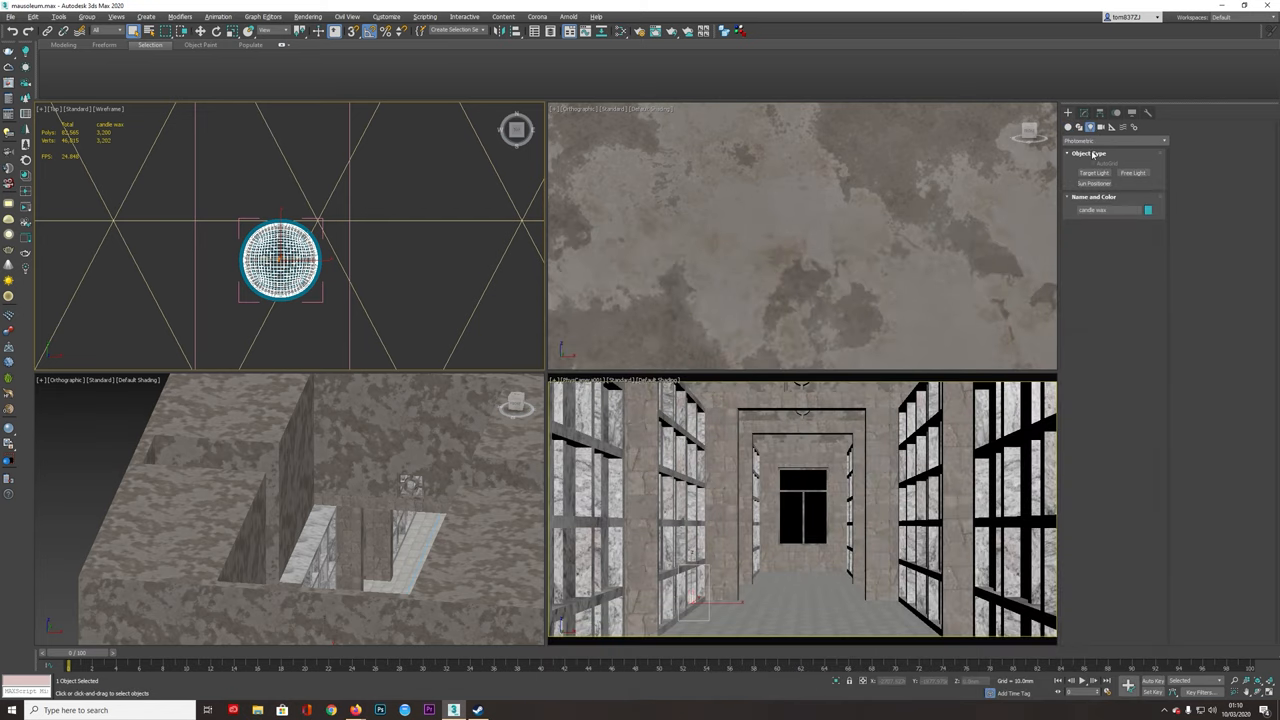
{"action": "left_click", "coordinate": [1116, 140]}
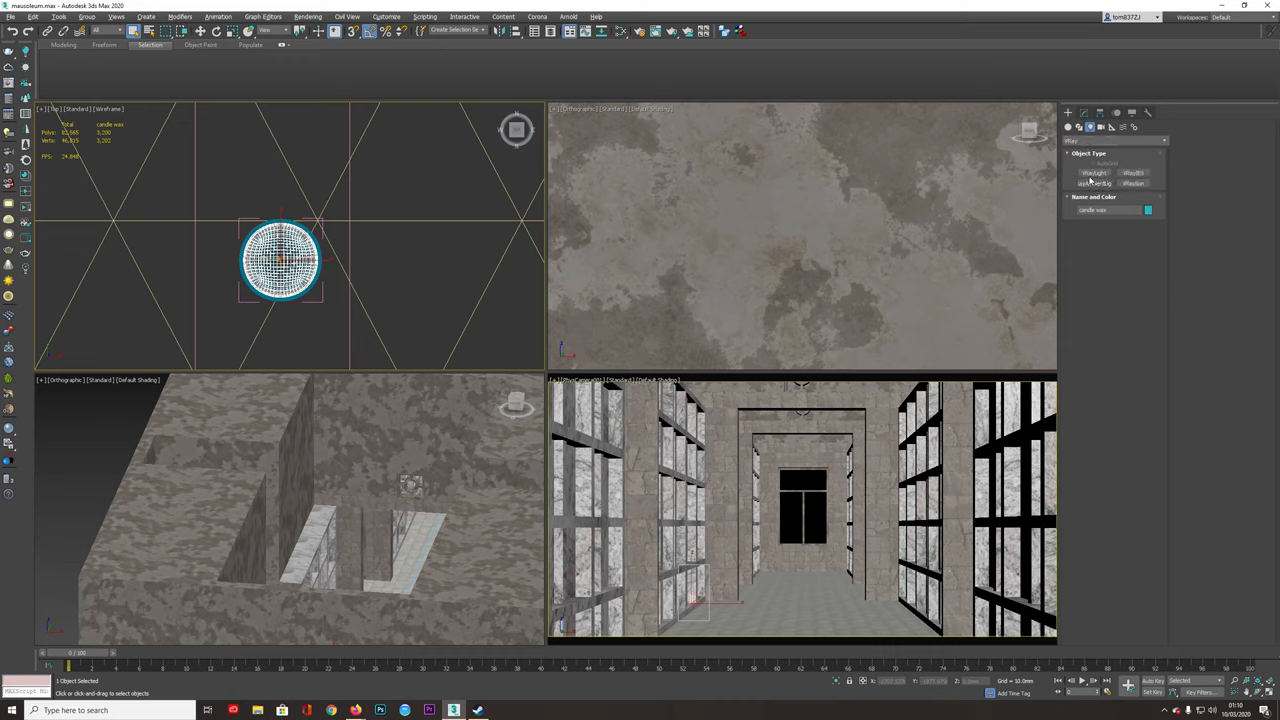
{"action": "left_click", "coordinate": [1092, 172]}
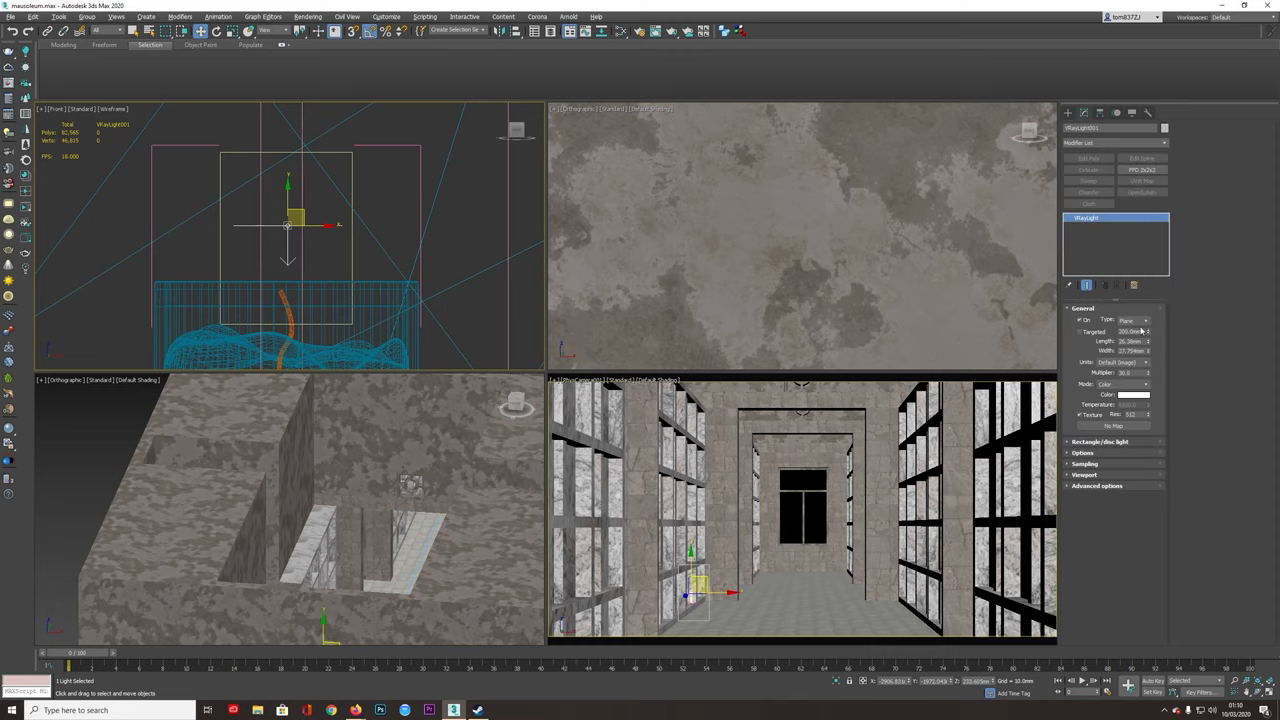
{"action": "left_click", "coordinate": [1136, 320]}
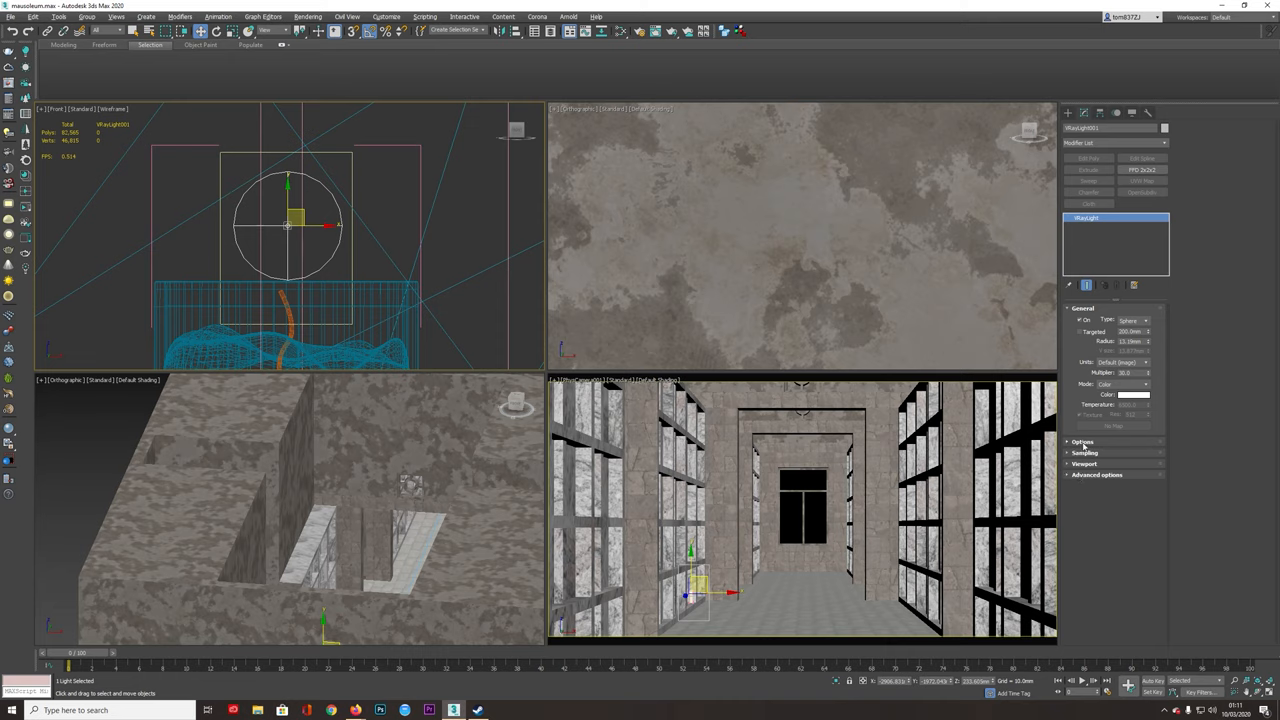
Step: Toggle two settings in the light's Options rollout and set its colour to a warm orange
{"action": "left_click", "coordinate": [1084, 442]}
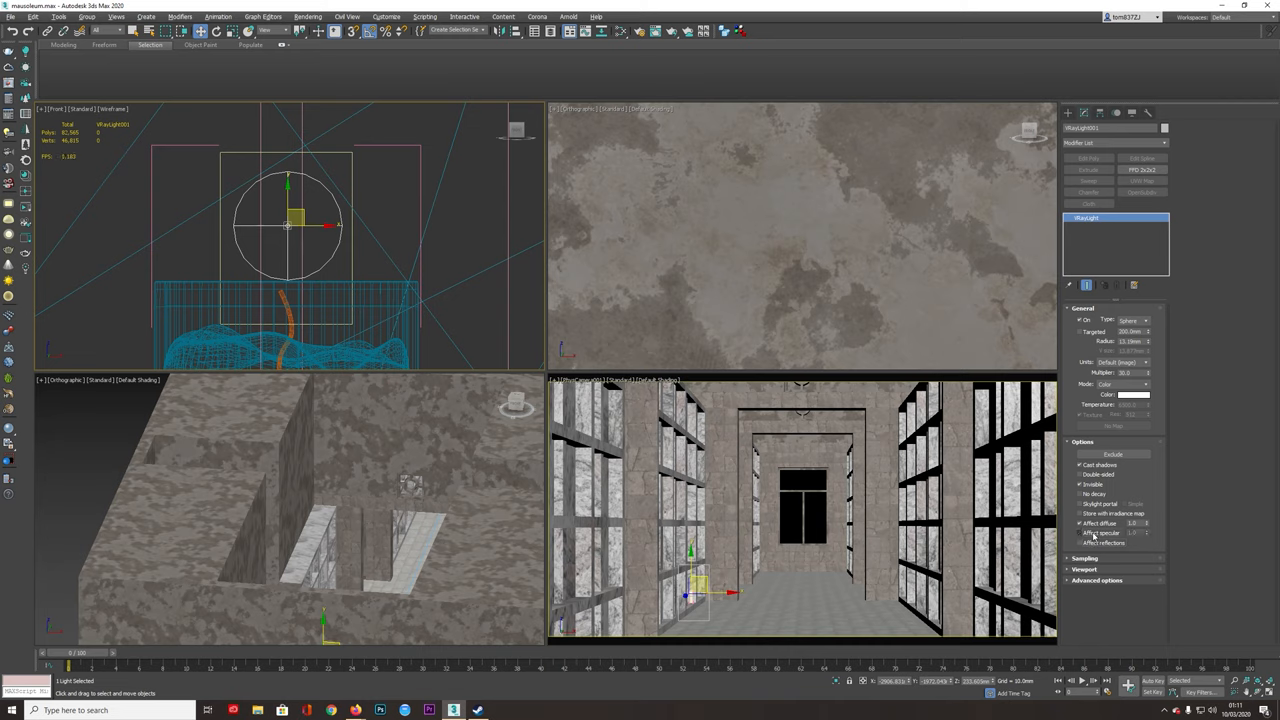
{"action": "left_click", "coordinate": [1080, 524]}
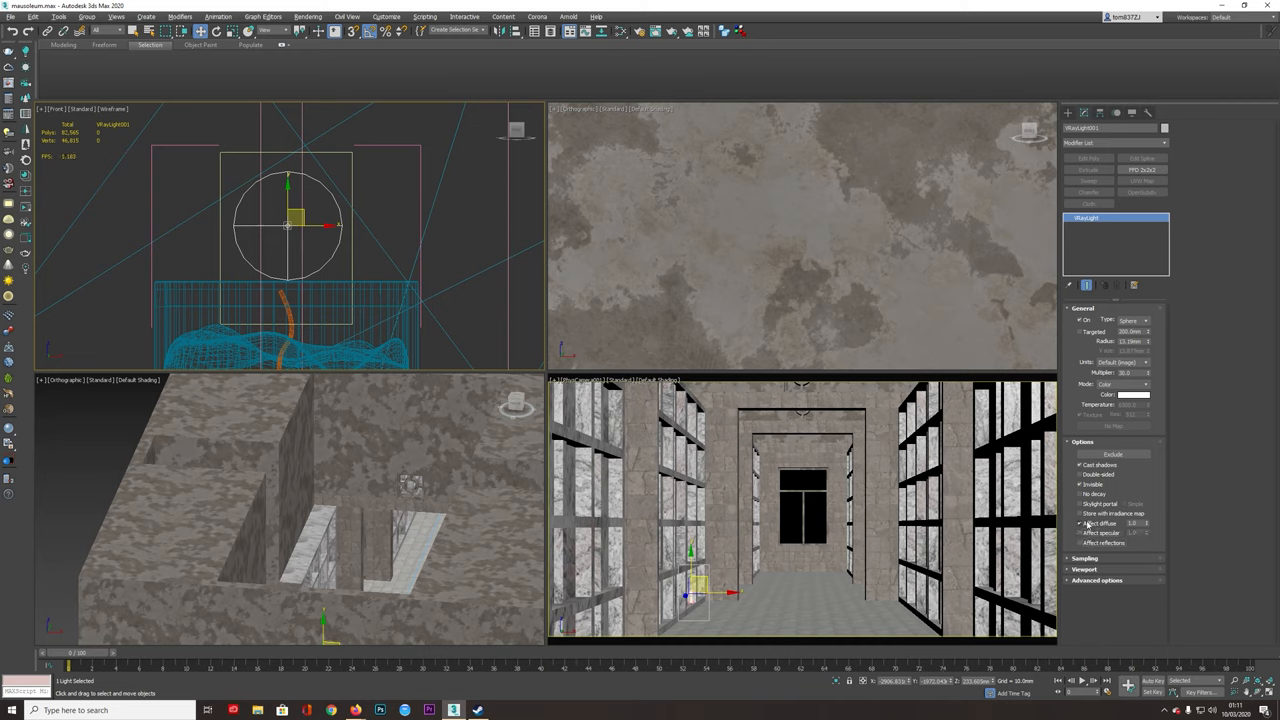
{"action": "left_click", "coordinate": [1080, 524]}
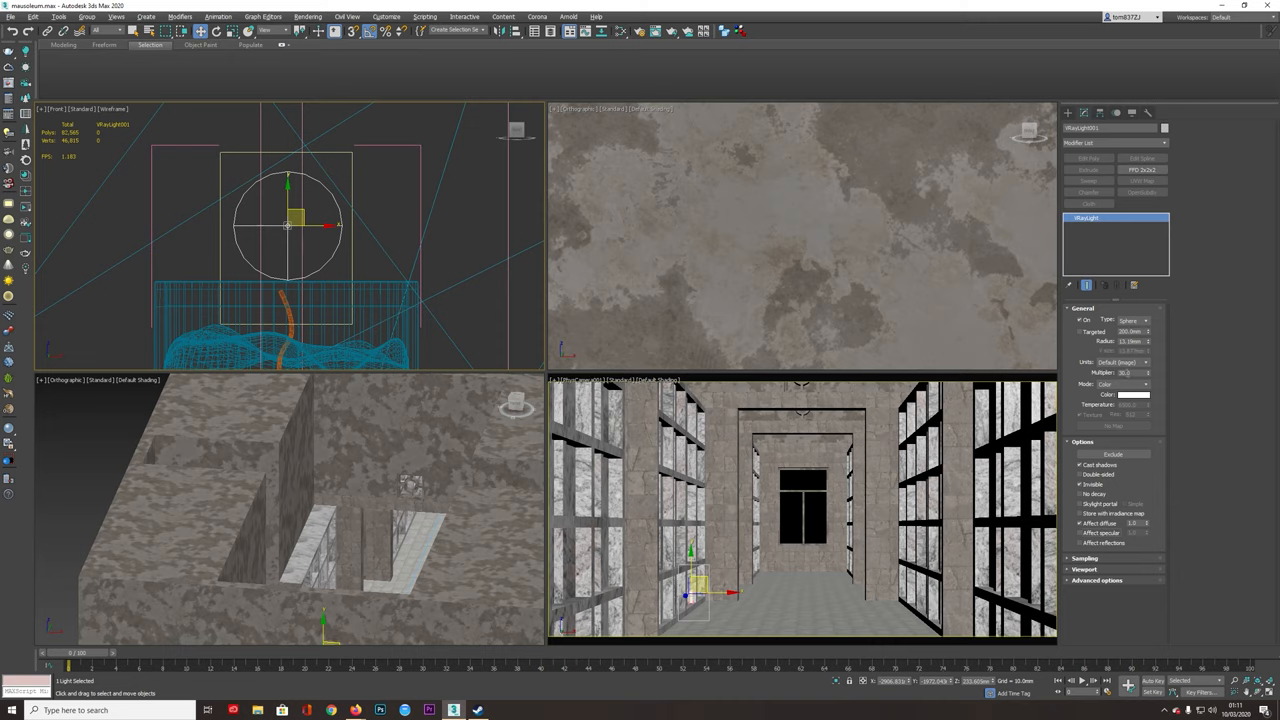
{"action": "left_click", "coordinate": [1132, 394]}
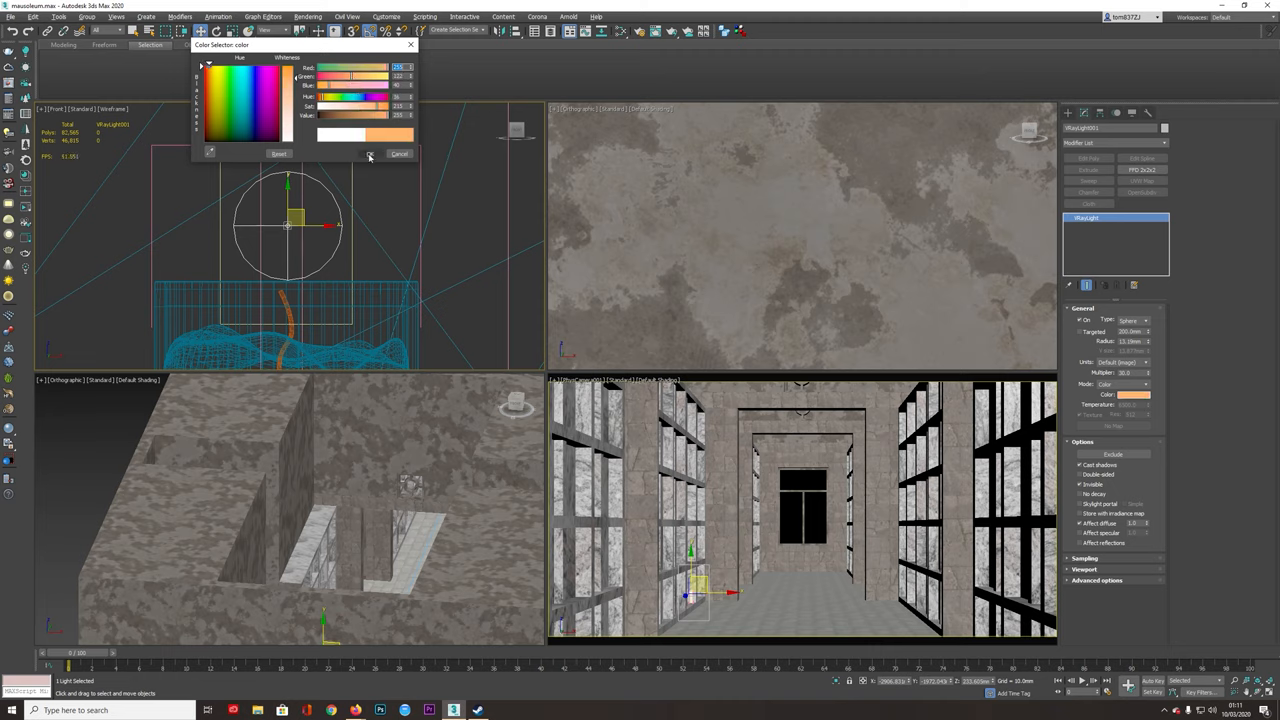
{"action": "left_click", "coordinate": [370, 152]}
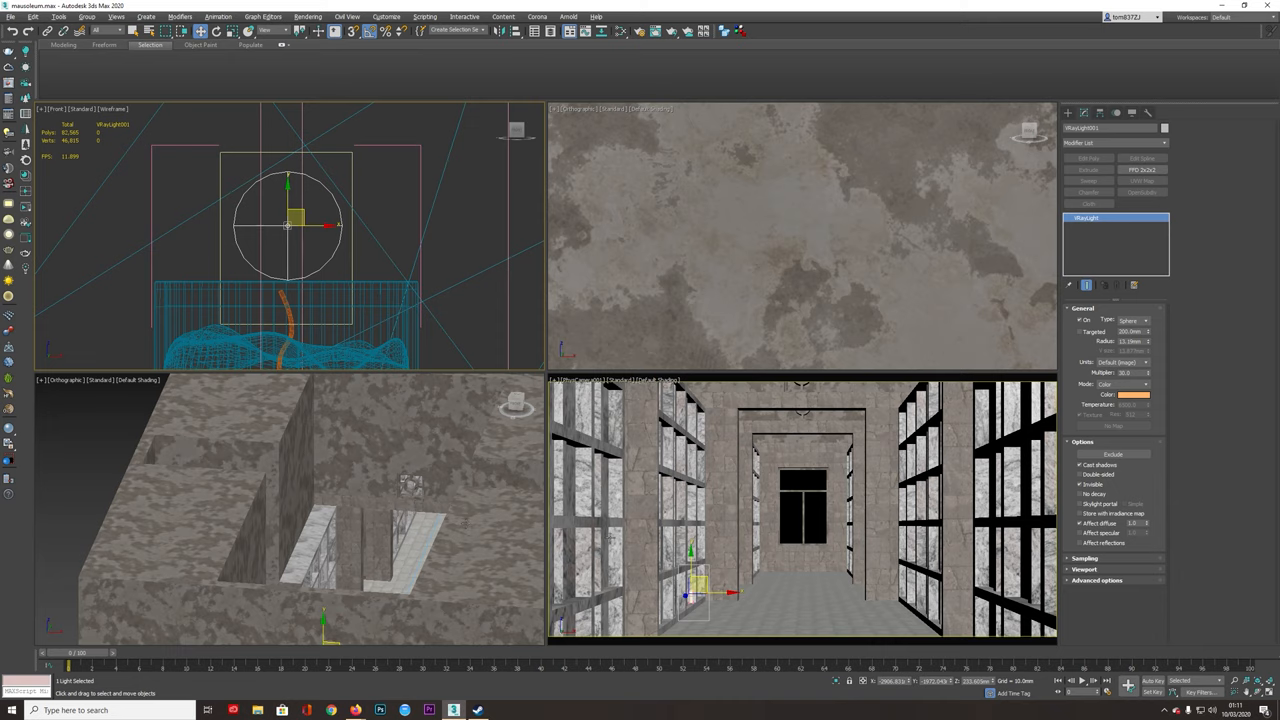
{"action": "mouse_move", "coordinate": [460, 302]}
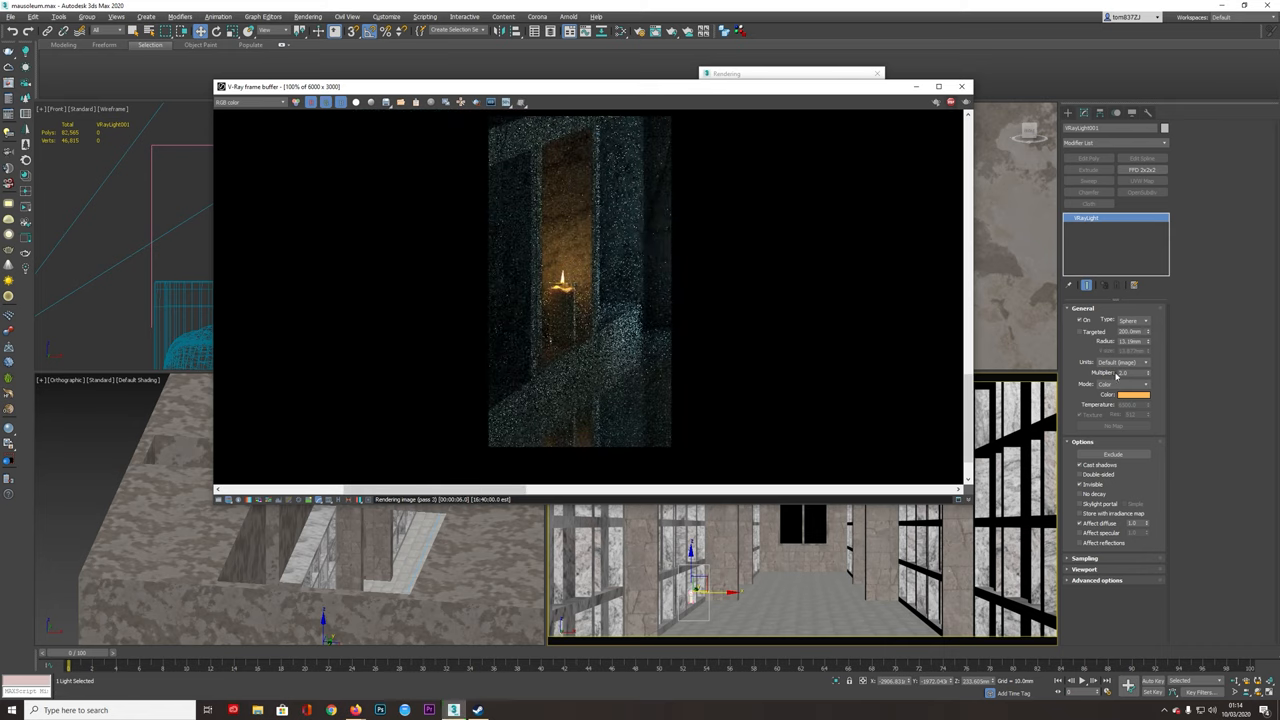
Step: Tweak the orange light colour and zoom into the flame in the V-Ray frame buffer
{"action": "left_click", "coordinate": [1132, 394]}
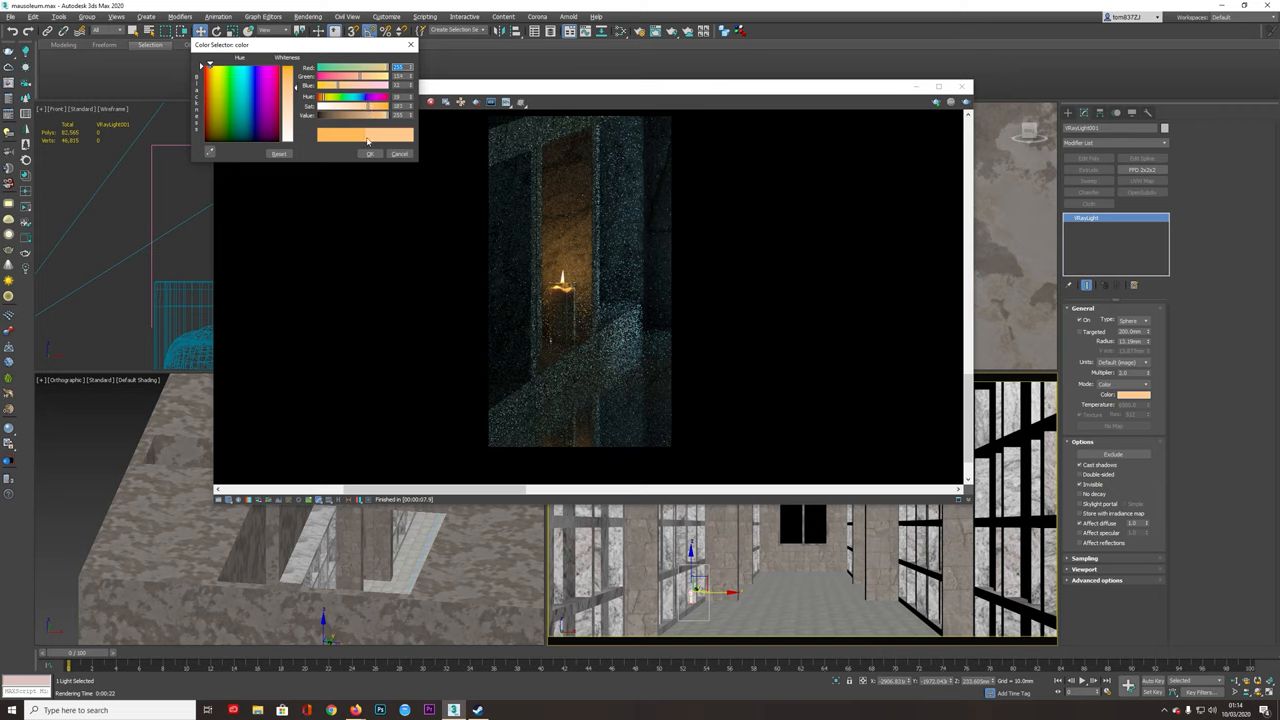
{"action": "left_click", "coordinate": [372, 152]}
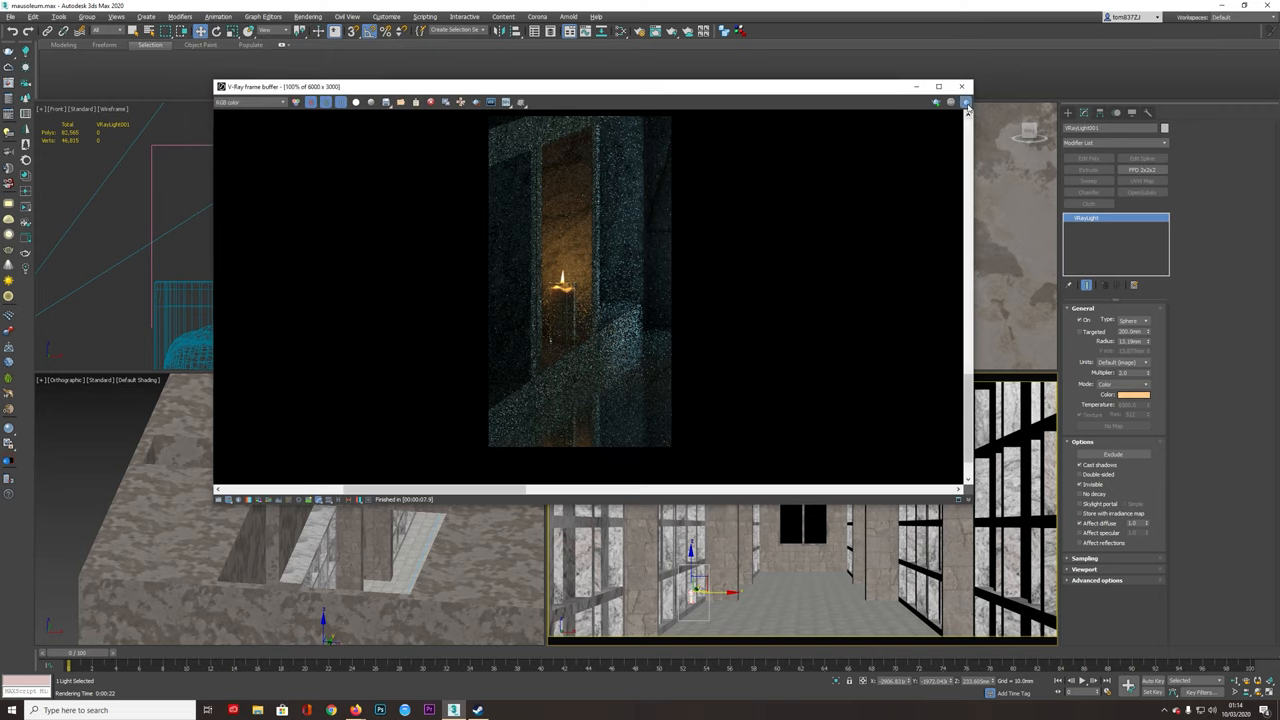
{"action": "left_click", "coordinate": [966, 104]}
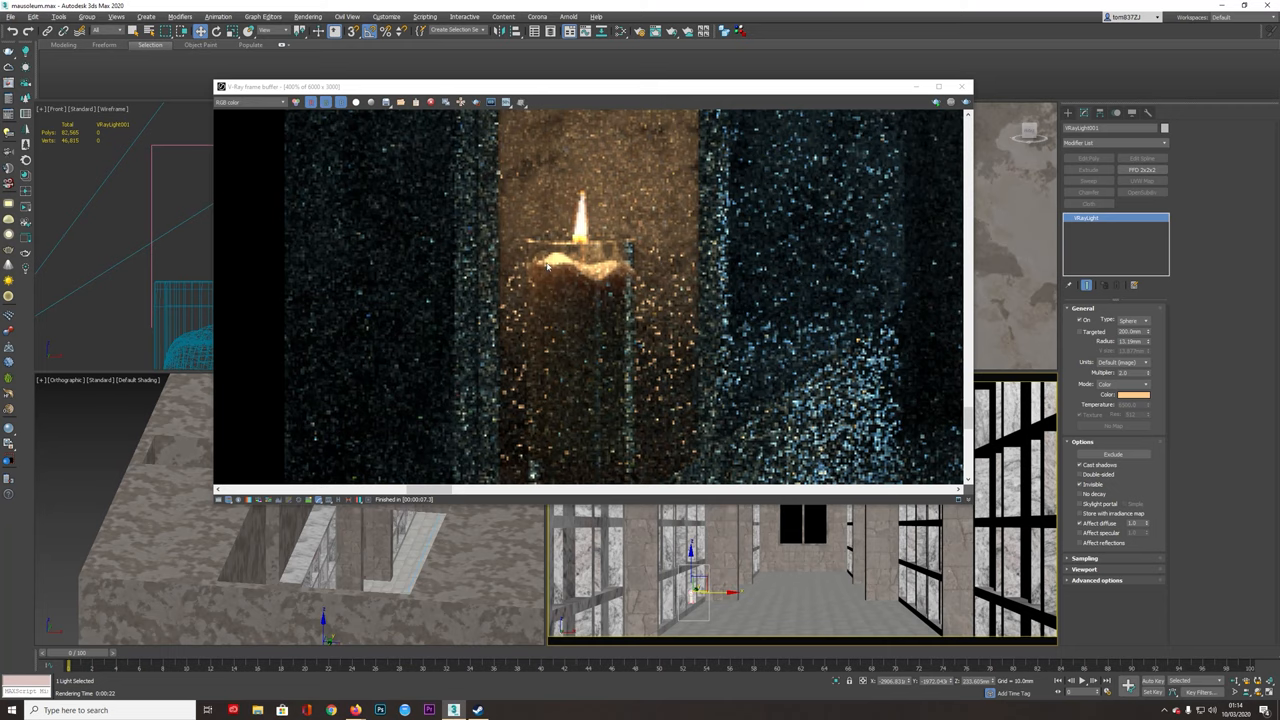
{"action": "mouse_move", "coordinate": [622, 108]}
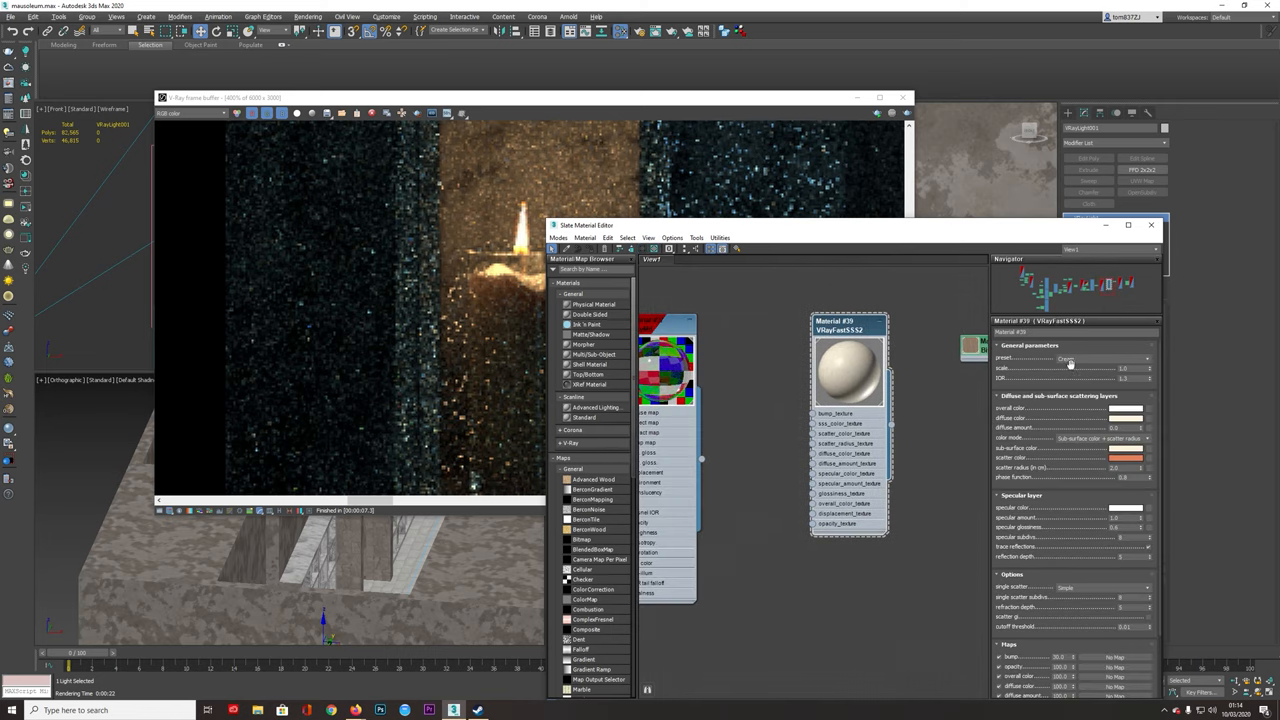
Step: Move the Slate Material Editor aside so the VRayFastSSS2 wax parameters sit beside the render
{"action": "left_click", "coordinate": [1148, 358]}
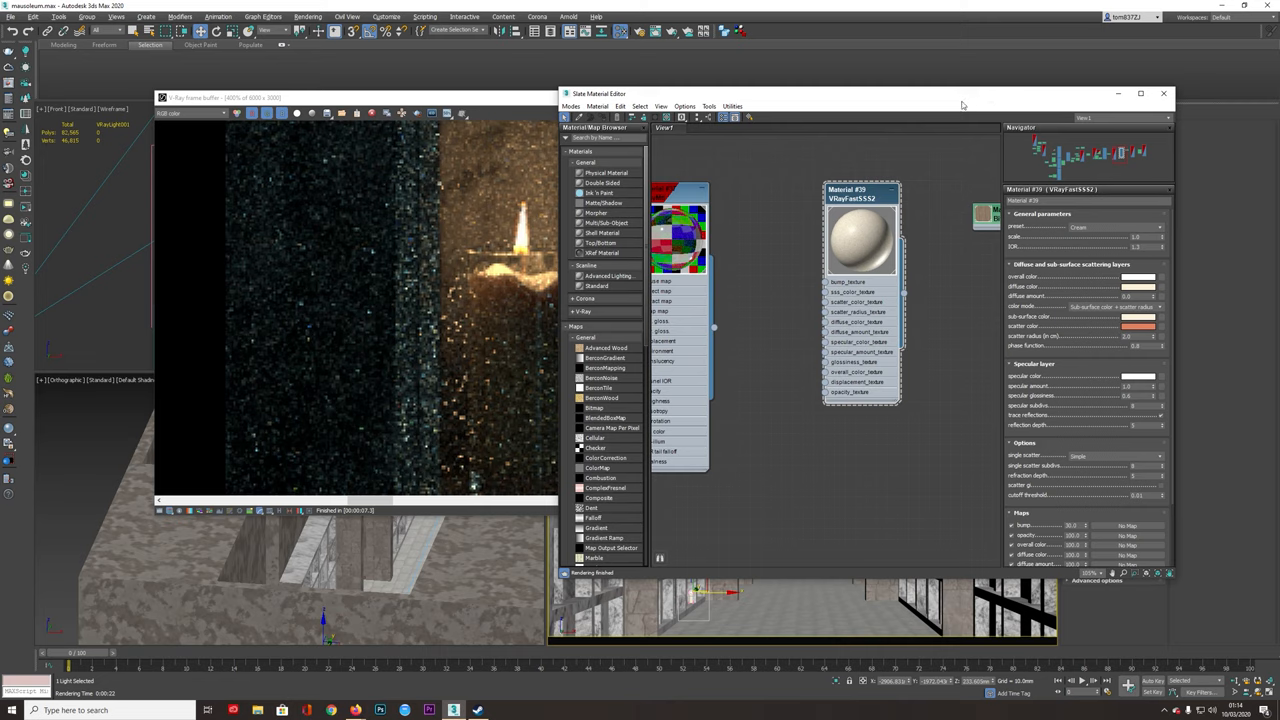
{"action": "mouse_move", "coordinate": [940, 112]}
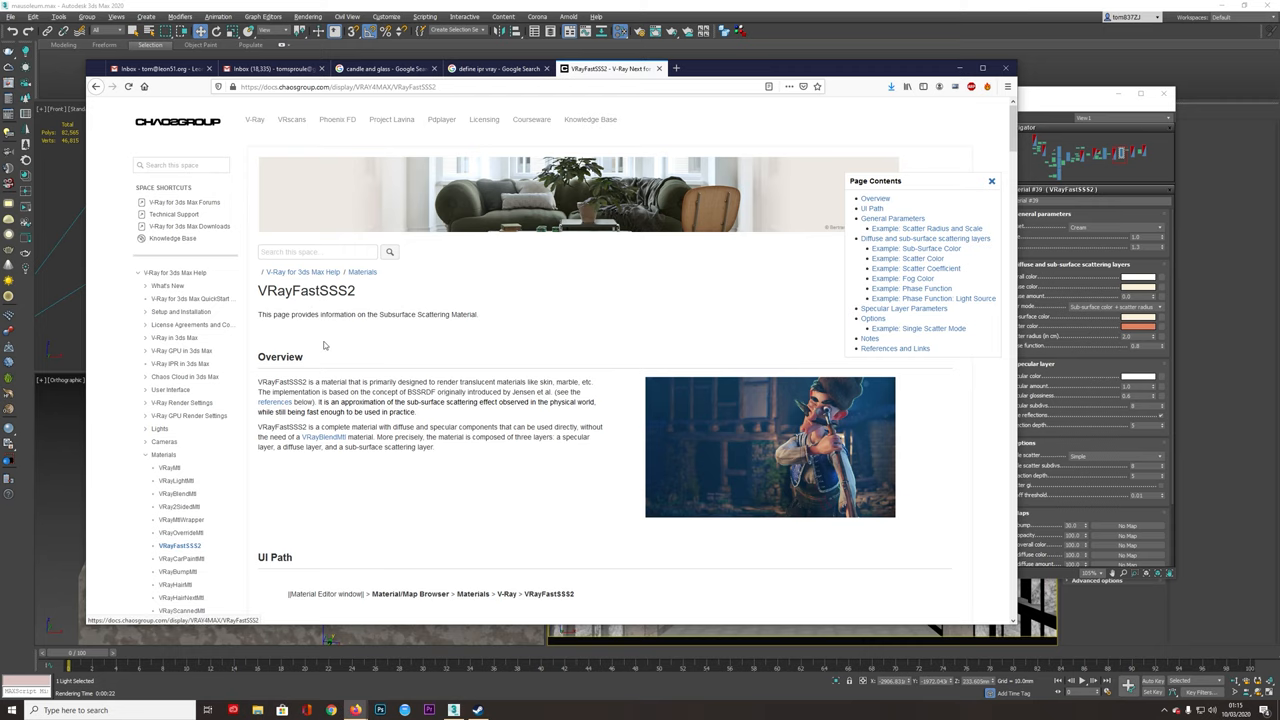
Step: Scroll to General Parameters and highlight the scale parameter's explanation
{"action": "scroll", "scroll_direction": "down", "scroll_amount": 3}
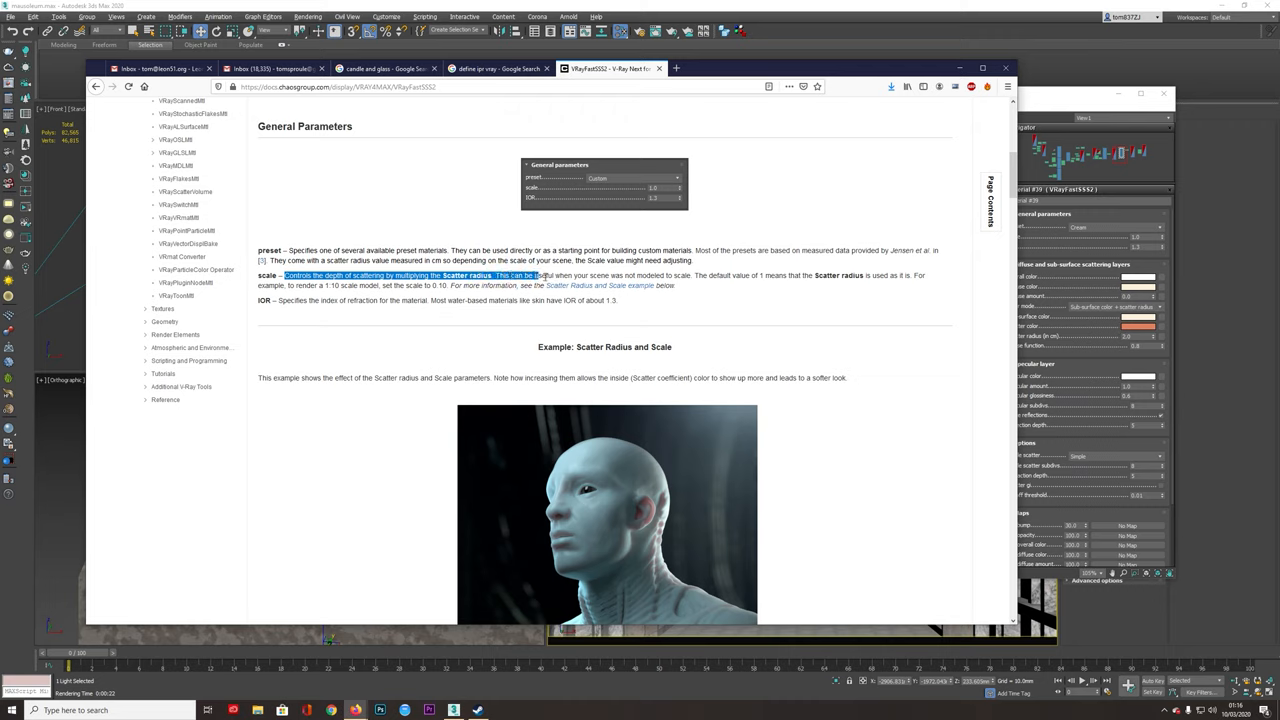
{"action": "left_click_drag", "start_coordinate": [540, 276], "coordinate": [700, 276]}
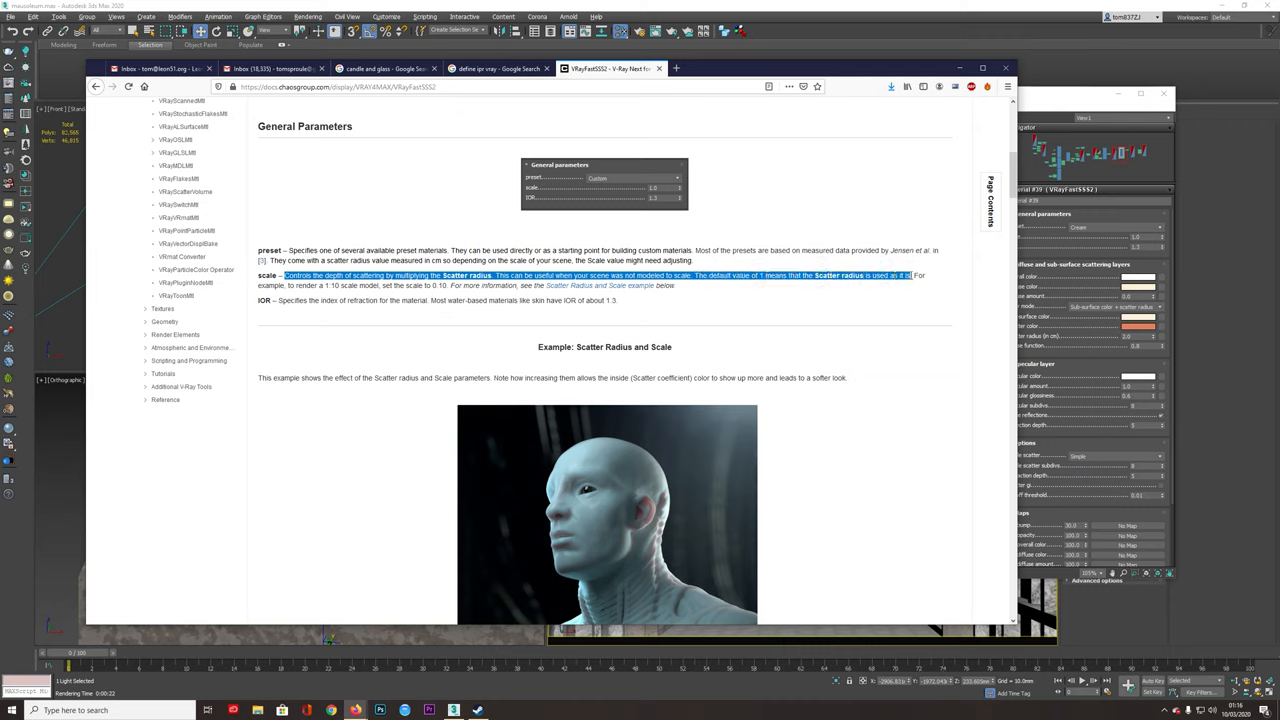
{"action": "left_click_drag", "start_coordinate": [908, 276], "coordinate": [340, 284]}
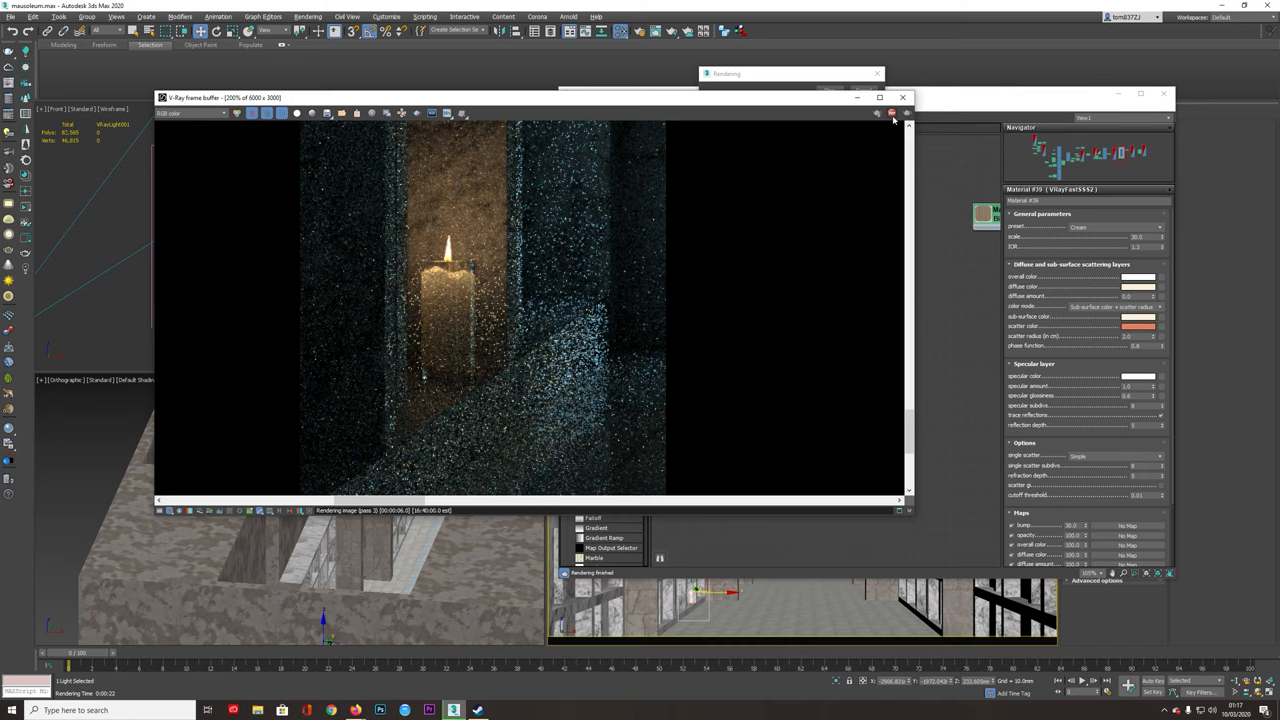
Step: Start a V-Ray test render to check the wax with its new Scale value
{"action": "left_click", "coordinate": [892, 112]}
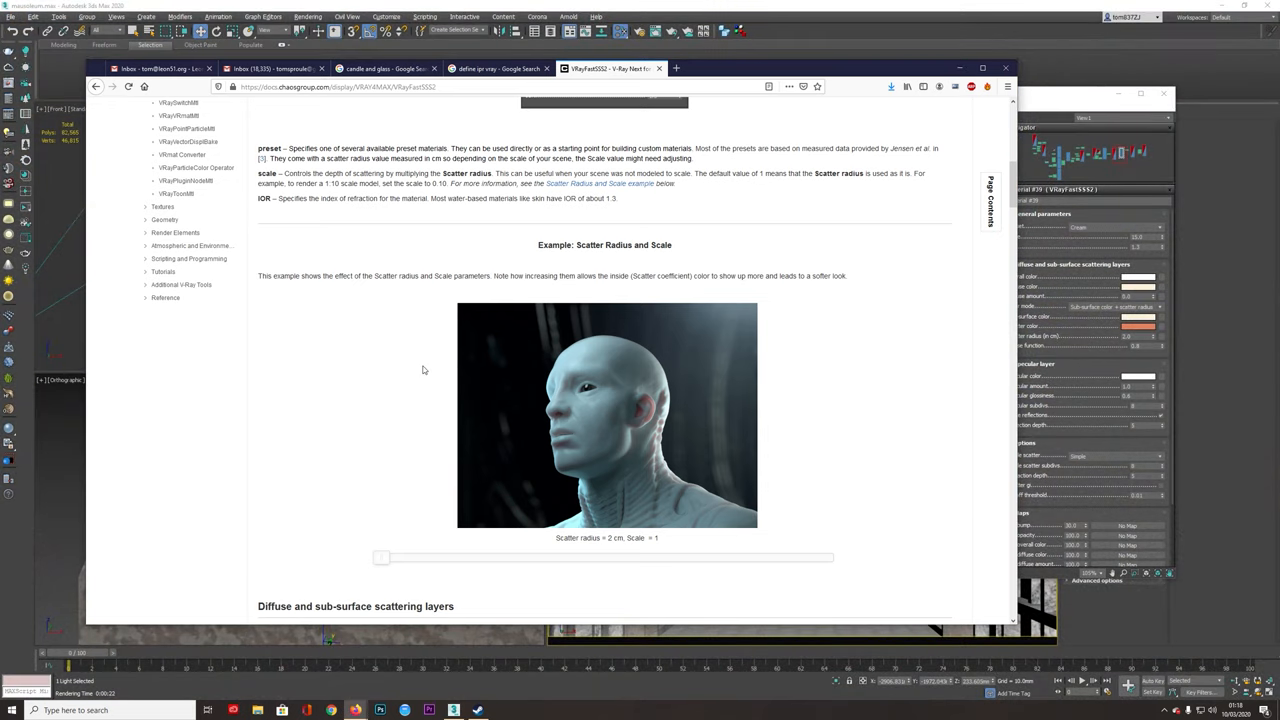
Step: Scroll the VRayFastSSS2 page down to the scatter radius description
{"action": "scroll", "scroll_direction": "down", "scroll_amount": 3}
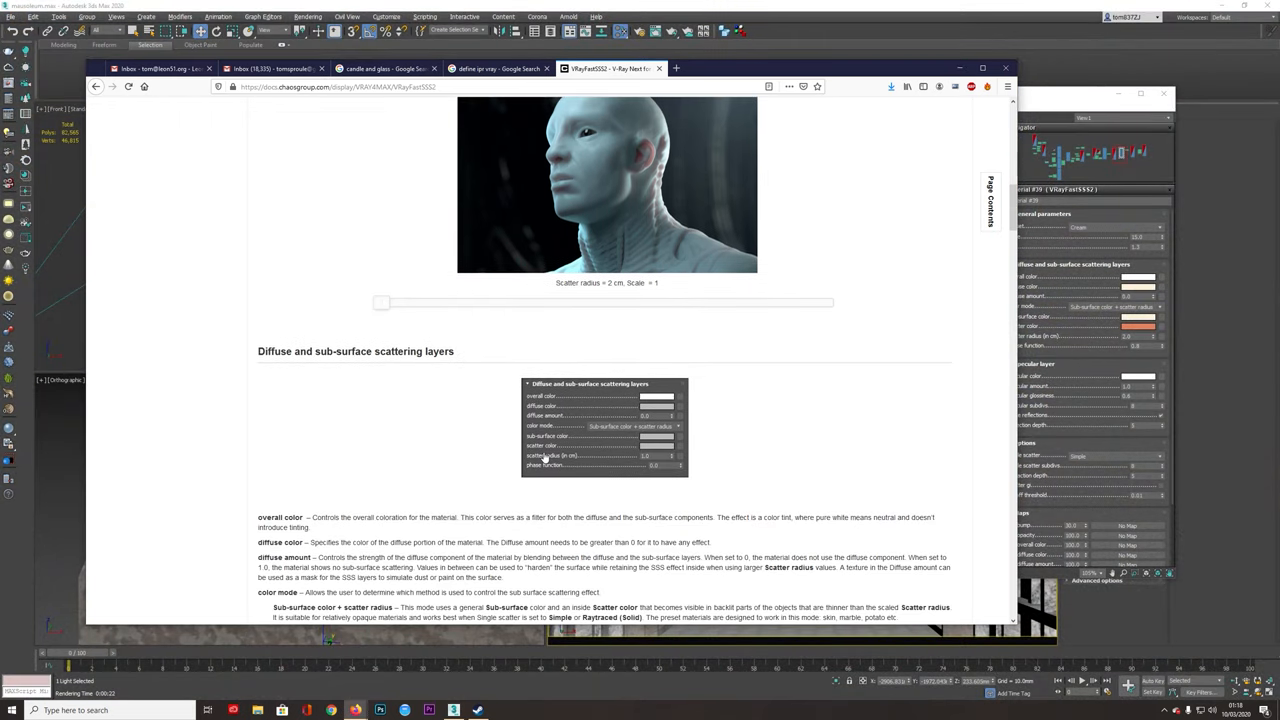
{"action": "scroll", "scroll_direction": "down", "scroll_amount": 3}
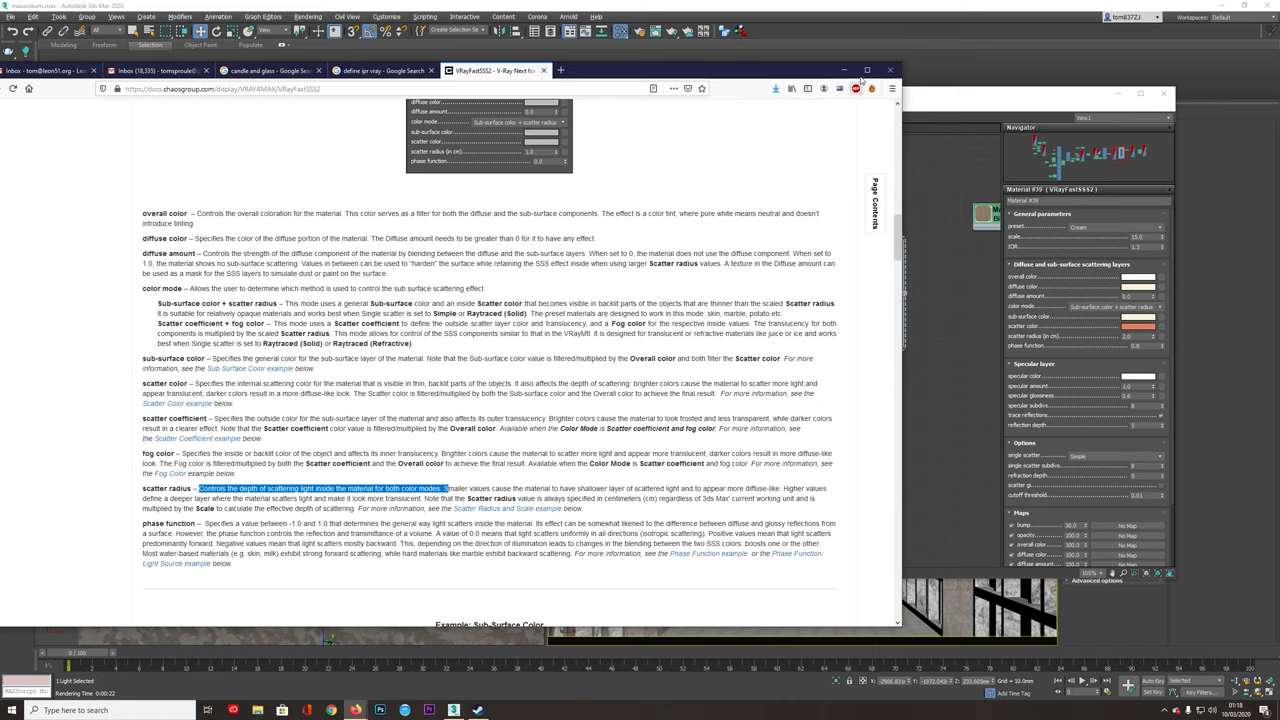
{"action": "mouse_move", "coordinate": [536, 490]}
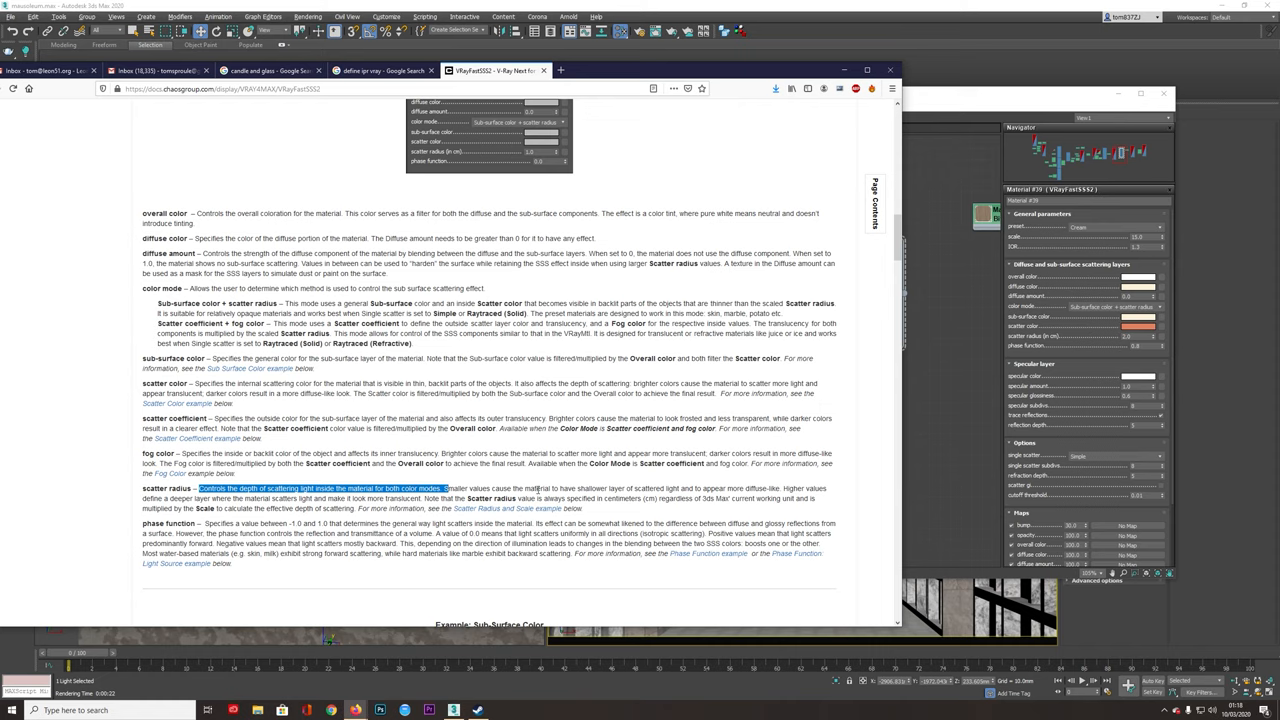
{"action": "mouse_move", "coordinate": [722, 488]}
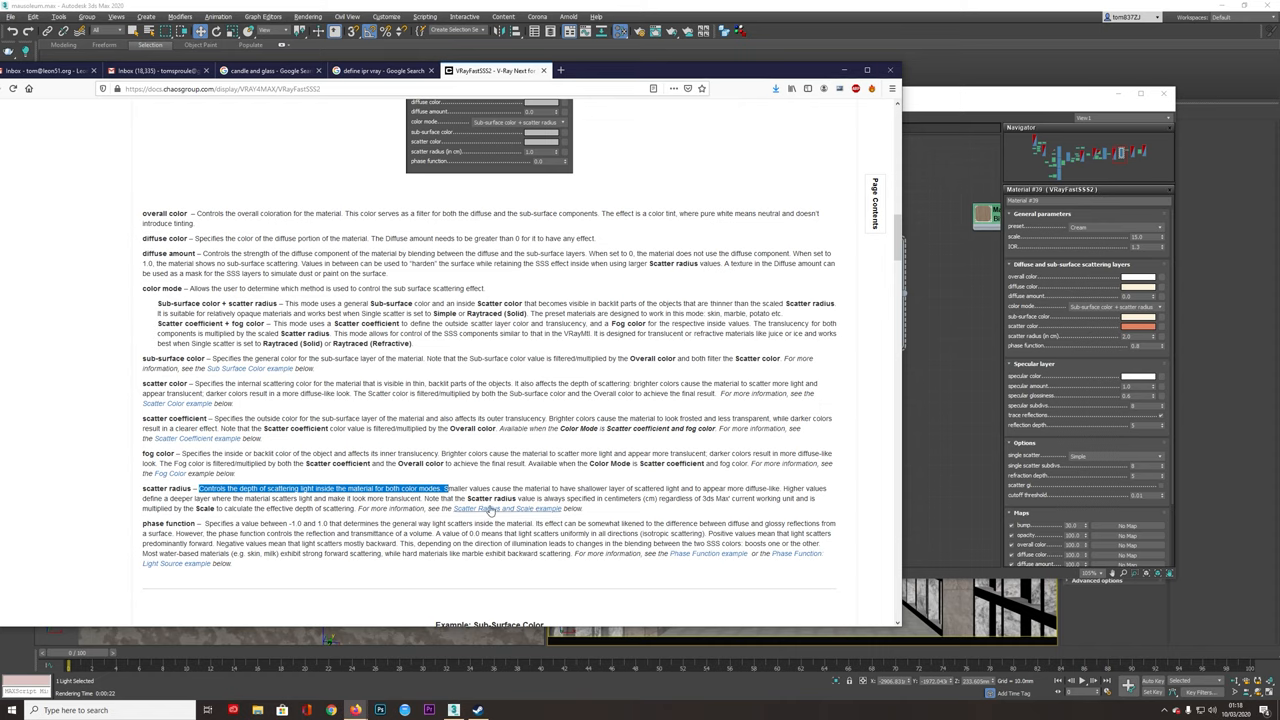
{"action": "mouse_move", "coordinate": [842, 120]}
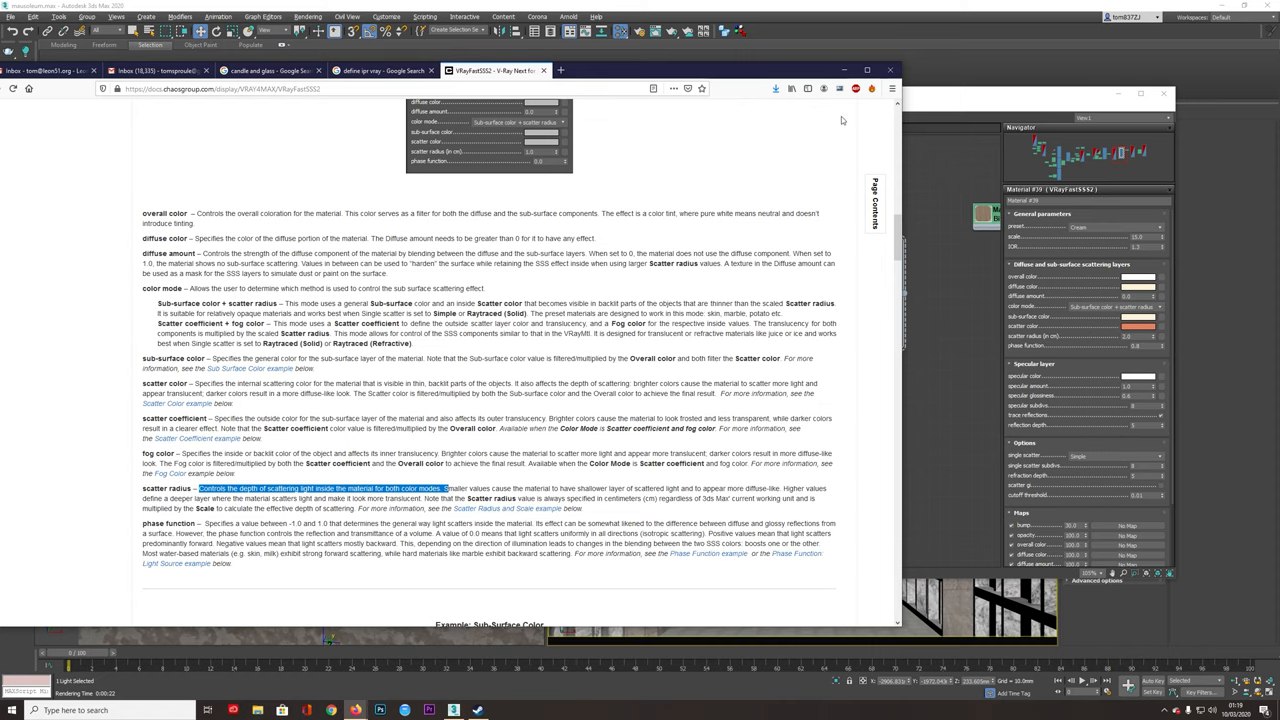